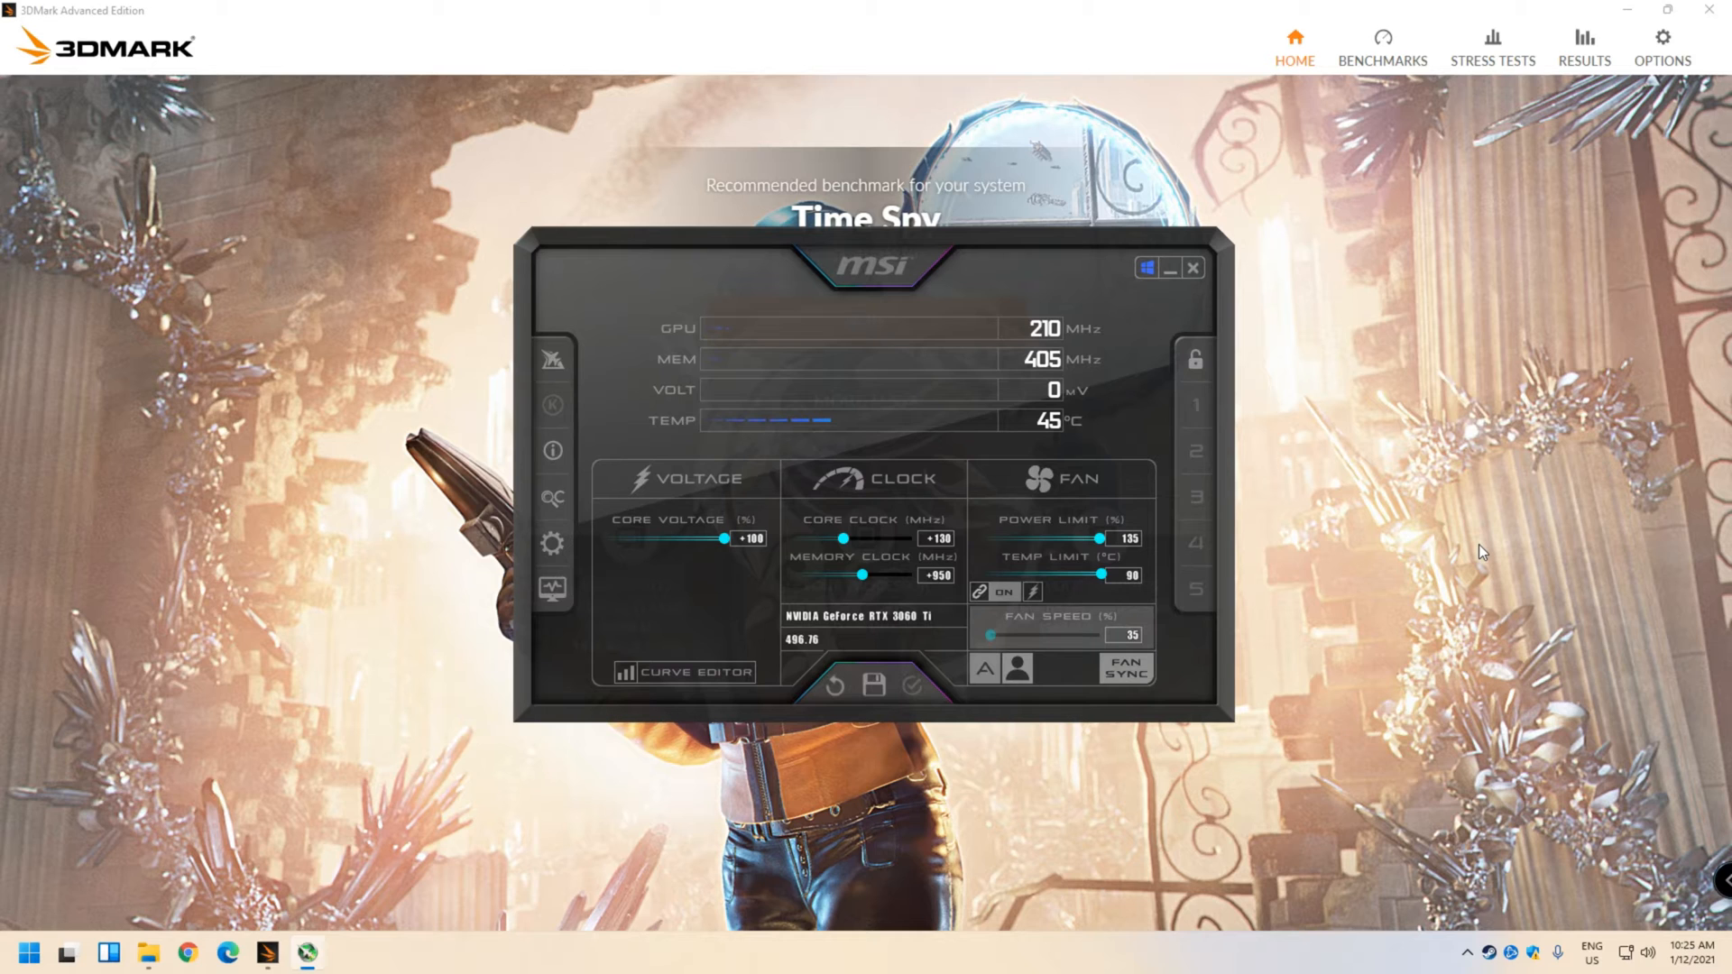
{"action": "mouse_move", "coordinate": [1491, 543]}
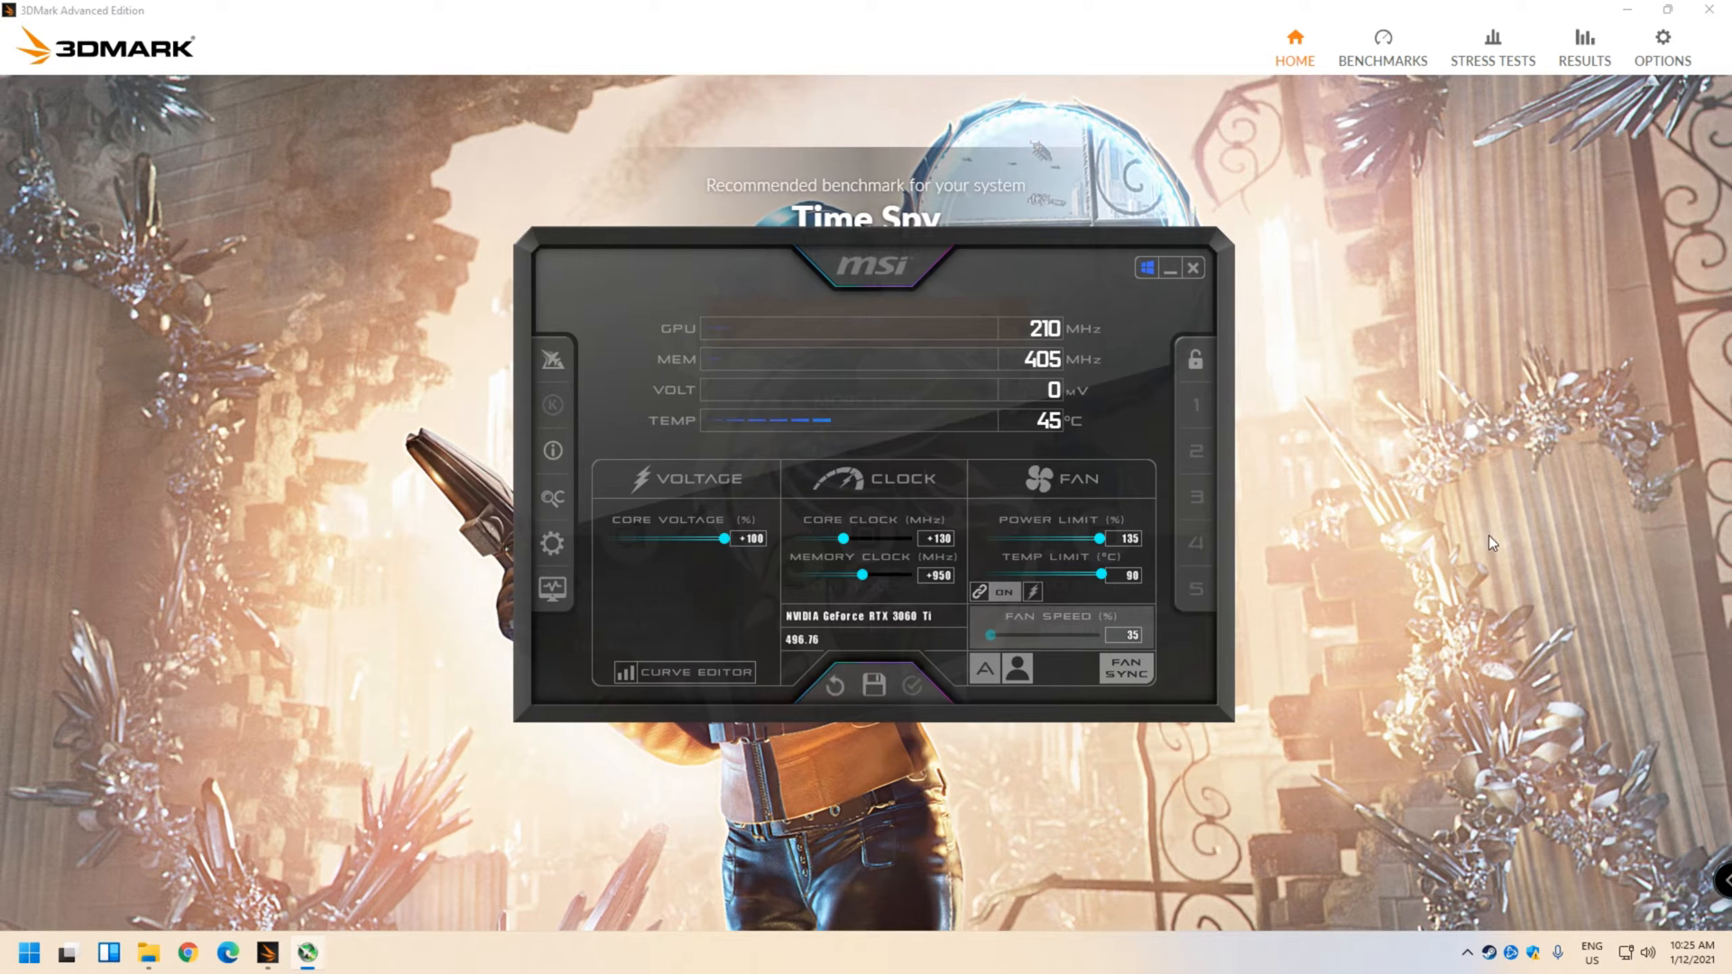
{"action": "mouse_move", "coordinate": [1310, 779]}
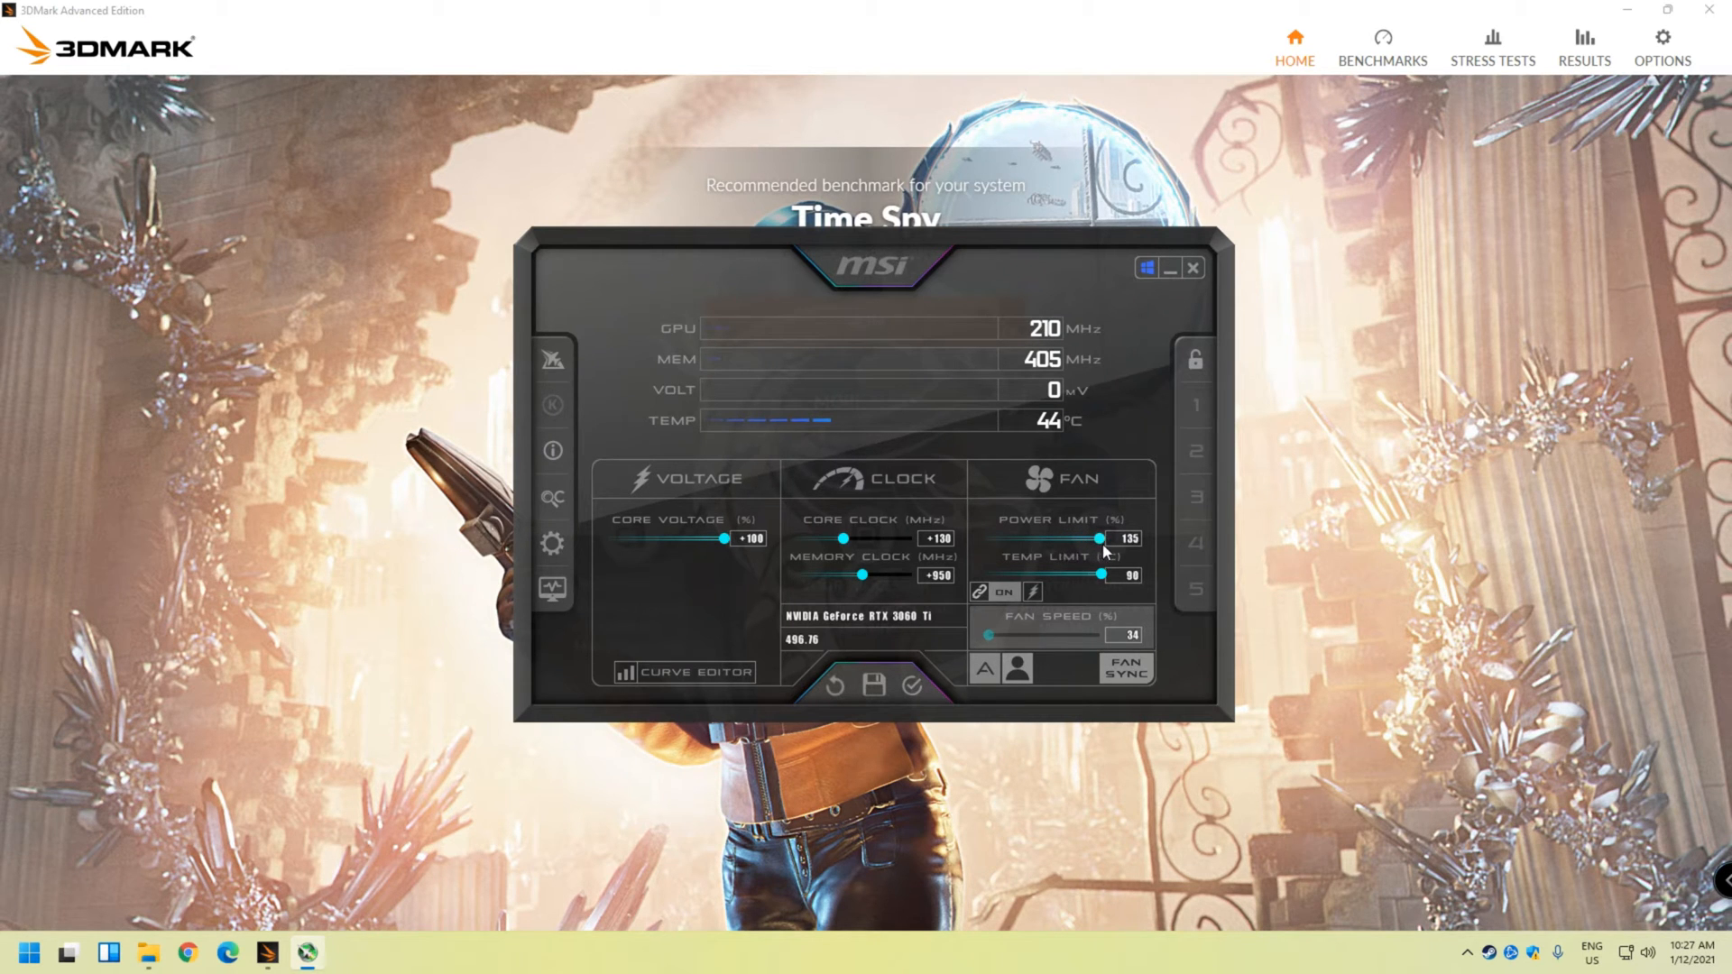
{"action": "mouse_move", "coordinate": [1196, 593]}
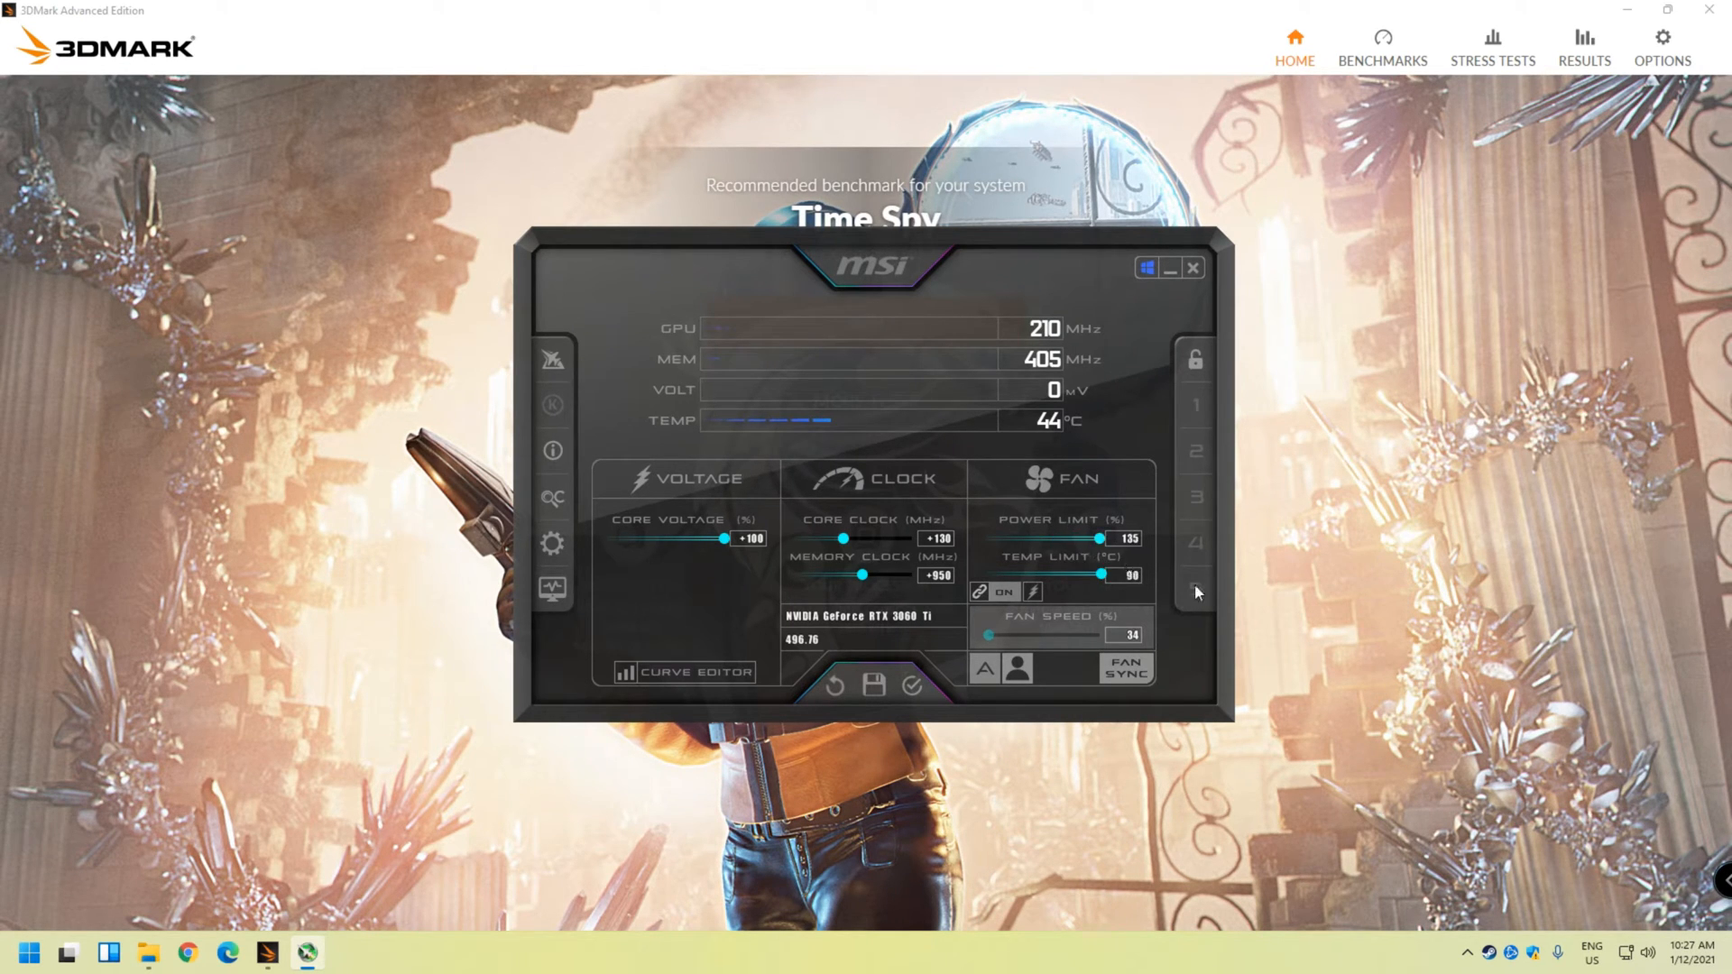
{"action": "mouse_move", "coordinate": [1176, 671]}
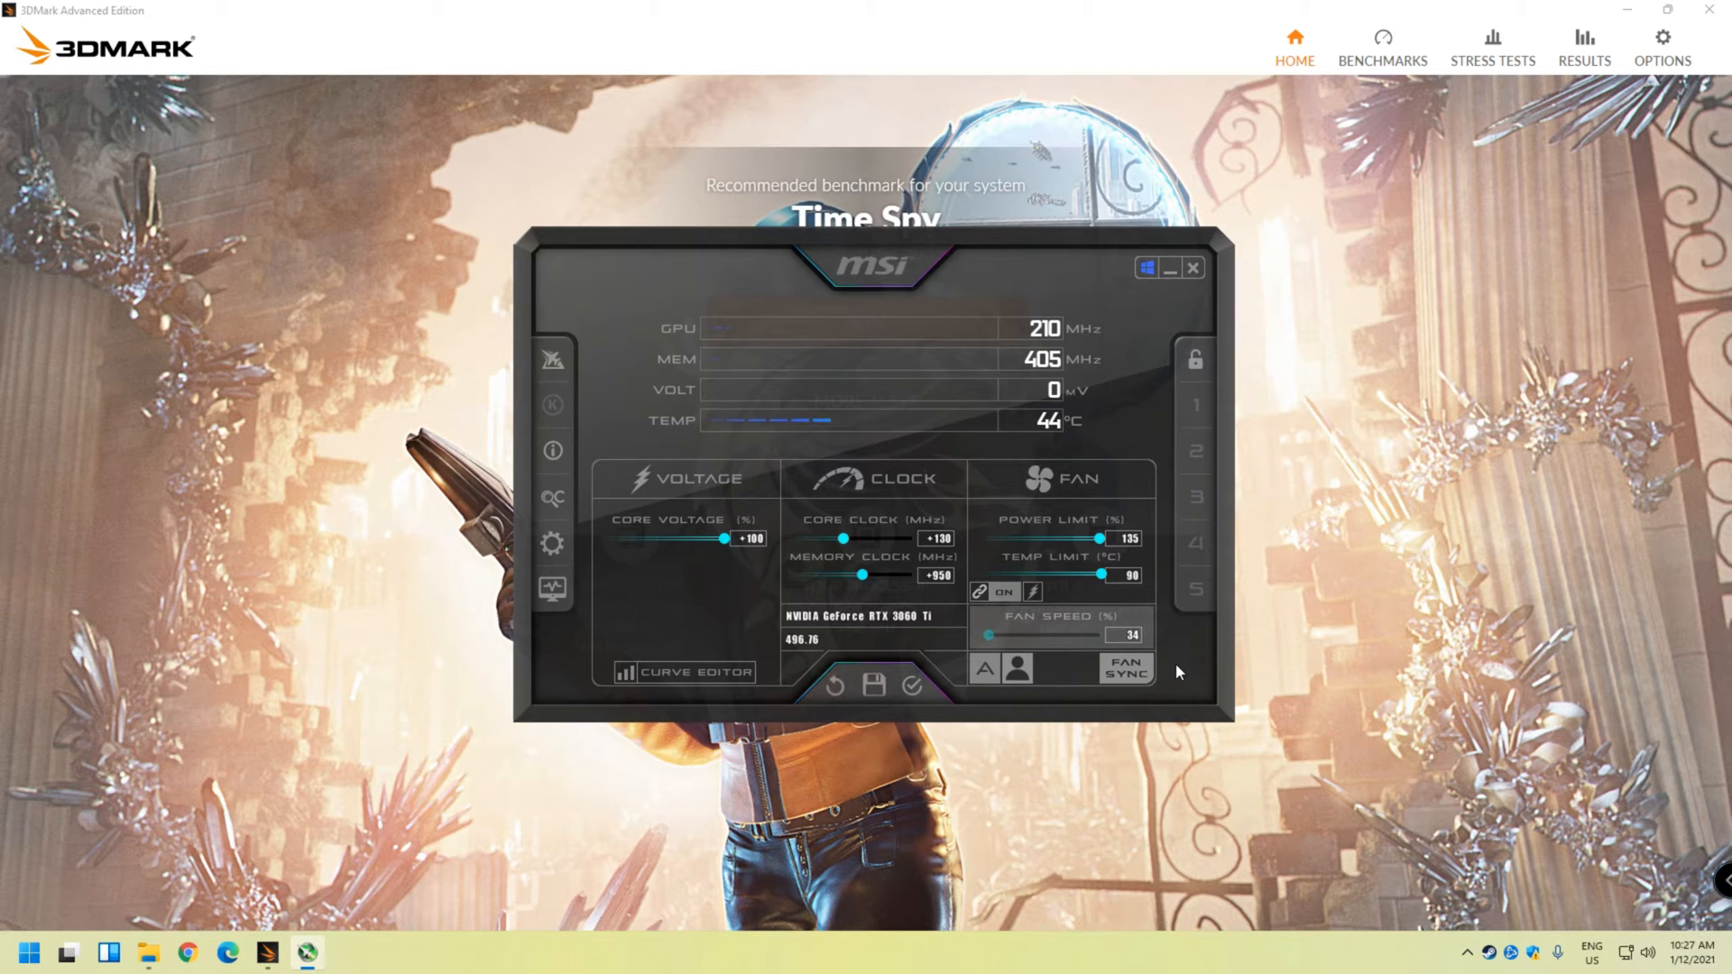
{"action": "mouse_move", "coordinate": [552, 543]}
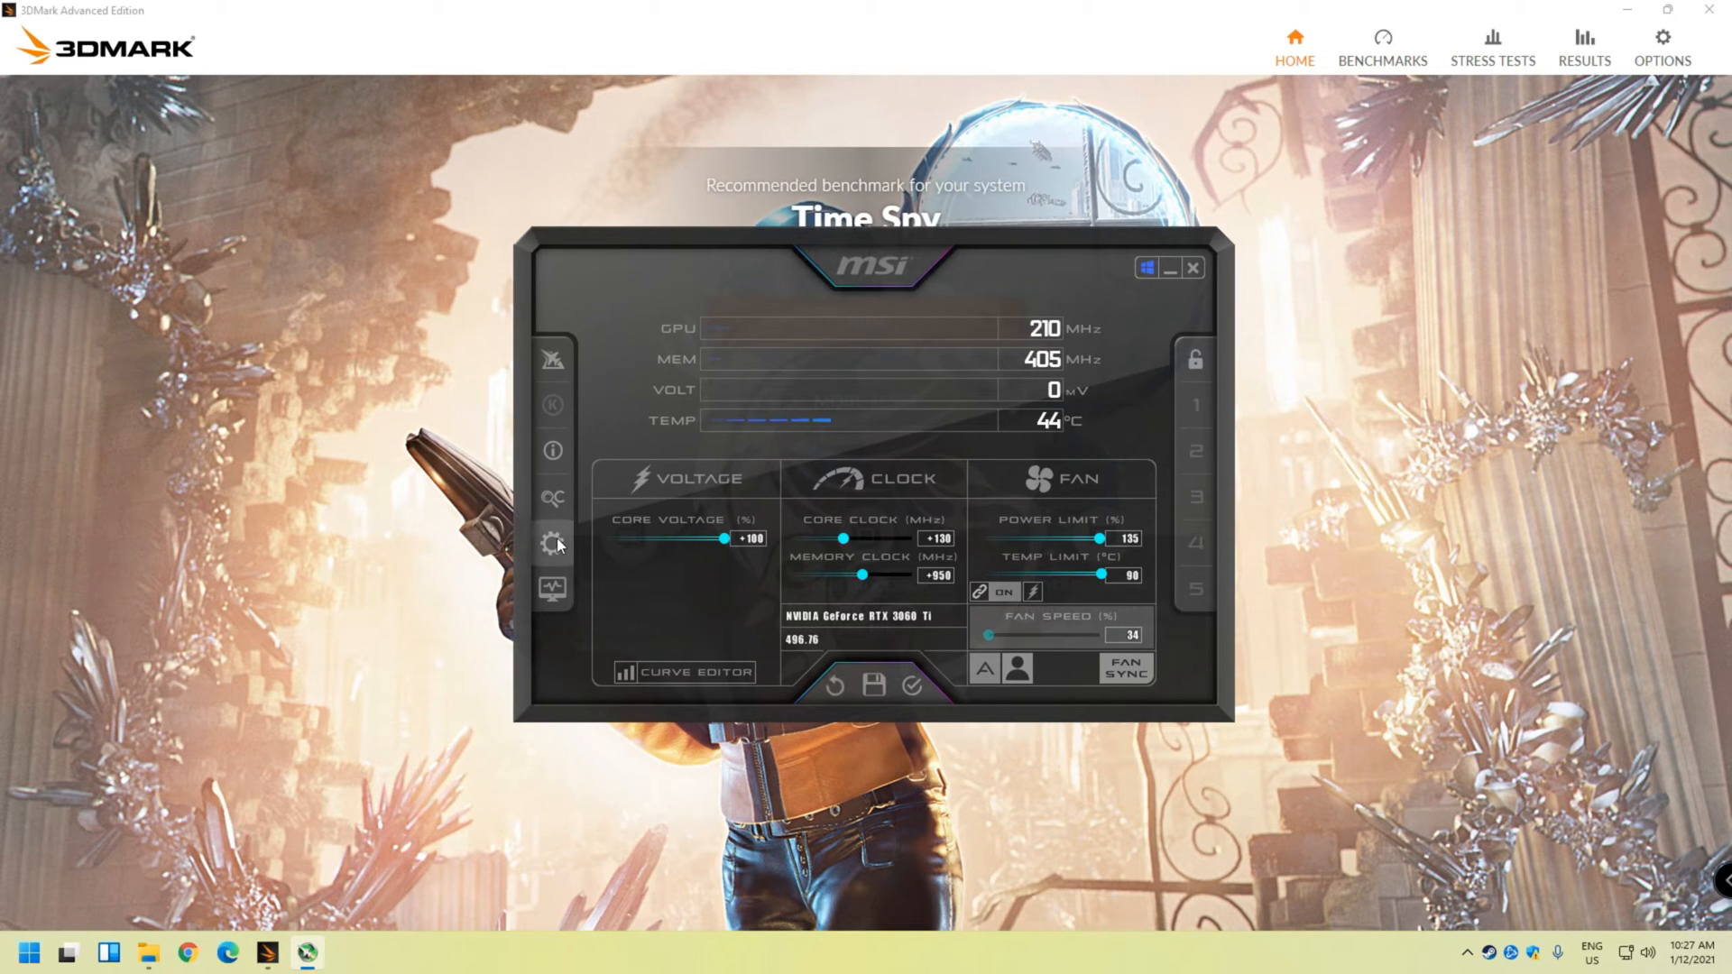
Show Afterburner's Fan properties with the user-defined automatic fan curve
{"action": "left_click", "coordinate": [552, 543]}
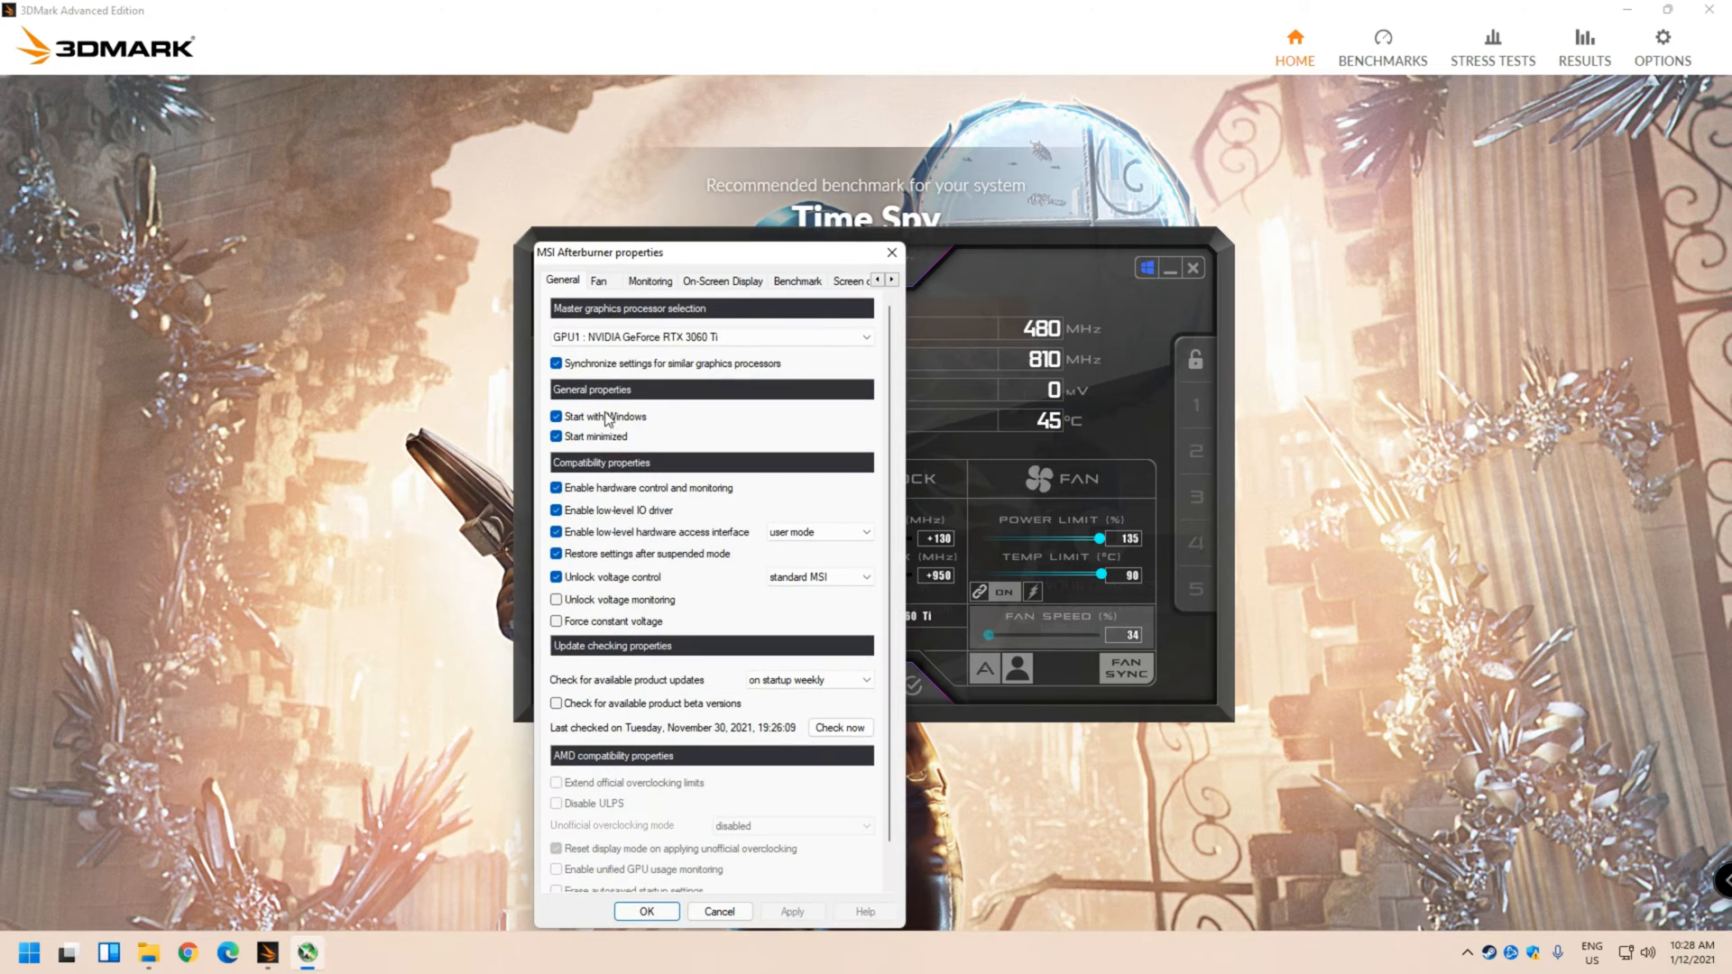
{"action": "left_click", "coordinate": [598, 280]}
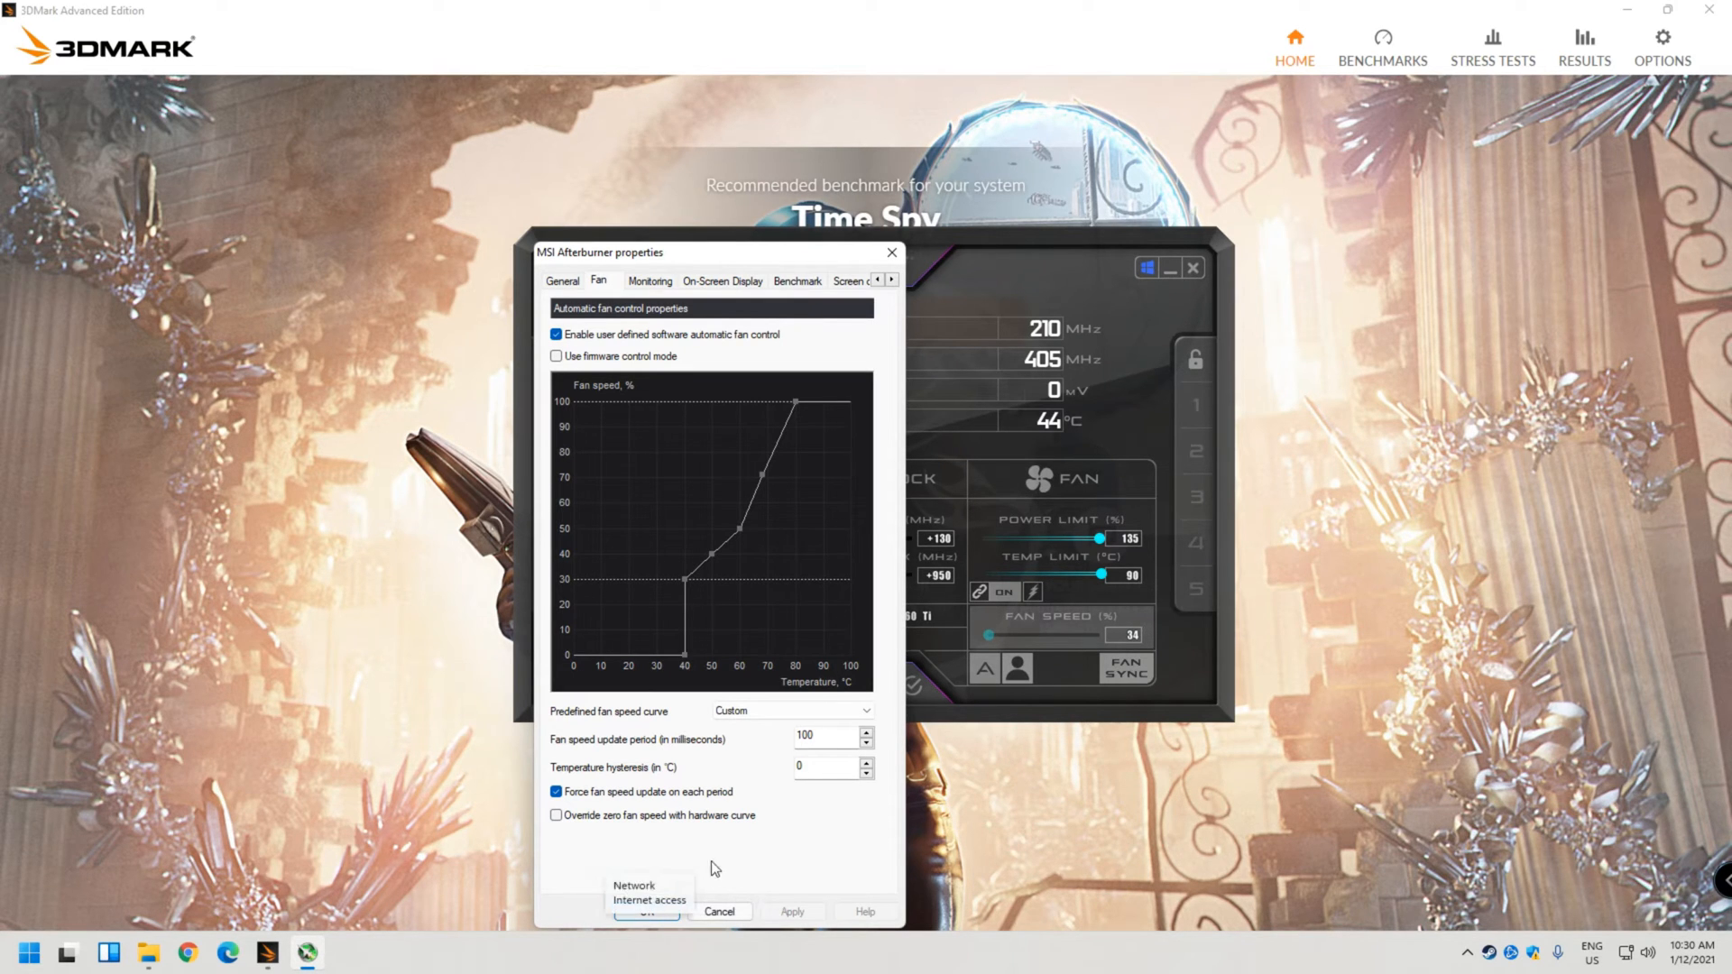
Confirm the properties and return to the overclock panel (core +130, memory +950)
{"action": "left_click", "coordinate": [720, 911]}
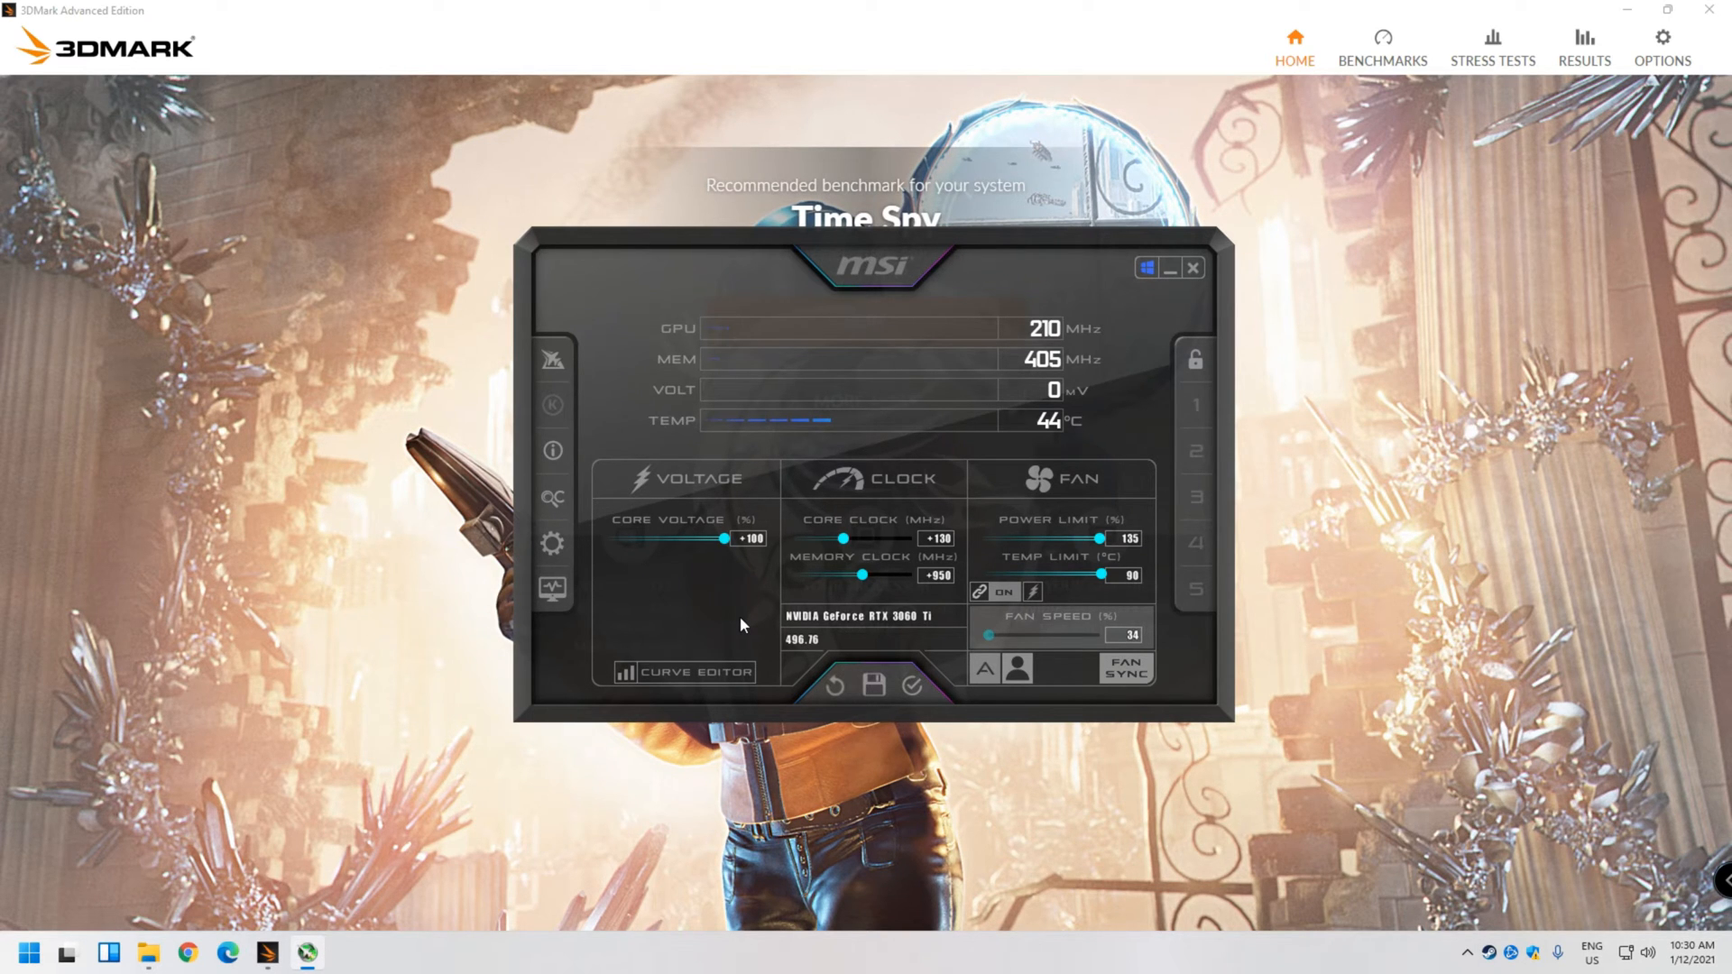
{"action": "mouse_move", "coordinate": [552, 406]}
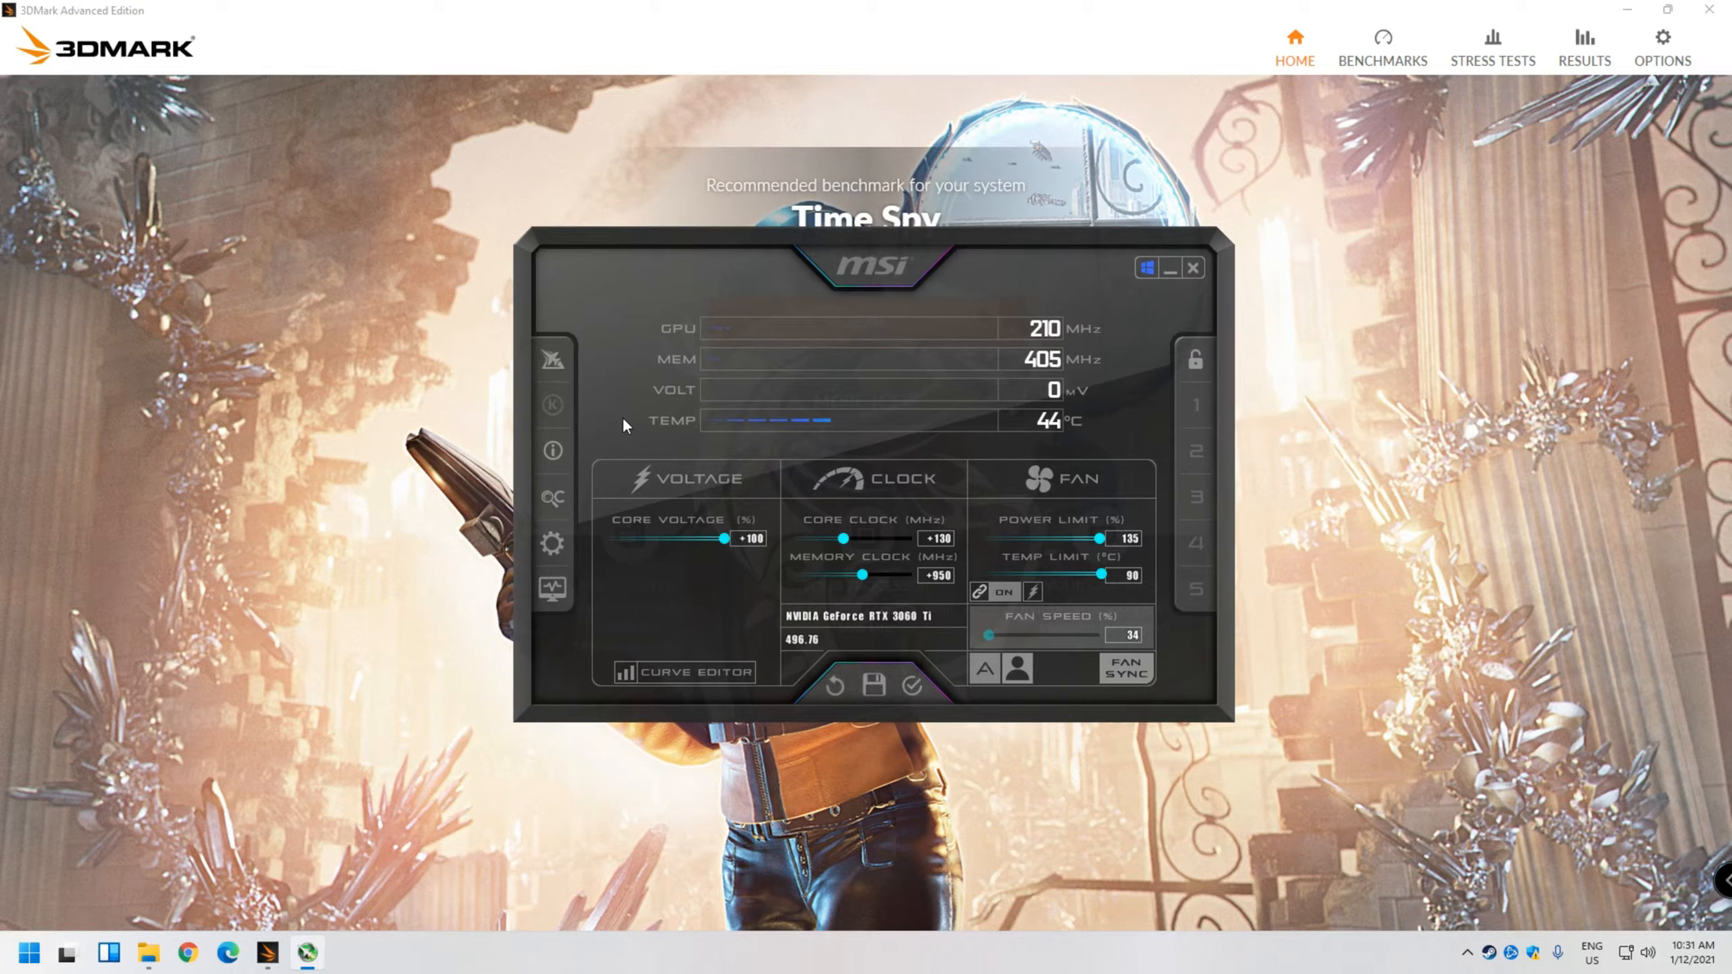
{"action": "mouse_move", "coordinate": [686, 442]}
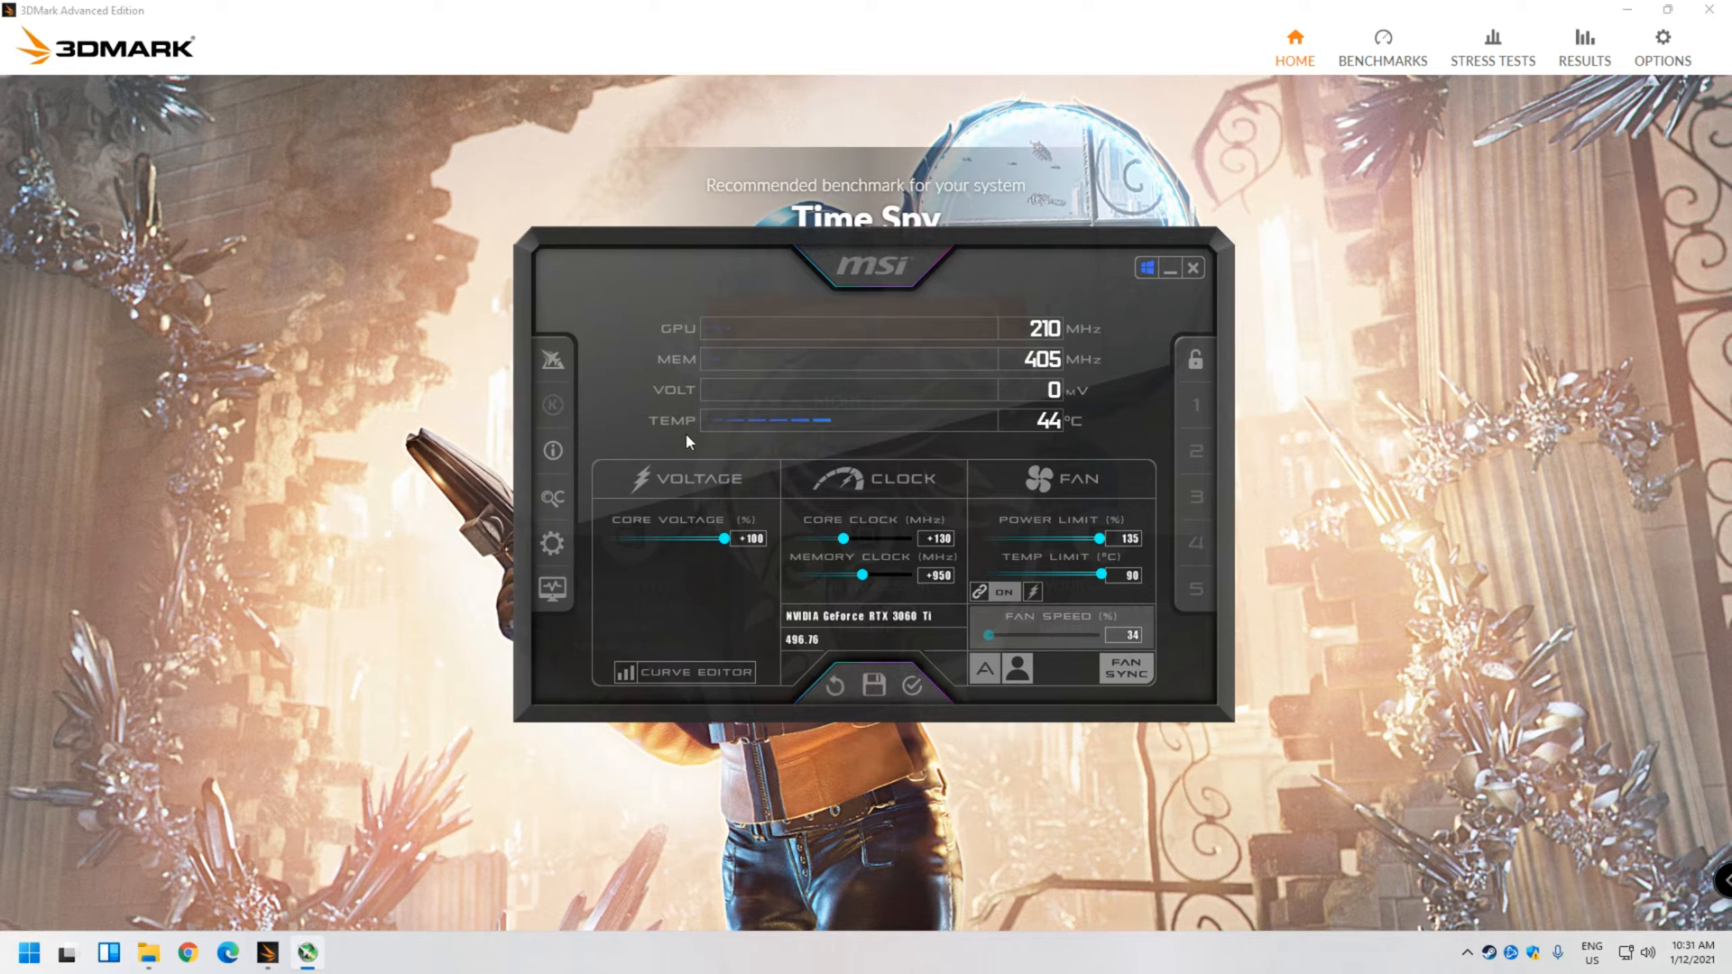
{"action": "mouse_move", "coordinate": [594, 363]}
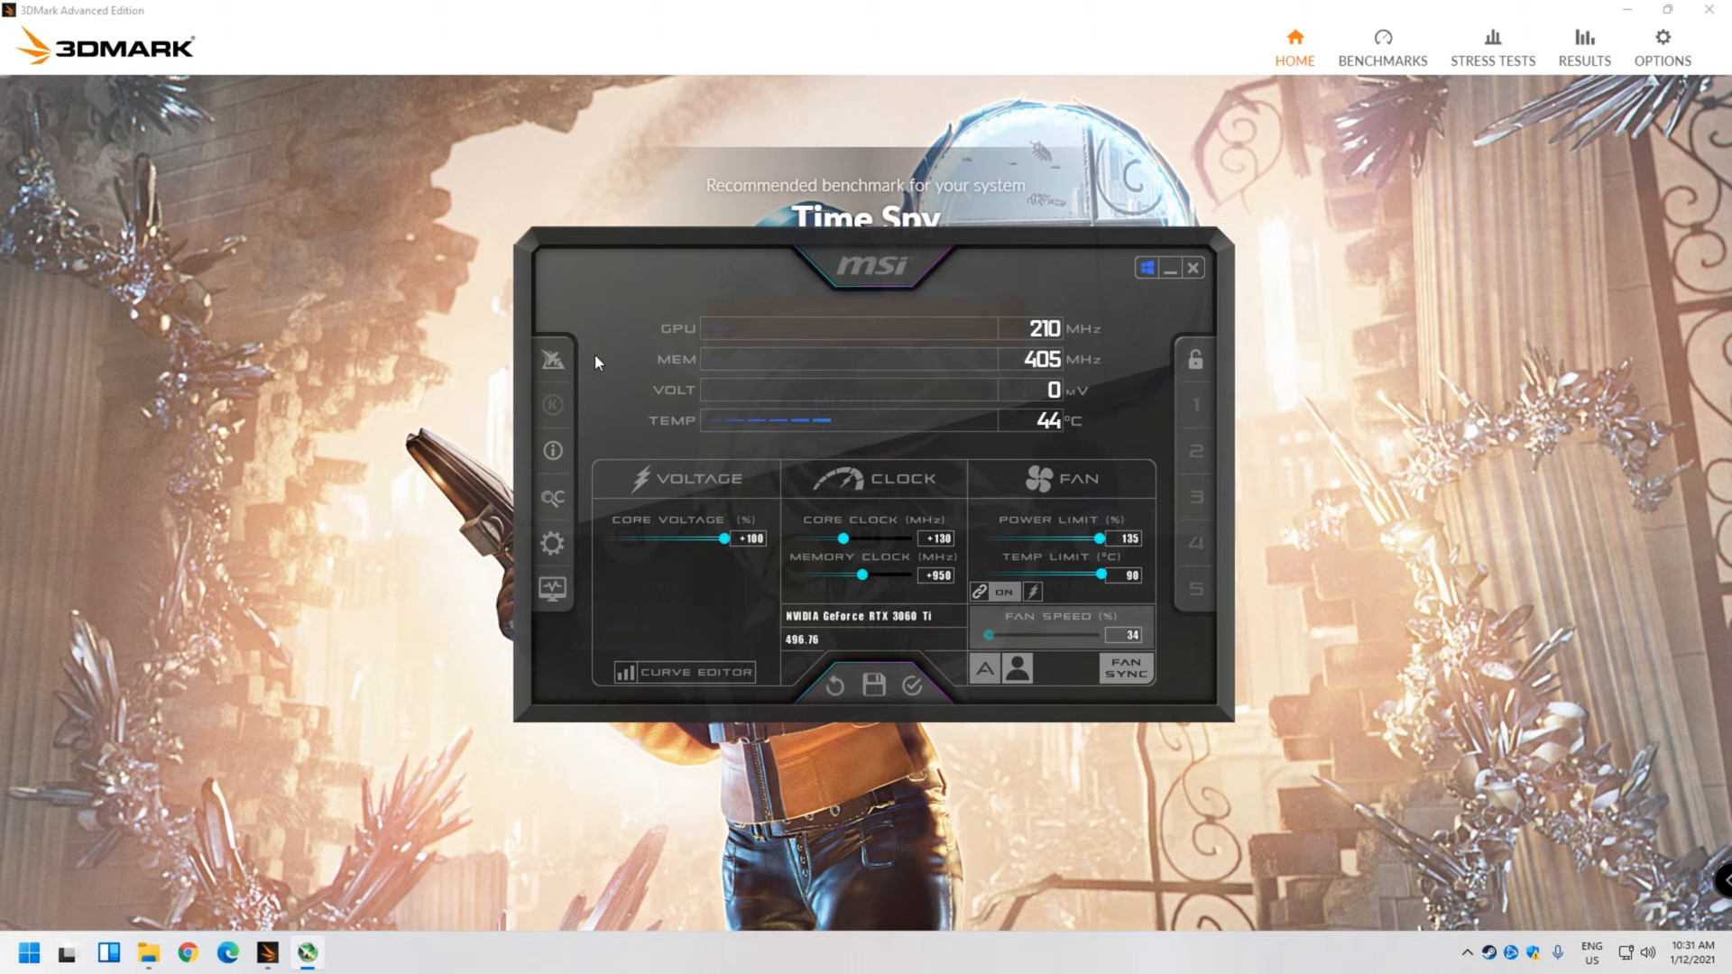
{"action": "mouse_move", "coordinate": [1168, 268]}
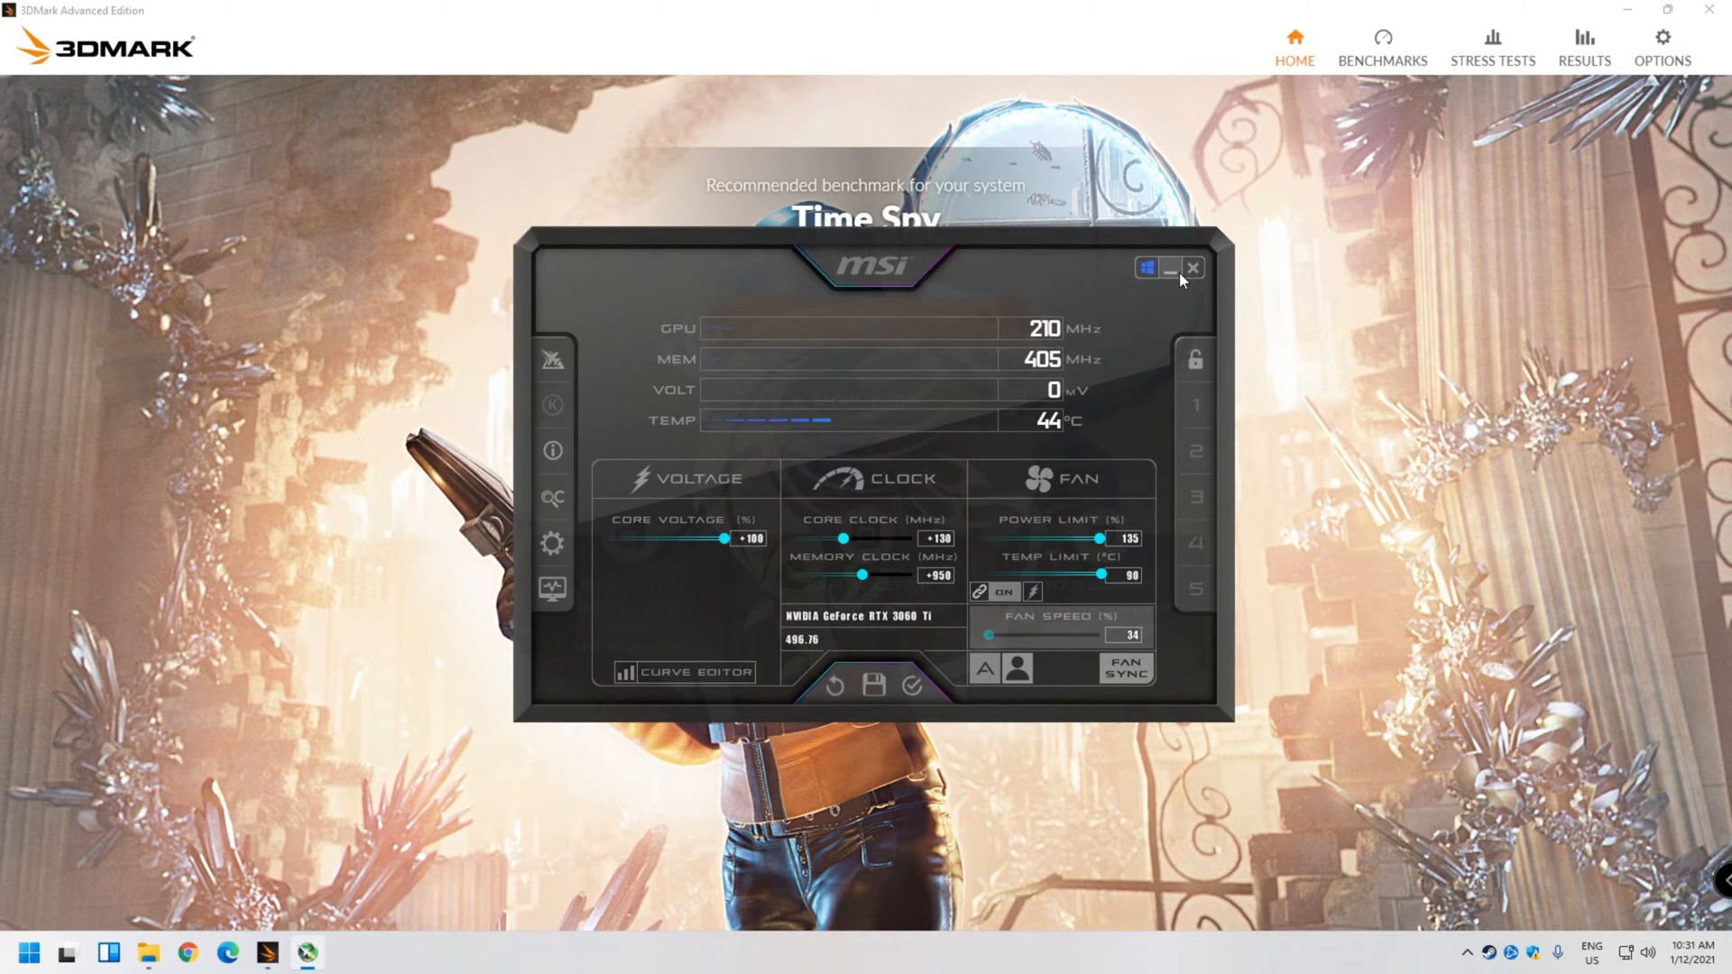
Minimize Afterburner so the 3DMark home screen with Time Spy is fully visible
{"action": "left_click", "coordinate": [1193, 268]}
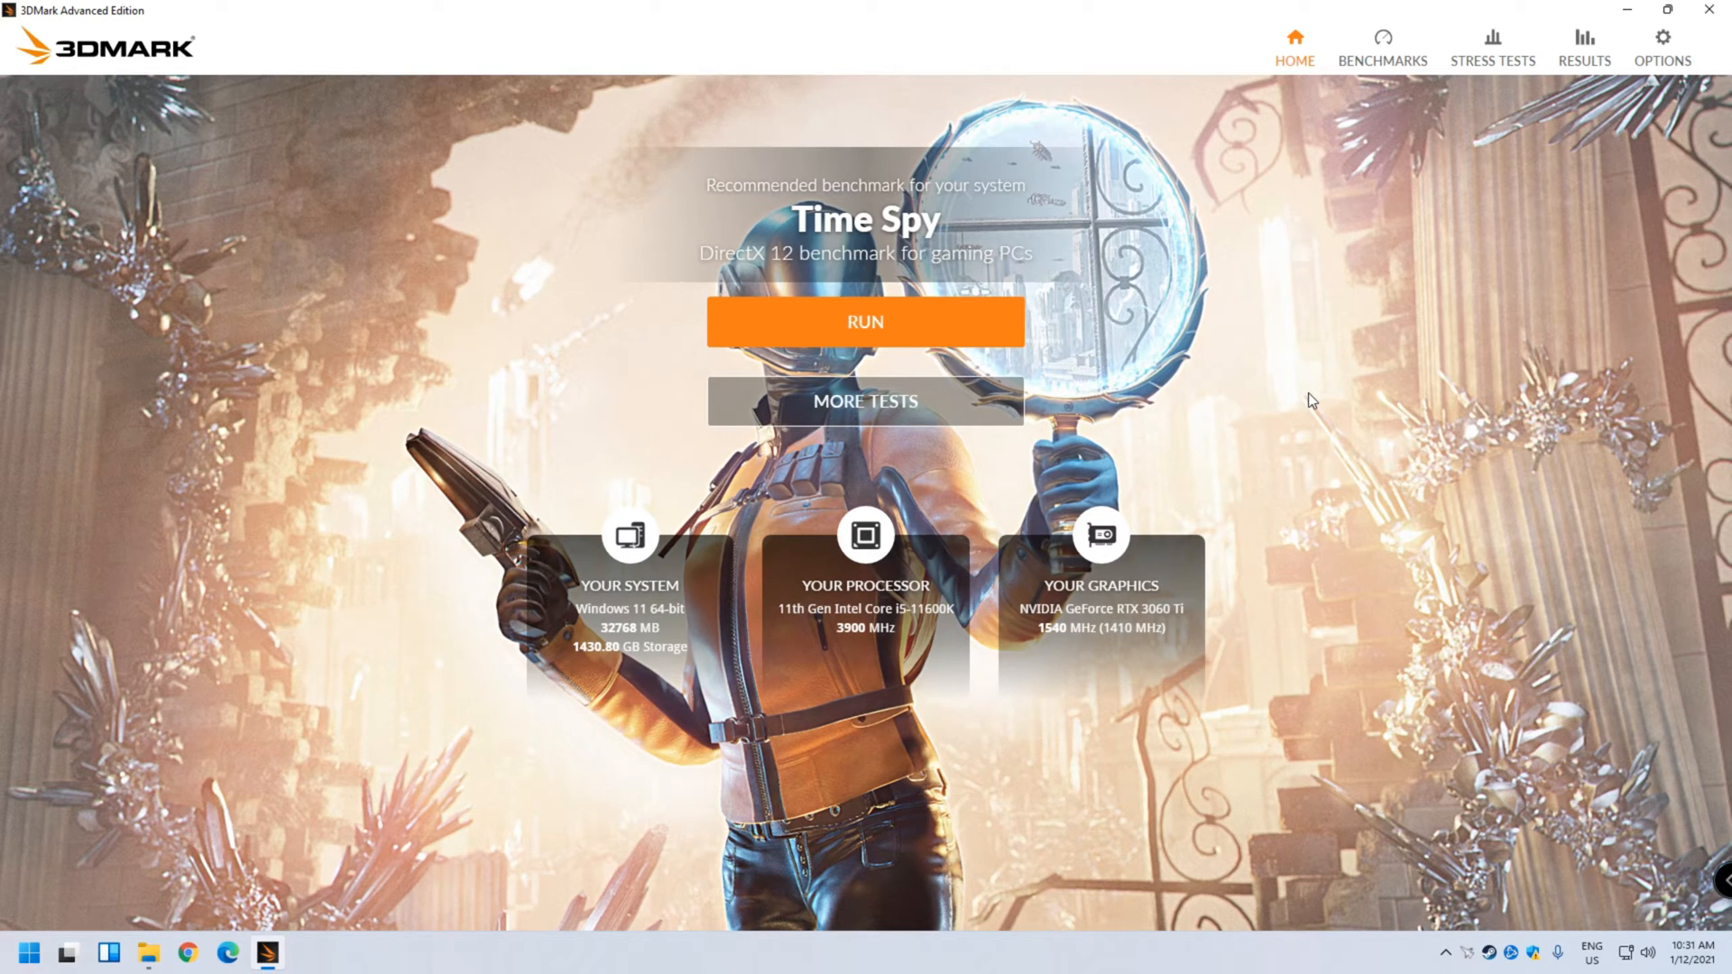
{"action": "mouse_move", "coordinate": [915, 465]}
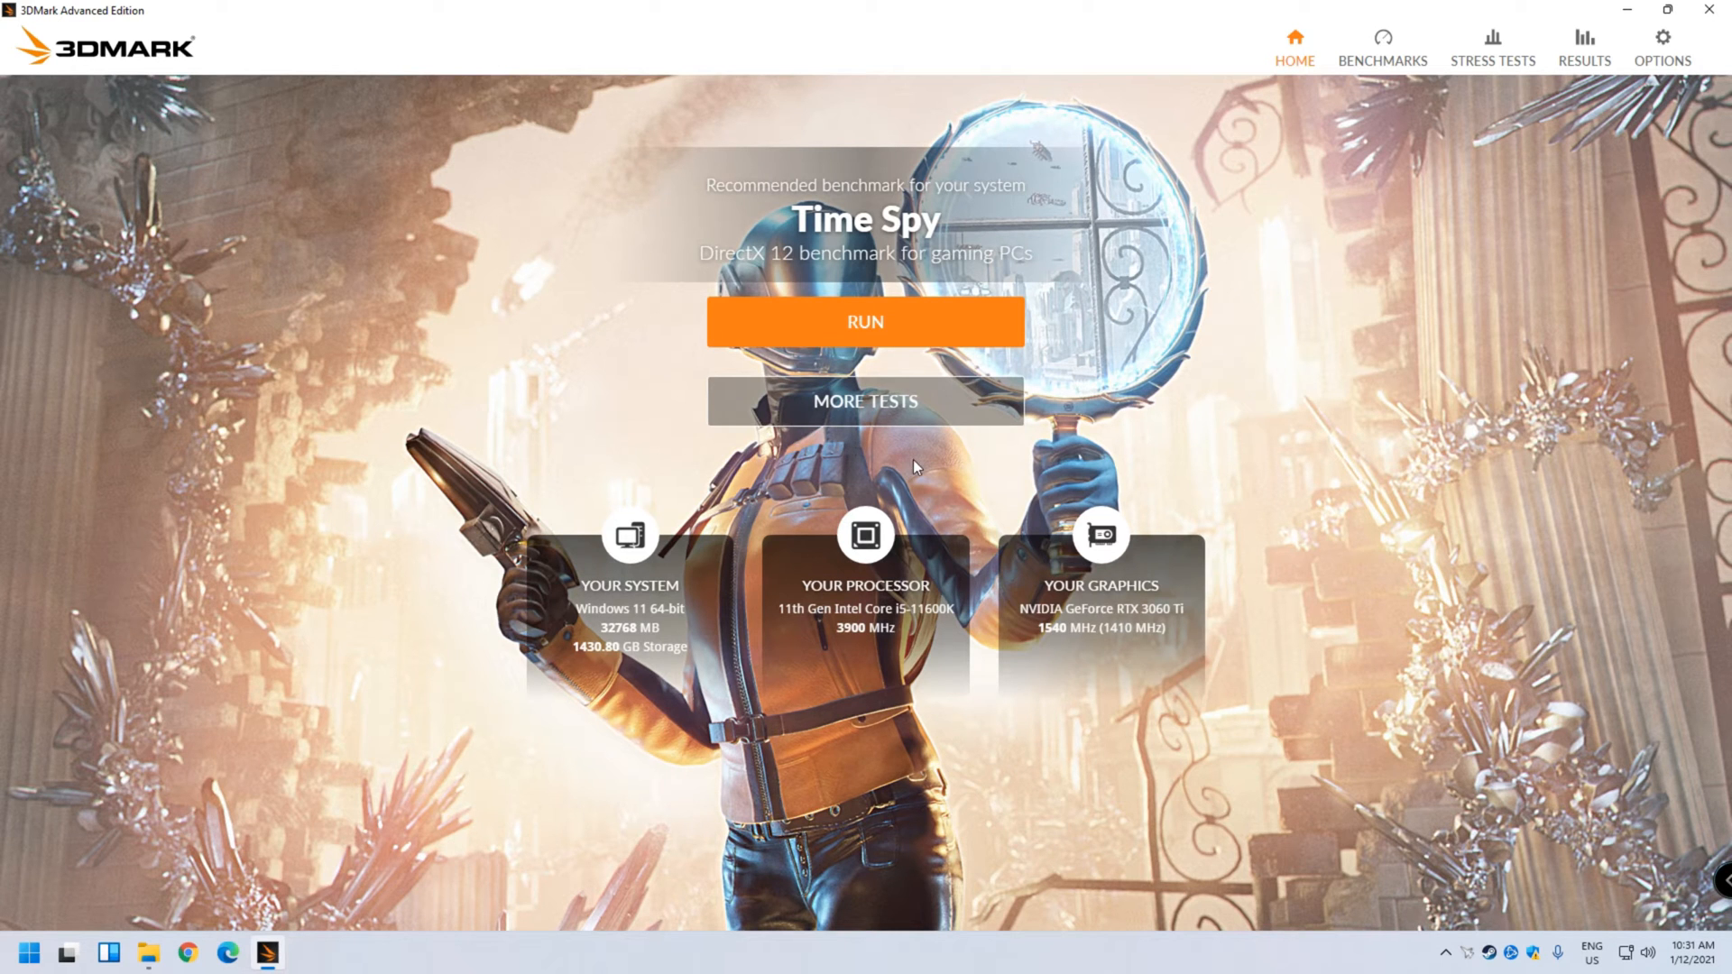
{"action": "mouse_move", "coordinate": [815, 322]}
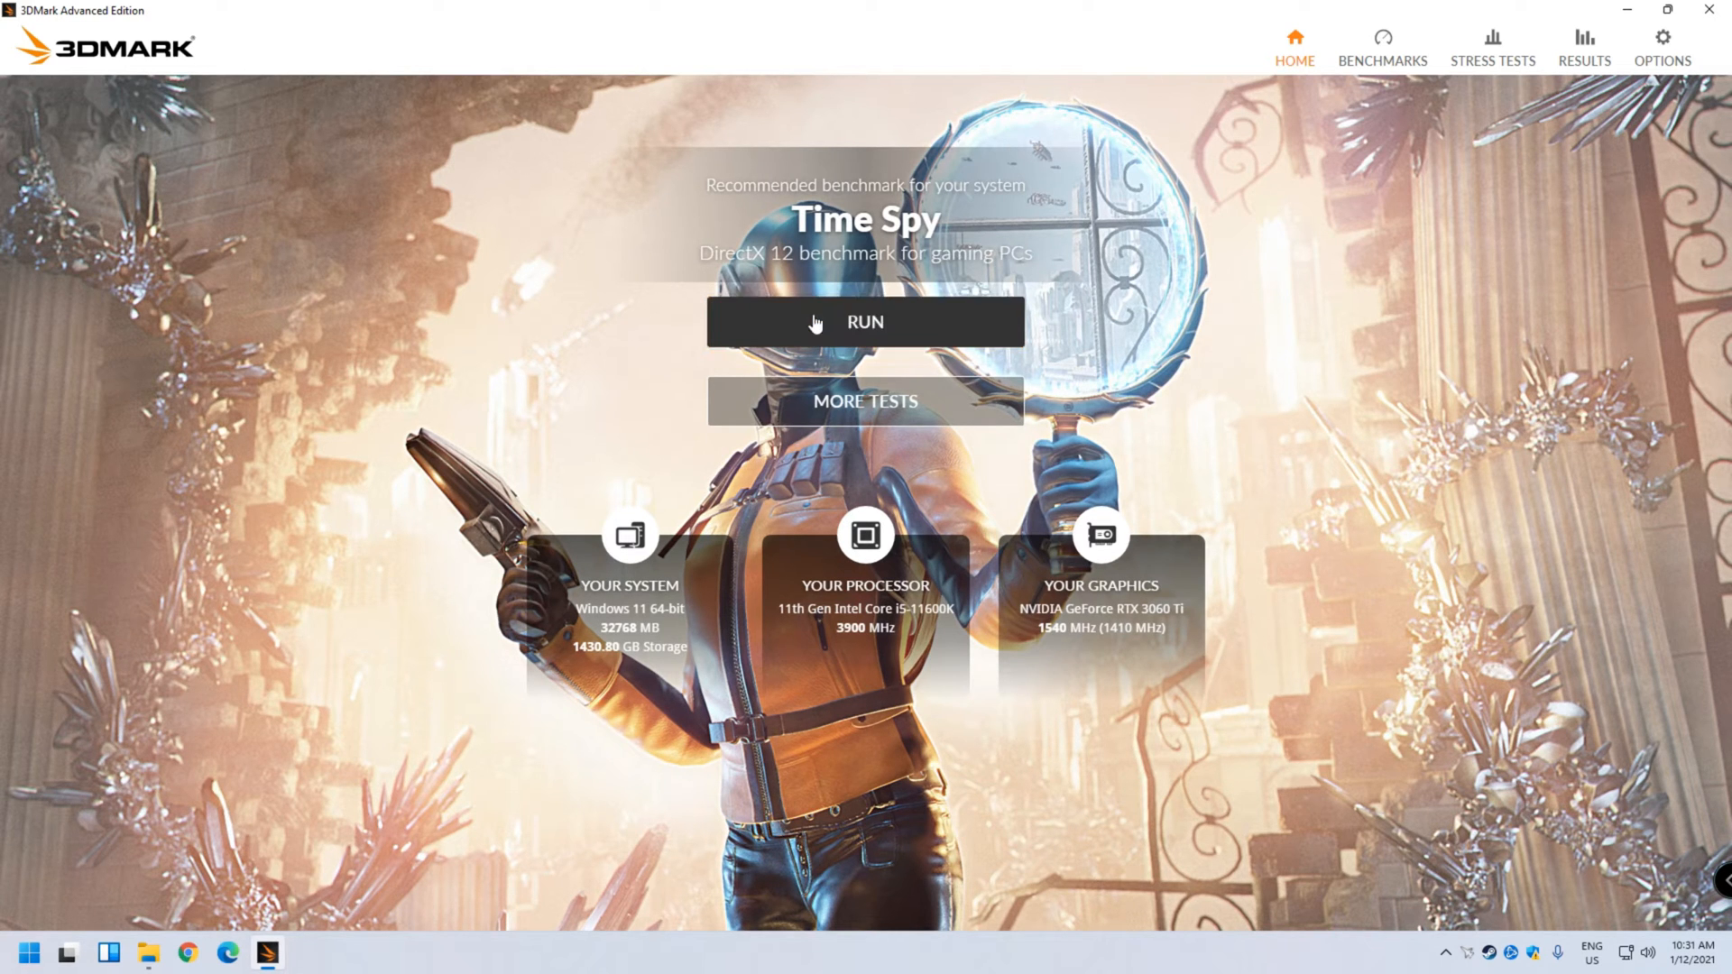
Start the Time Spy benchmark run from the 3DMark home screen
{"action": "left_click", "coordinate": [864, 321]}
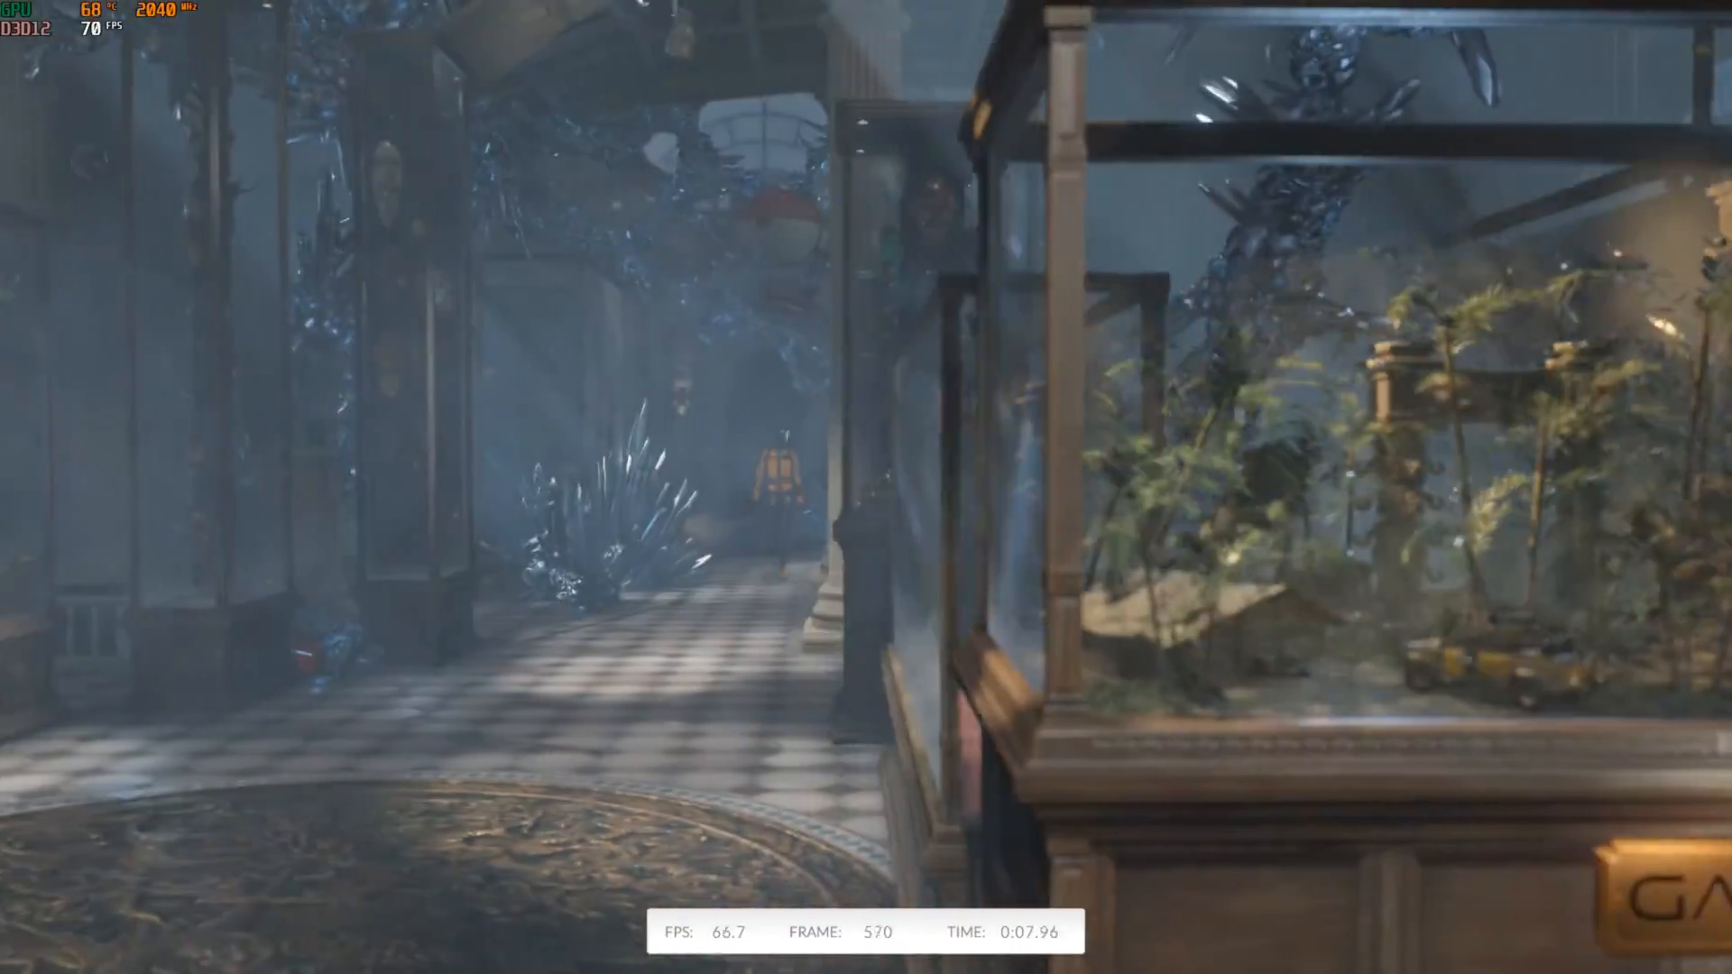
{"action": "mouse_move", "coordinate": [866, 487]}
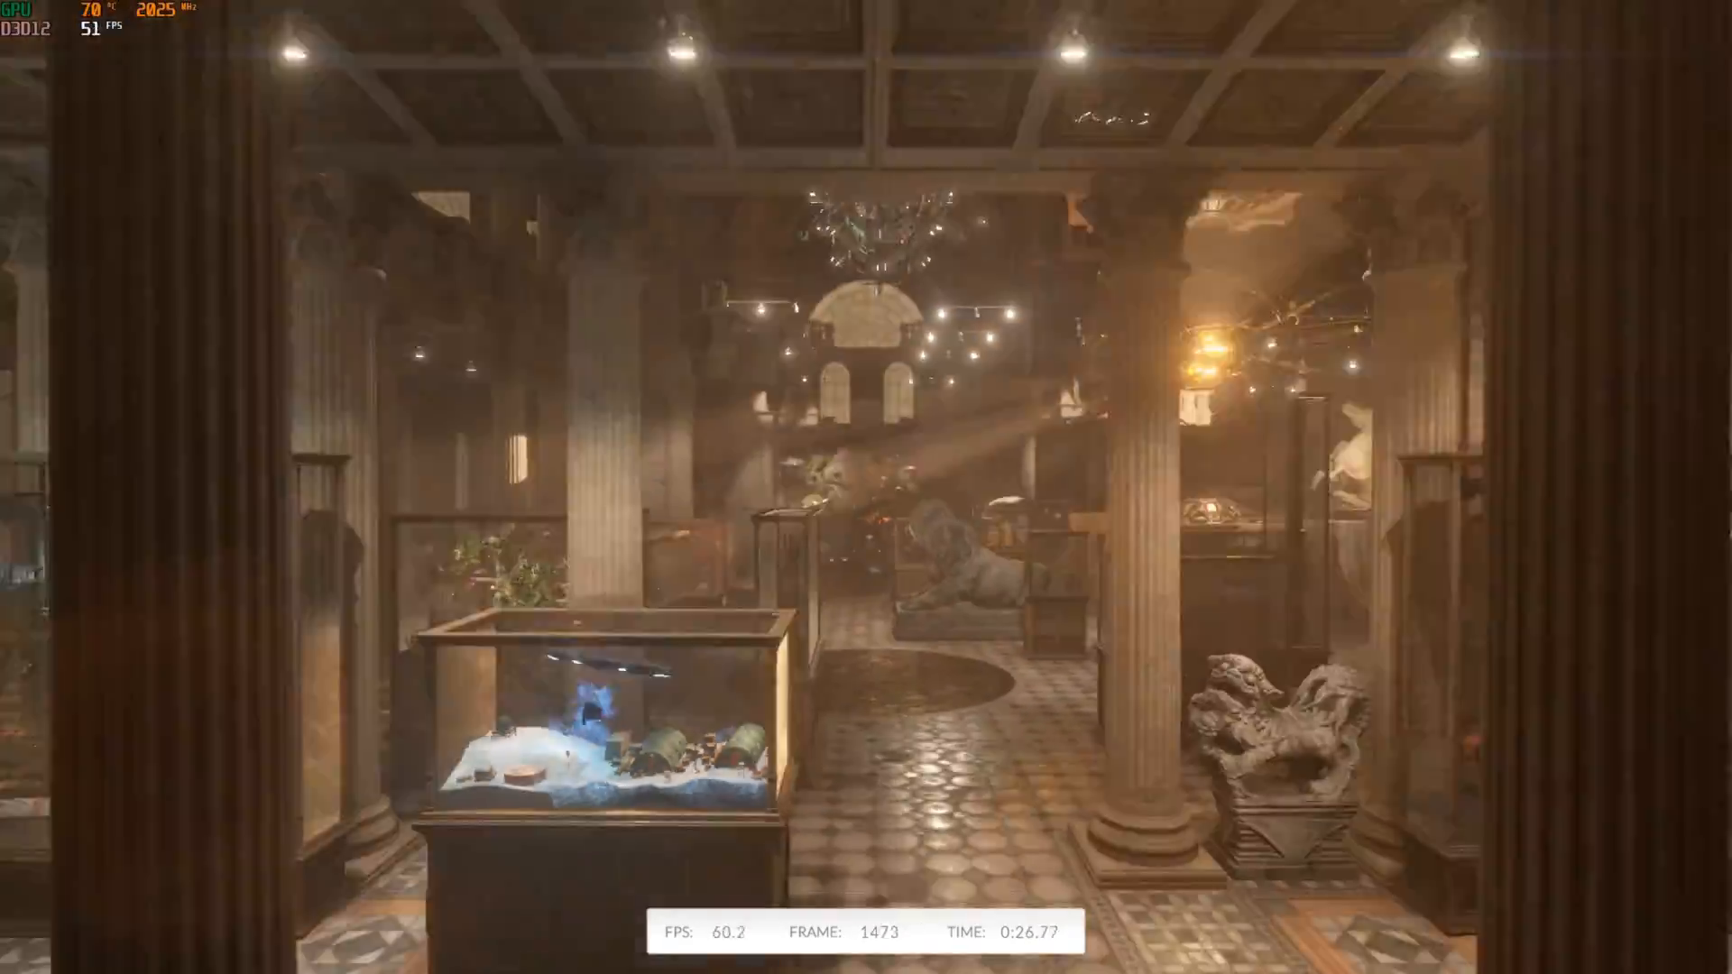
{"action": "mouse_move", "coordinate": [866, 487]}
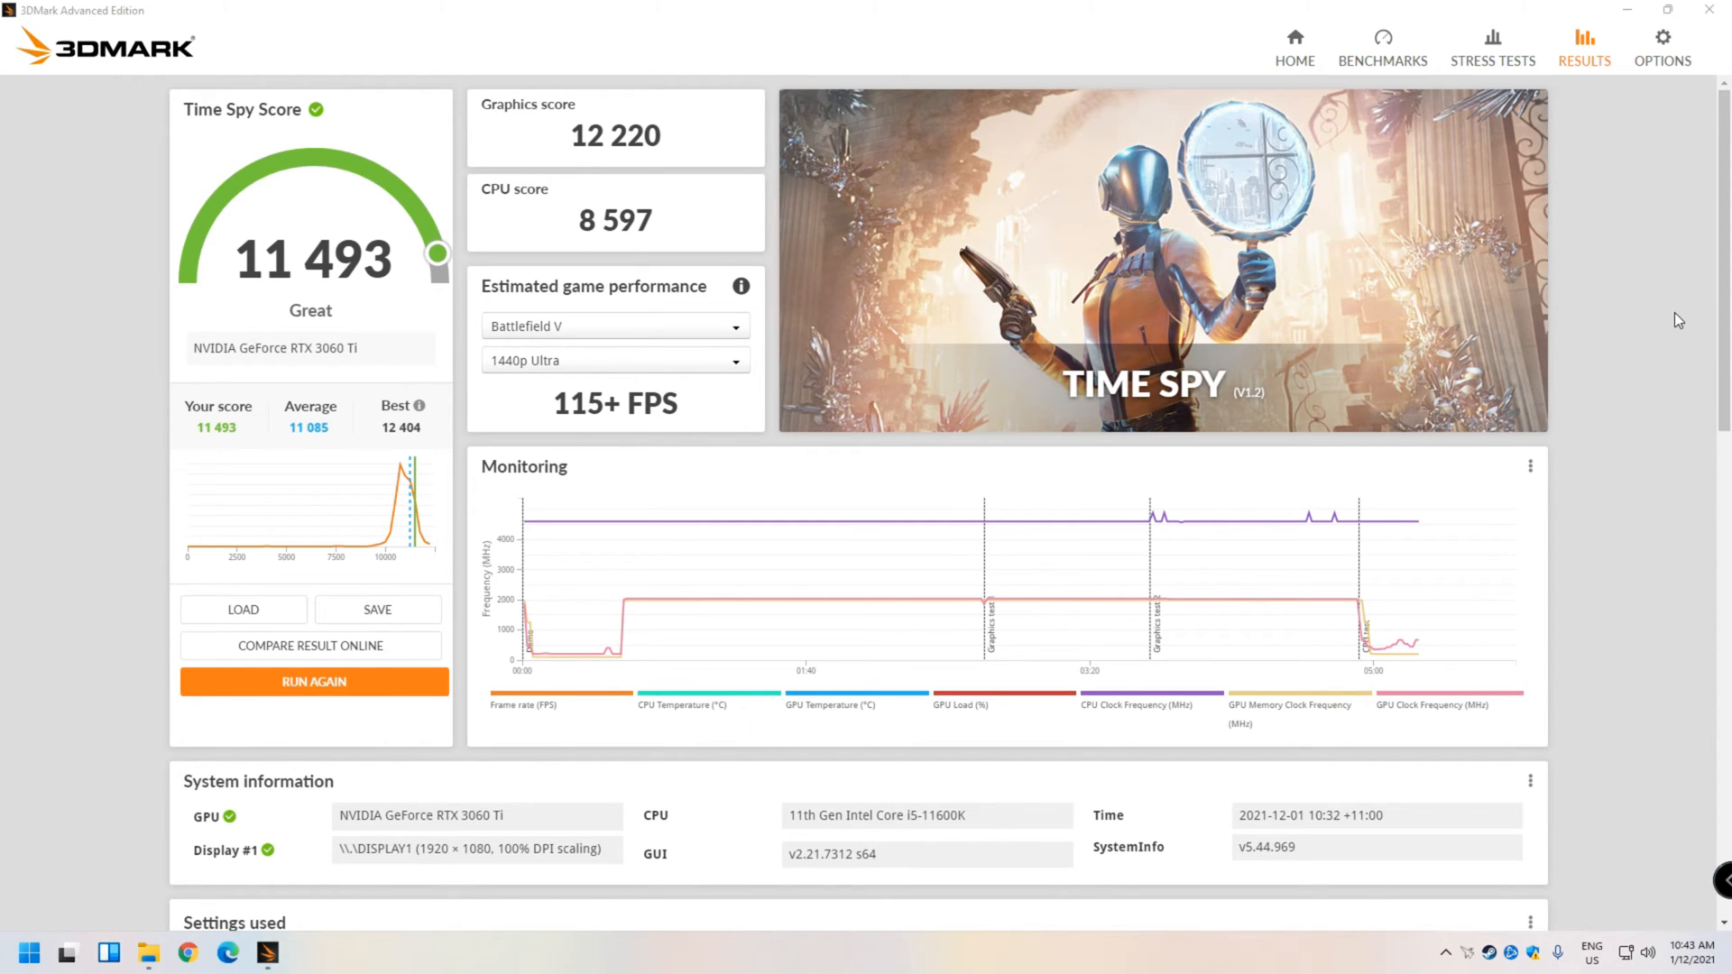
{"action": "mouse_move", "coordinate": [720, 357]}
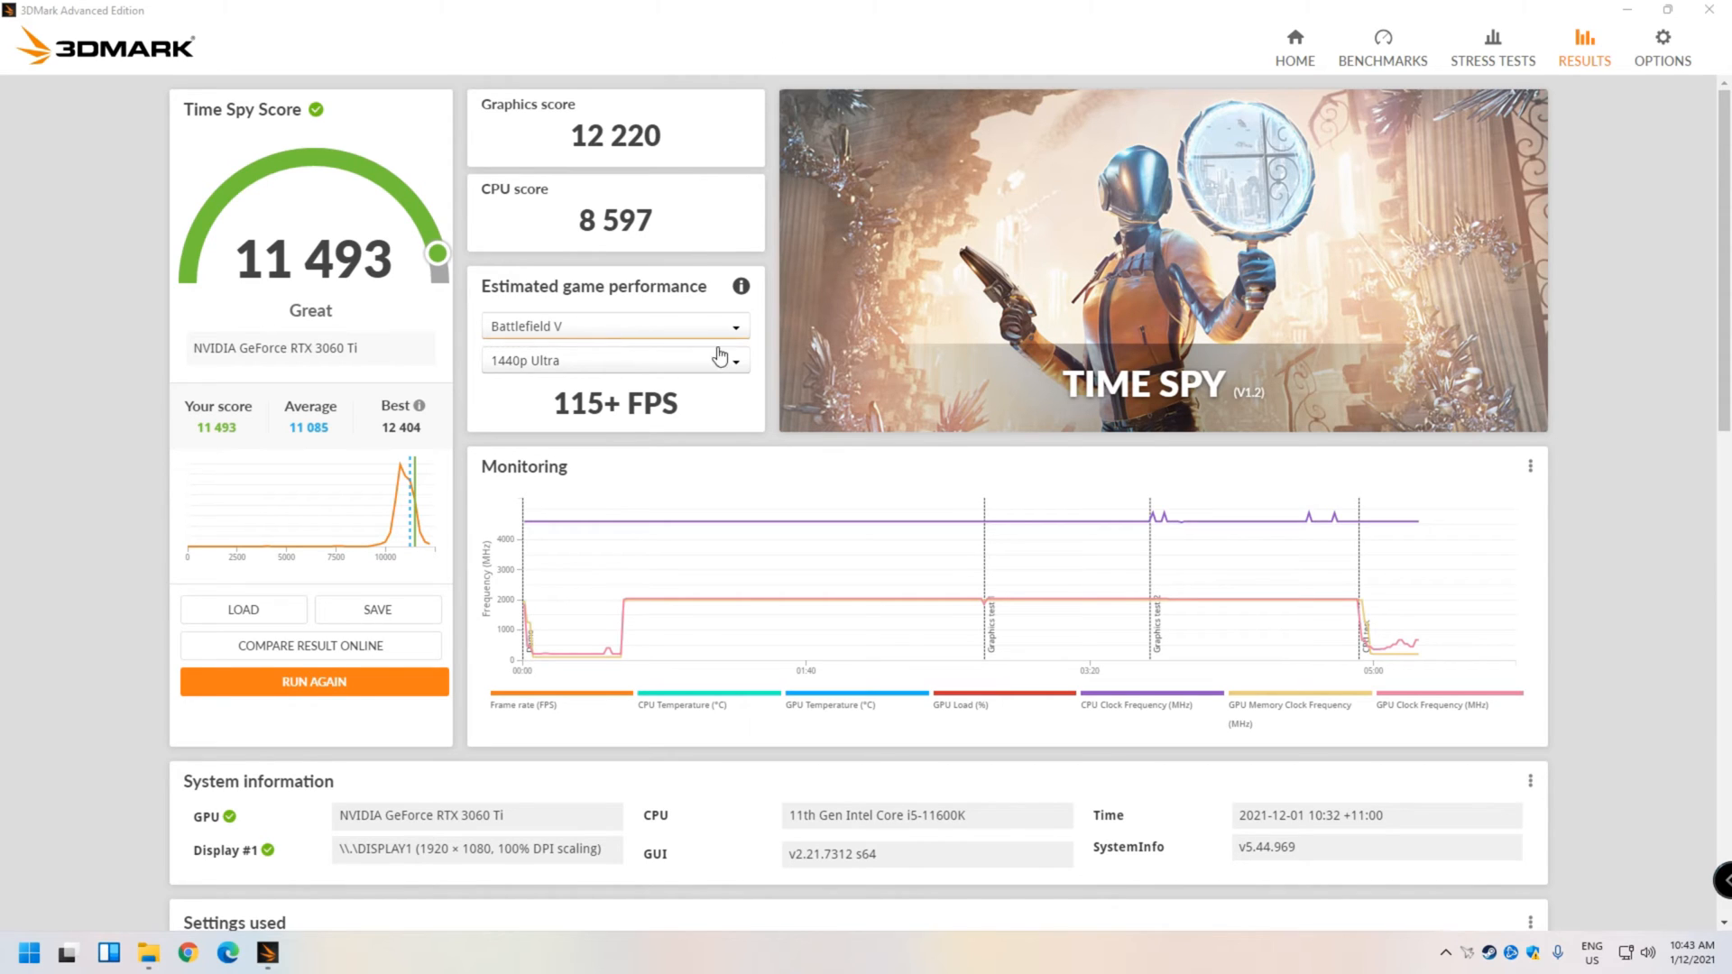
{"action": "mouse_move", "coordinate": [704, 382]}
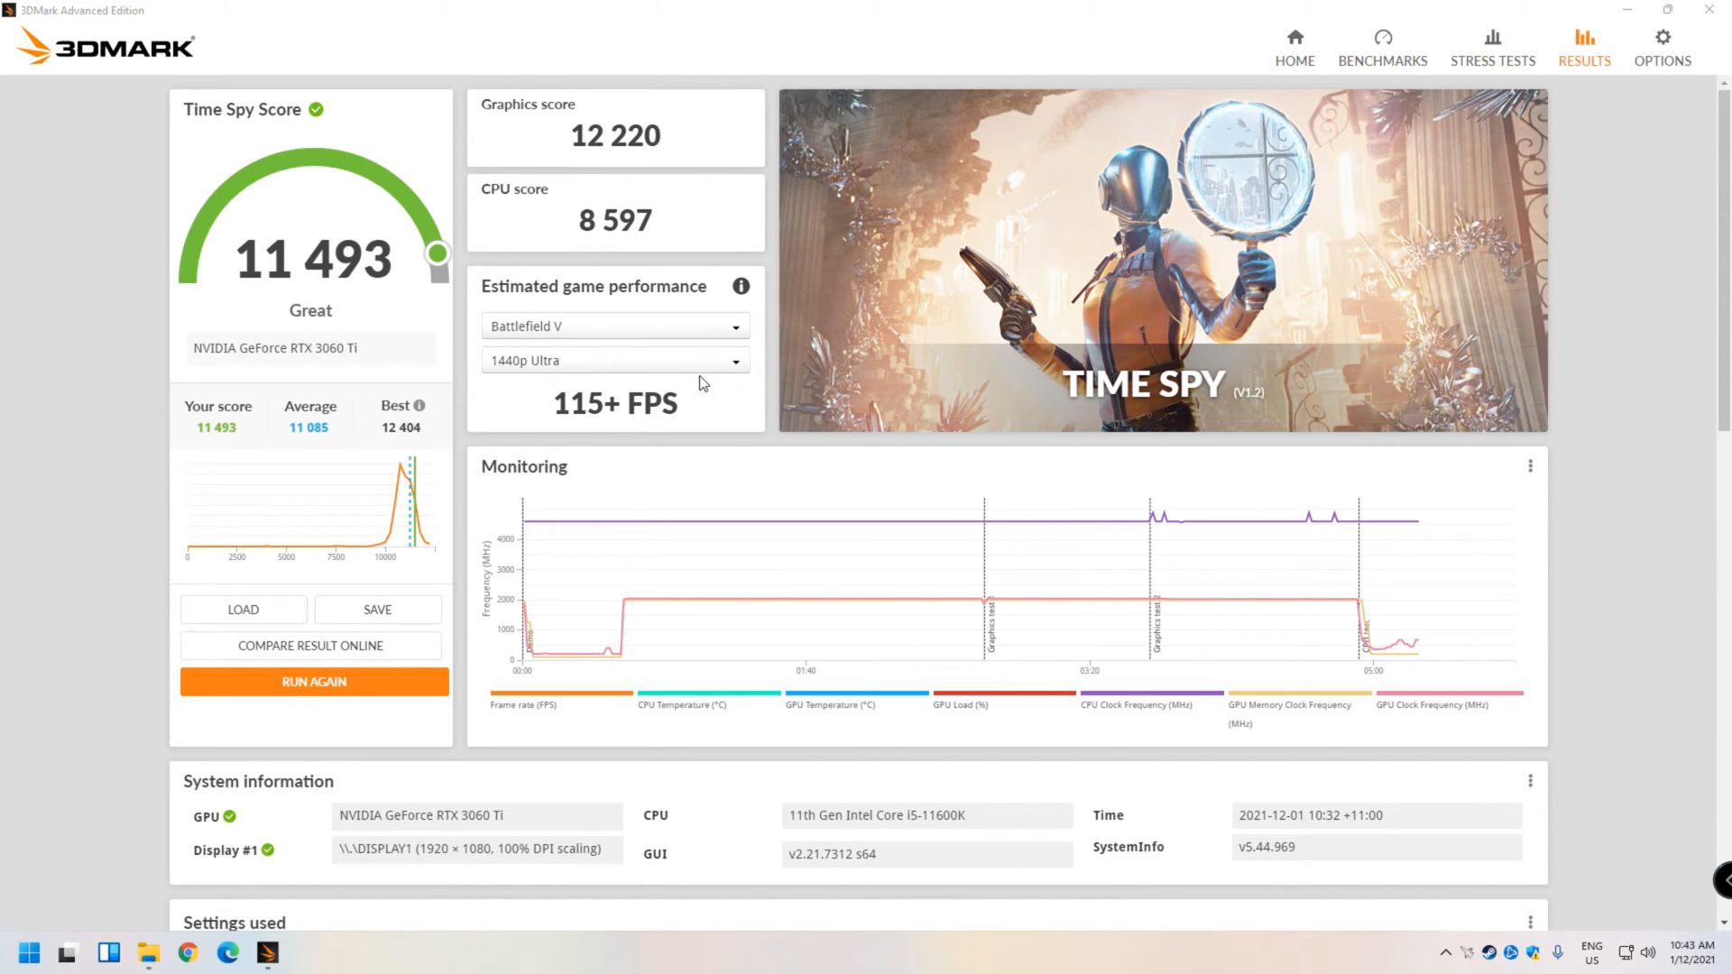
{"action": "mouse_move", "coordinate": [637, 431]}
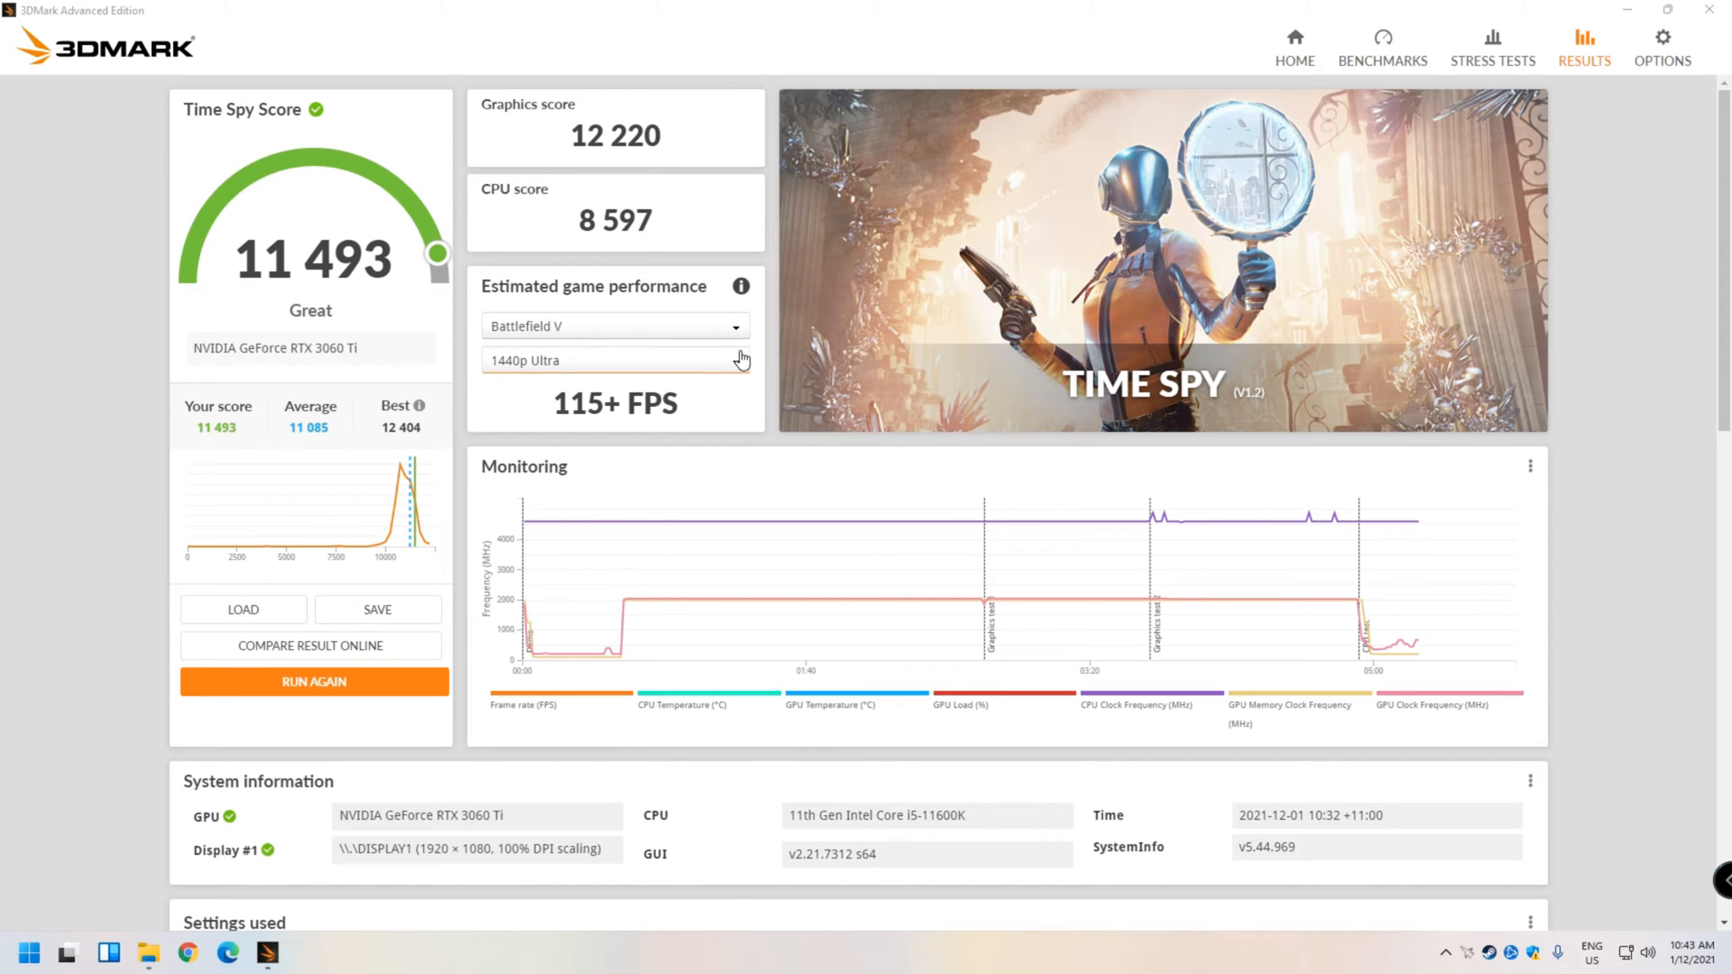
Check the GTA V estimated game performance at 1080p Ultra
{"action": "left_click", "coordinate": [732, 361]}
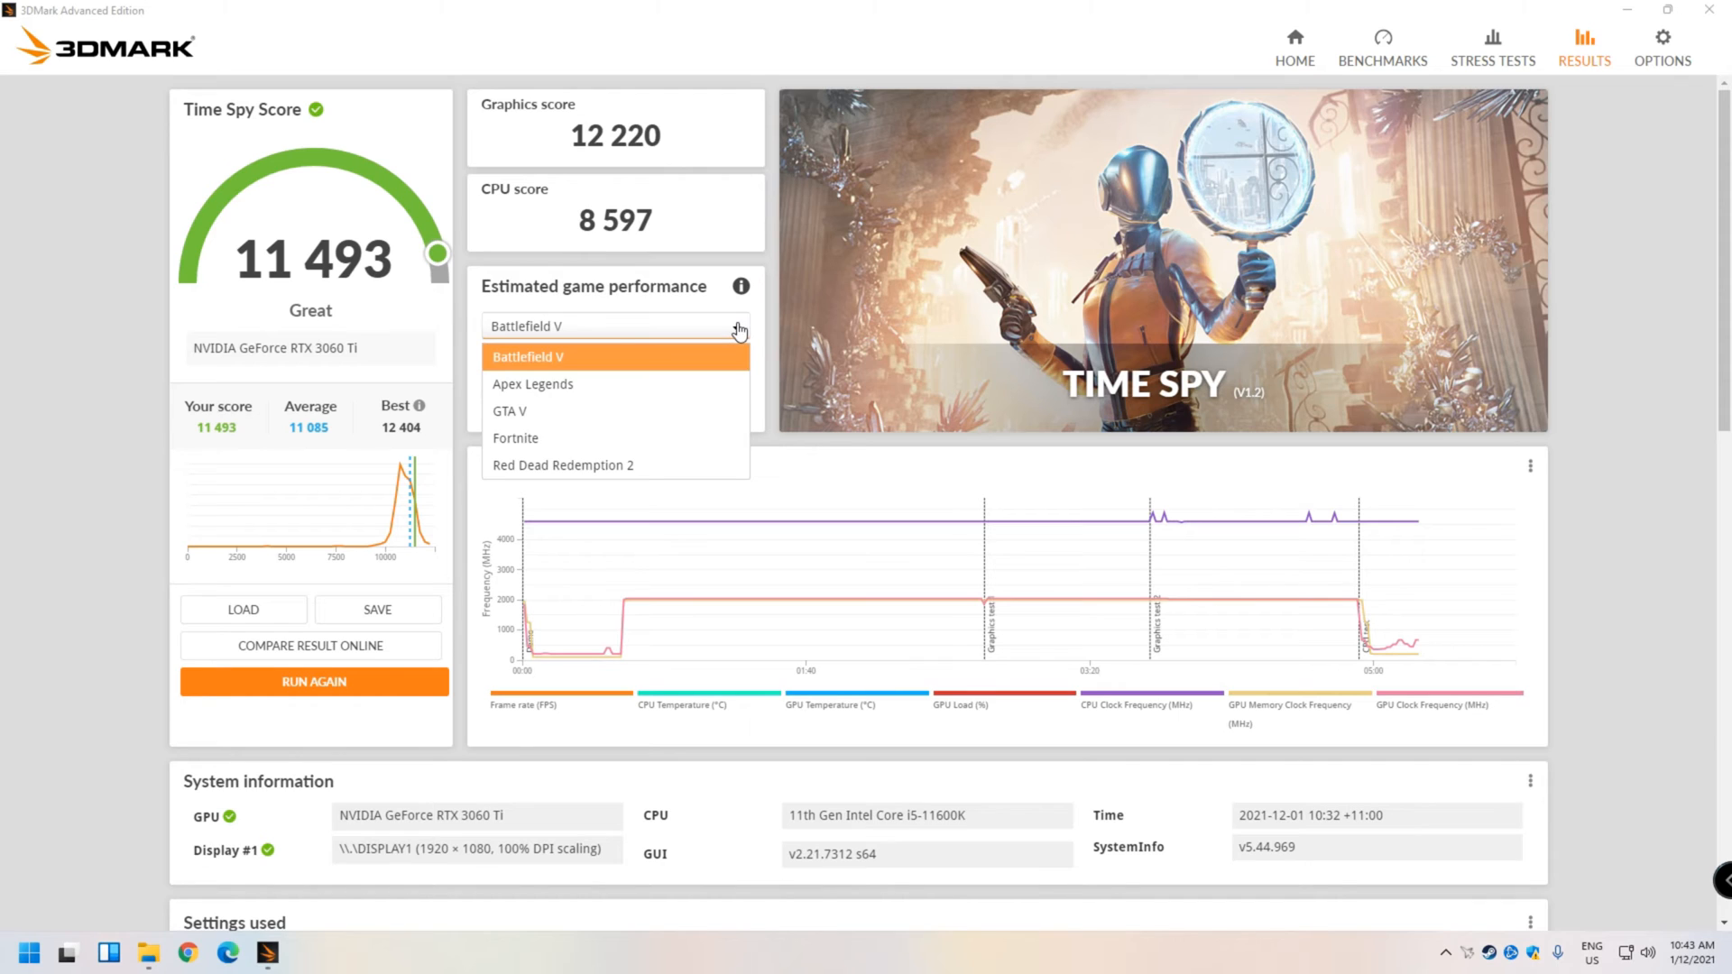
{"action": "left_click", "coordinate": [509, 411]}
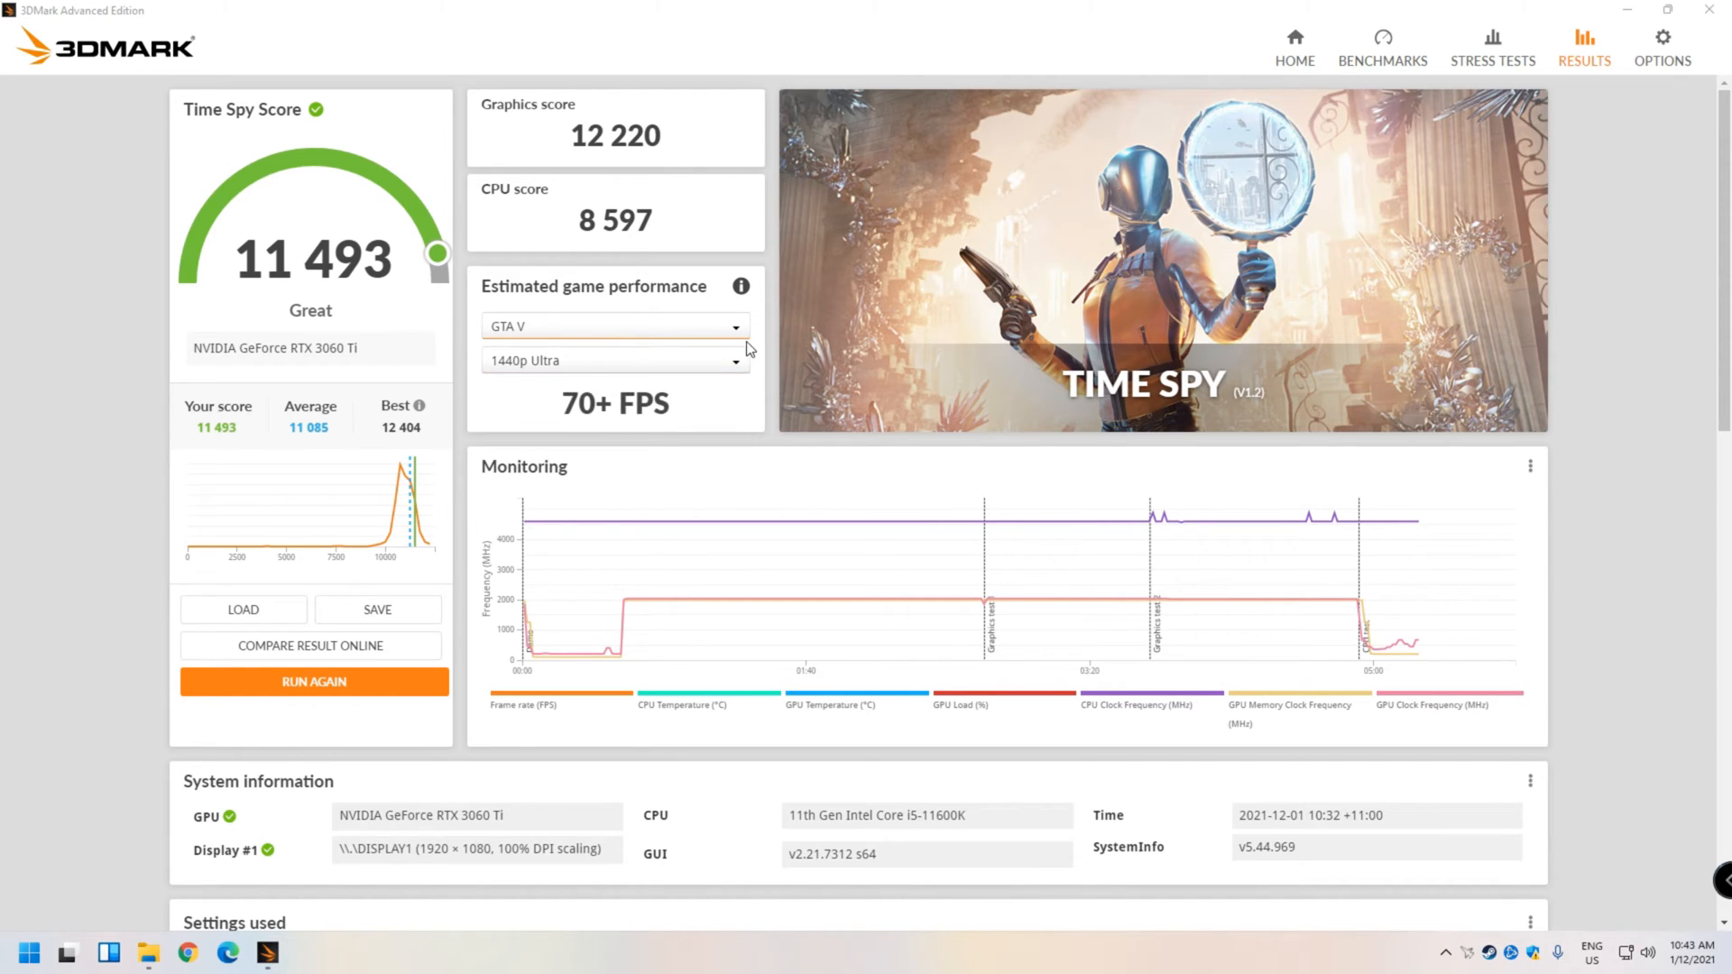
{"action": "mouse_move", "coordinate": [590, 414]}
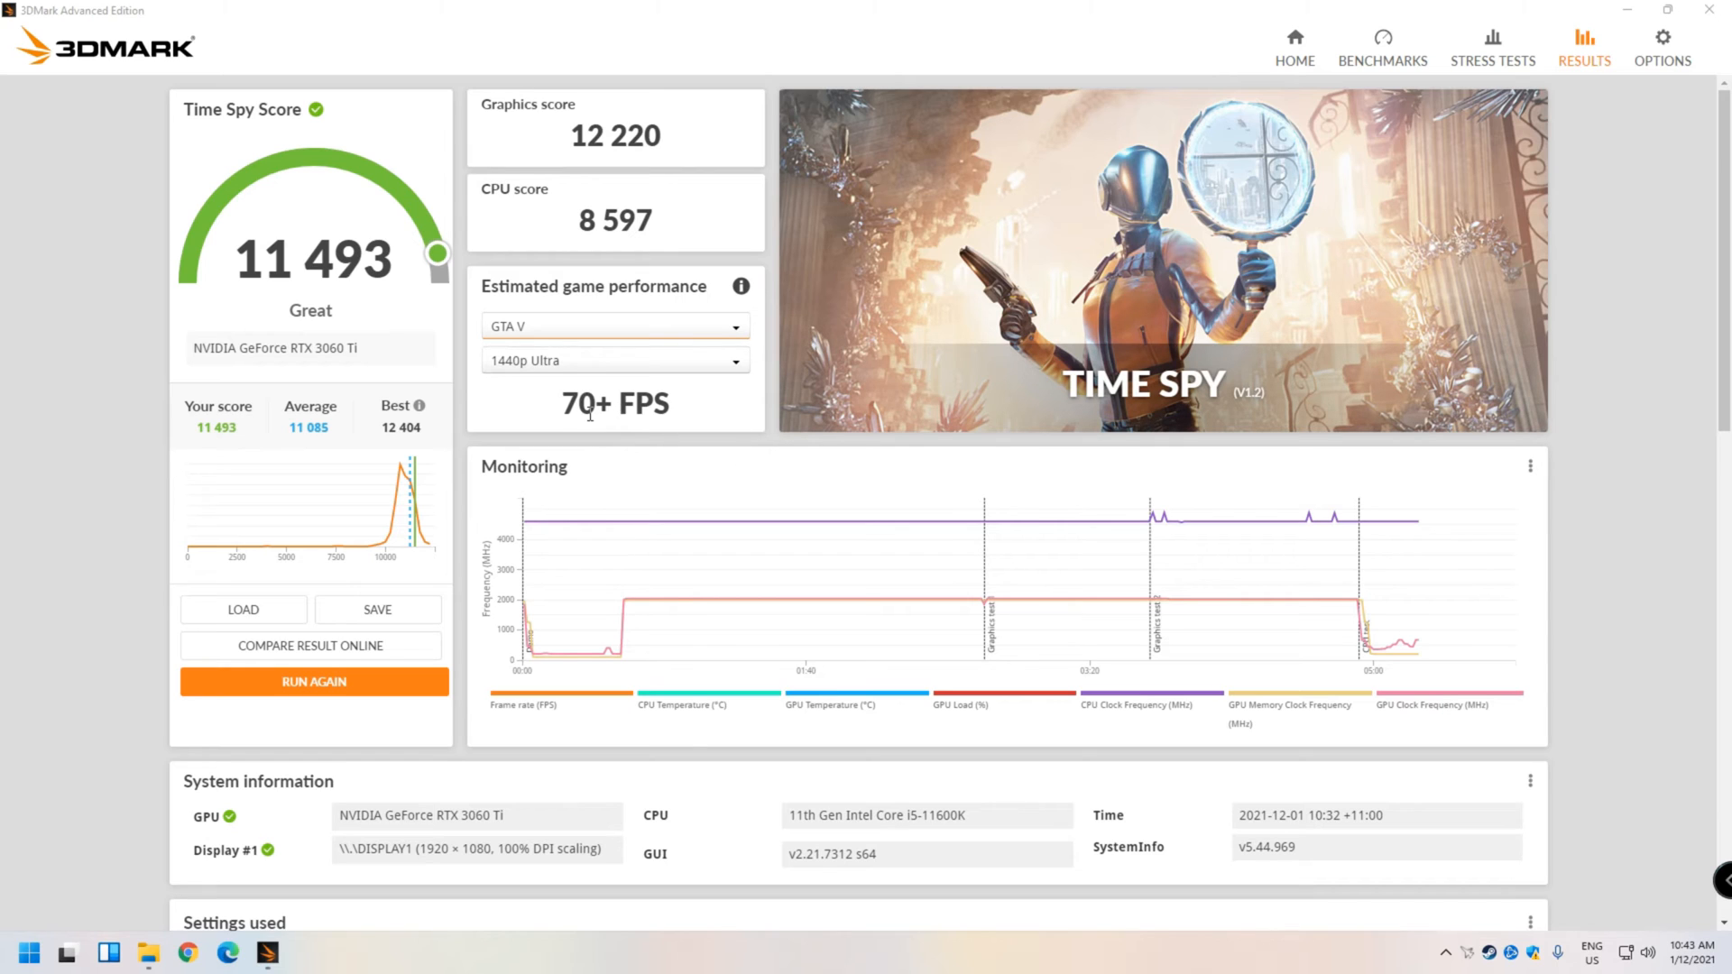
{"action": "left_click", "coordinate": [614, 361]}
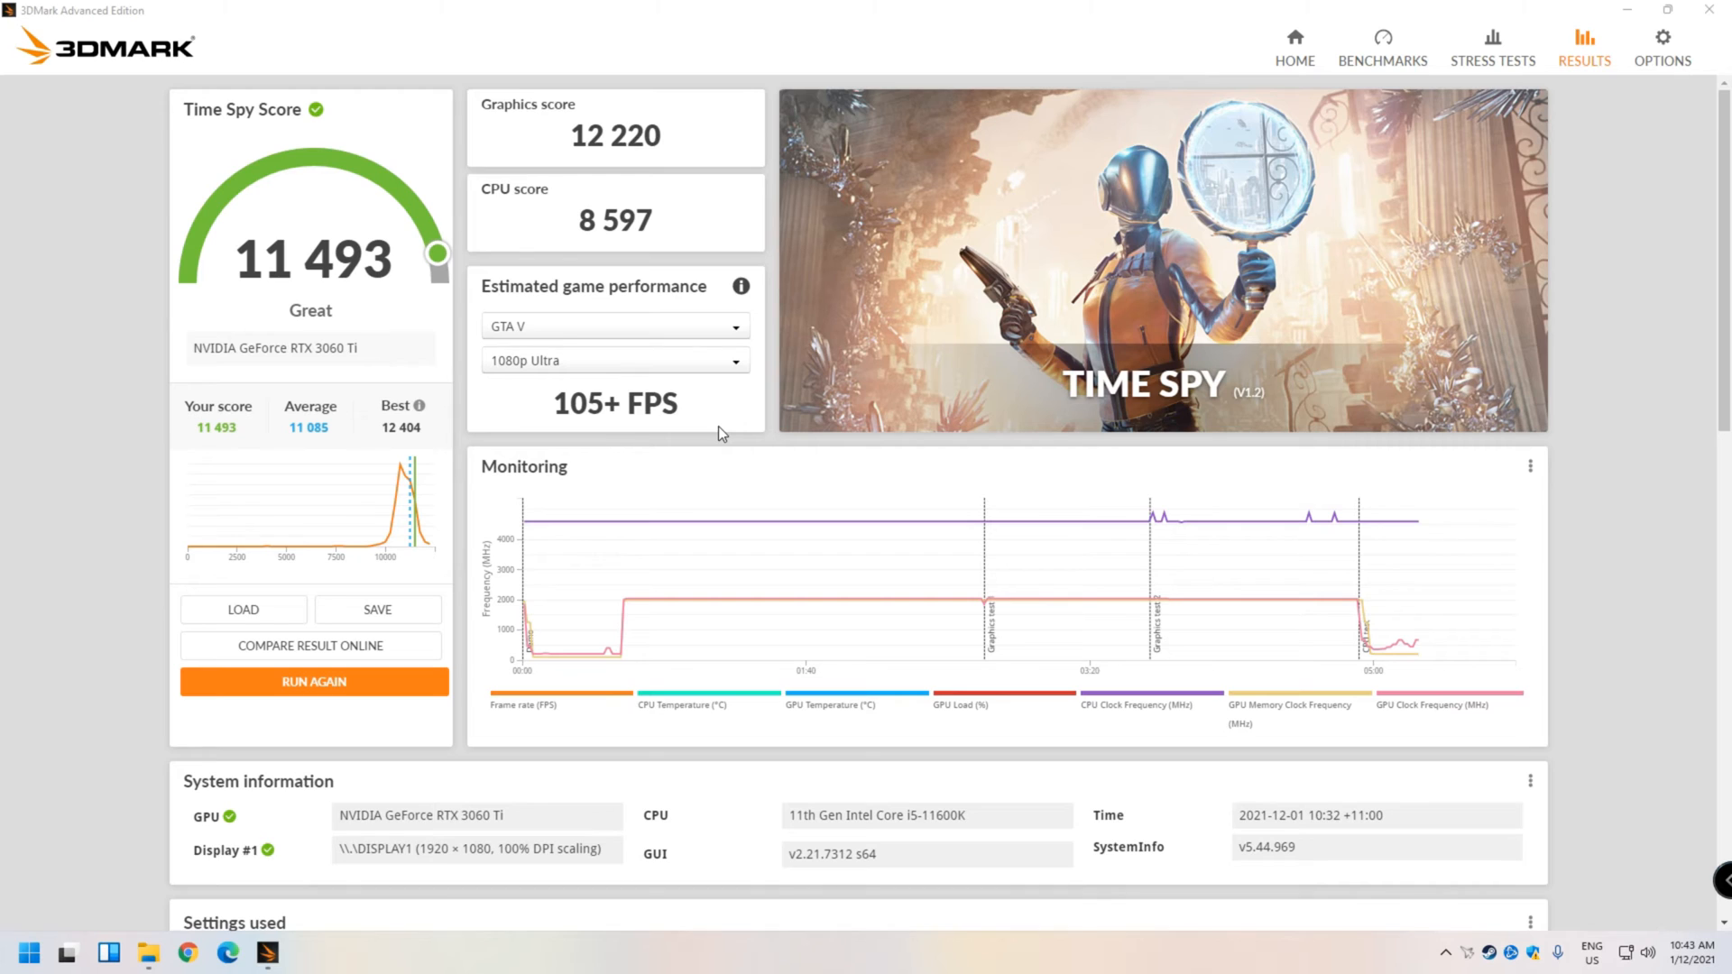
{"action": "mouse_move", "coordinate": [781, 430]}
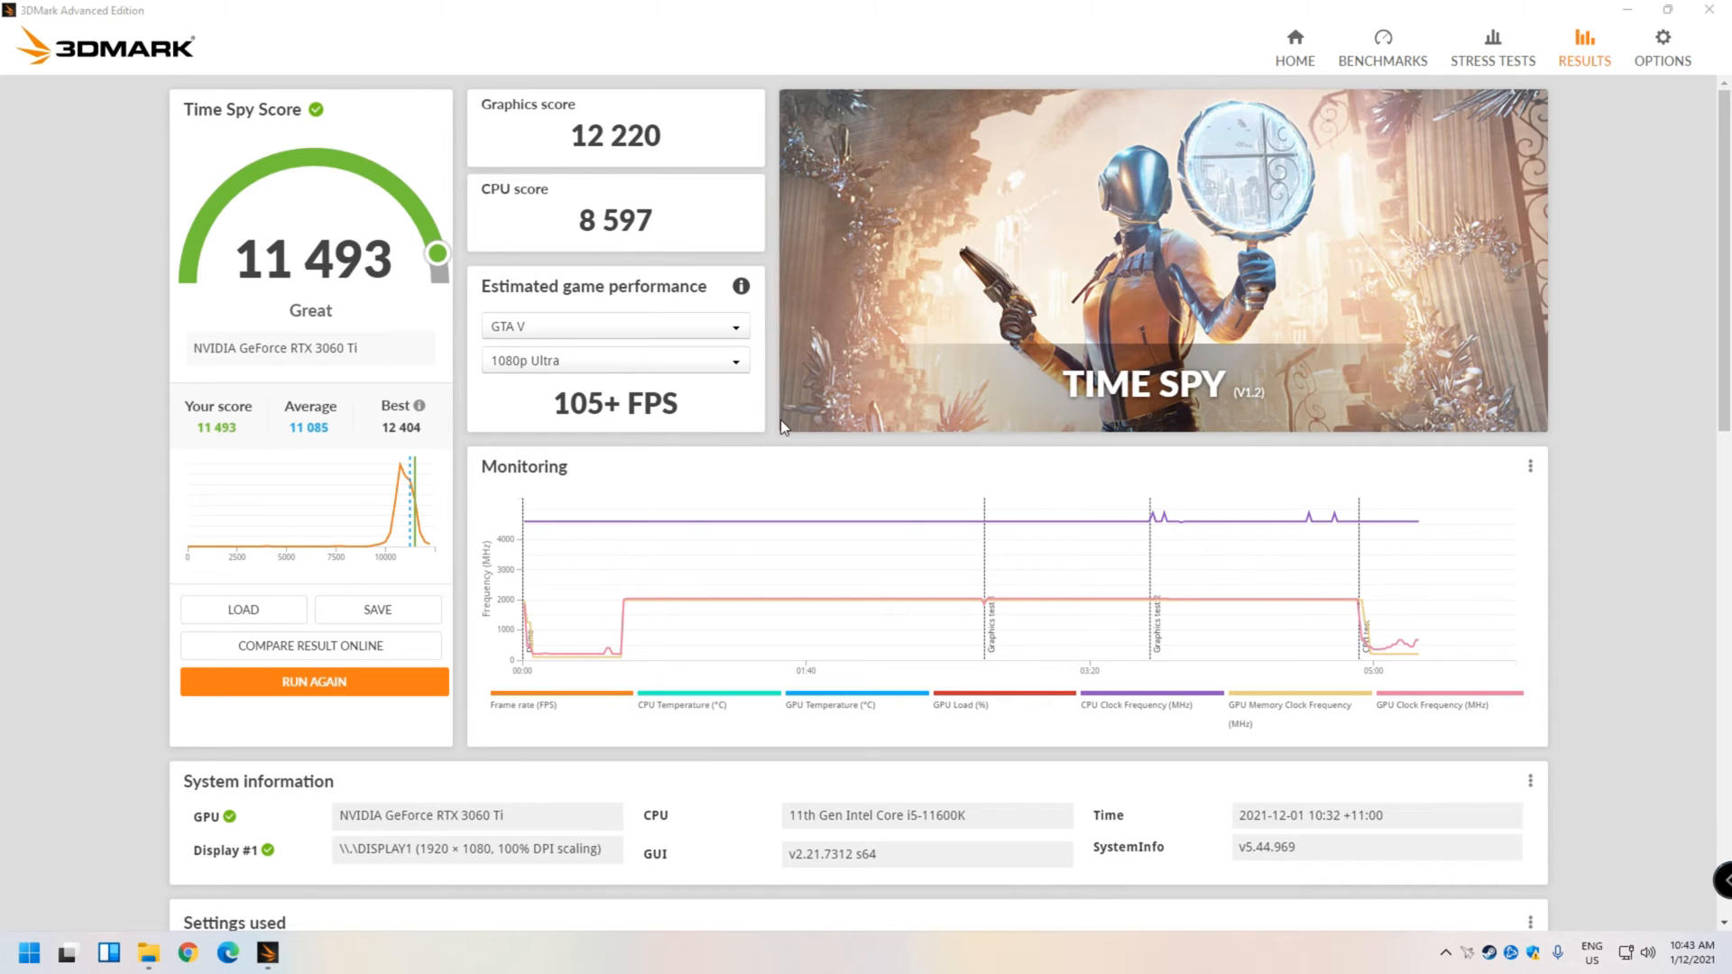
Switch the estimate to Fortnite at 1440p Ultra, showing 125+ FPS
{"action": "left_click", "coordinate": [614, 327]}
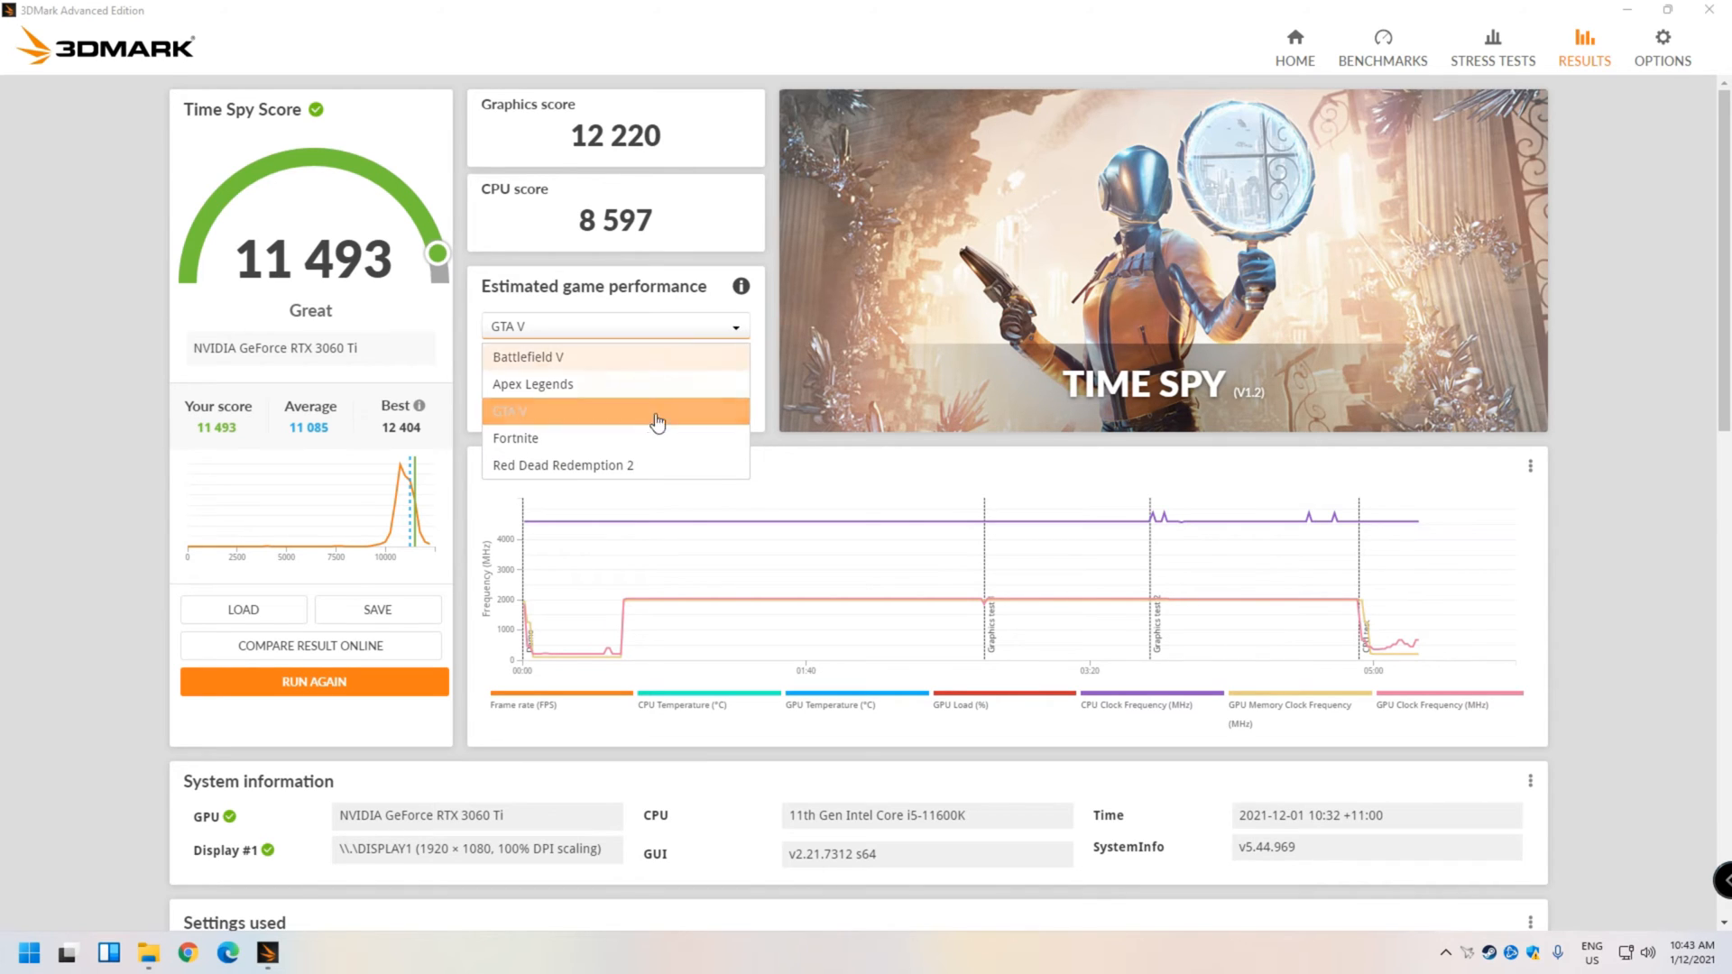
{"action": "left_click", "coordinate": [514, 437]}
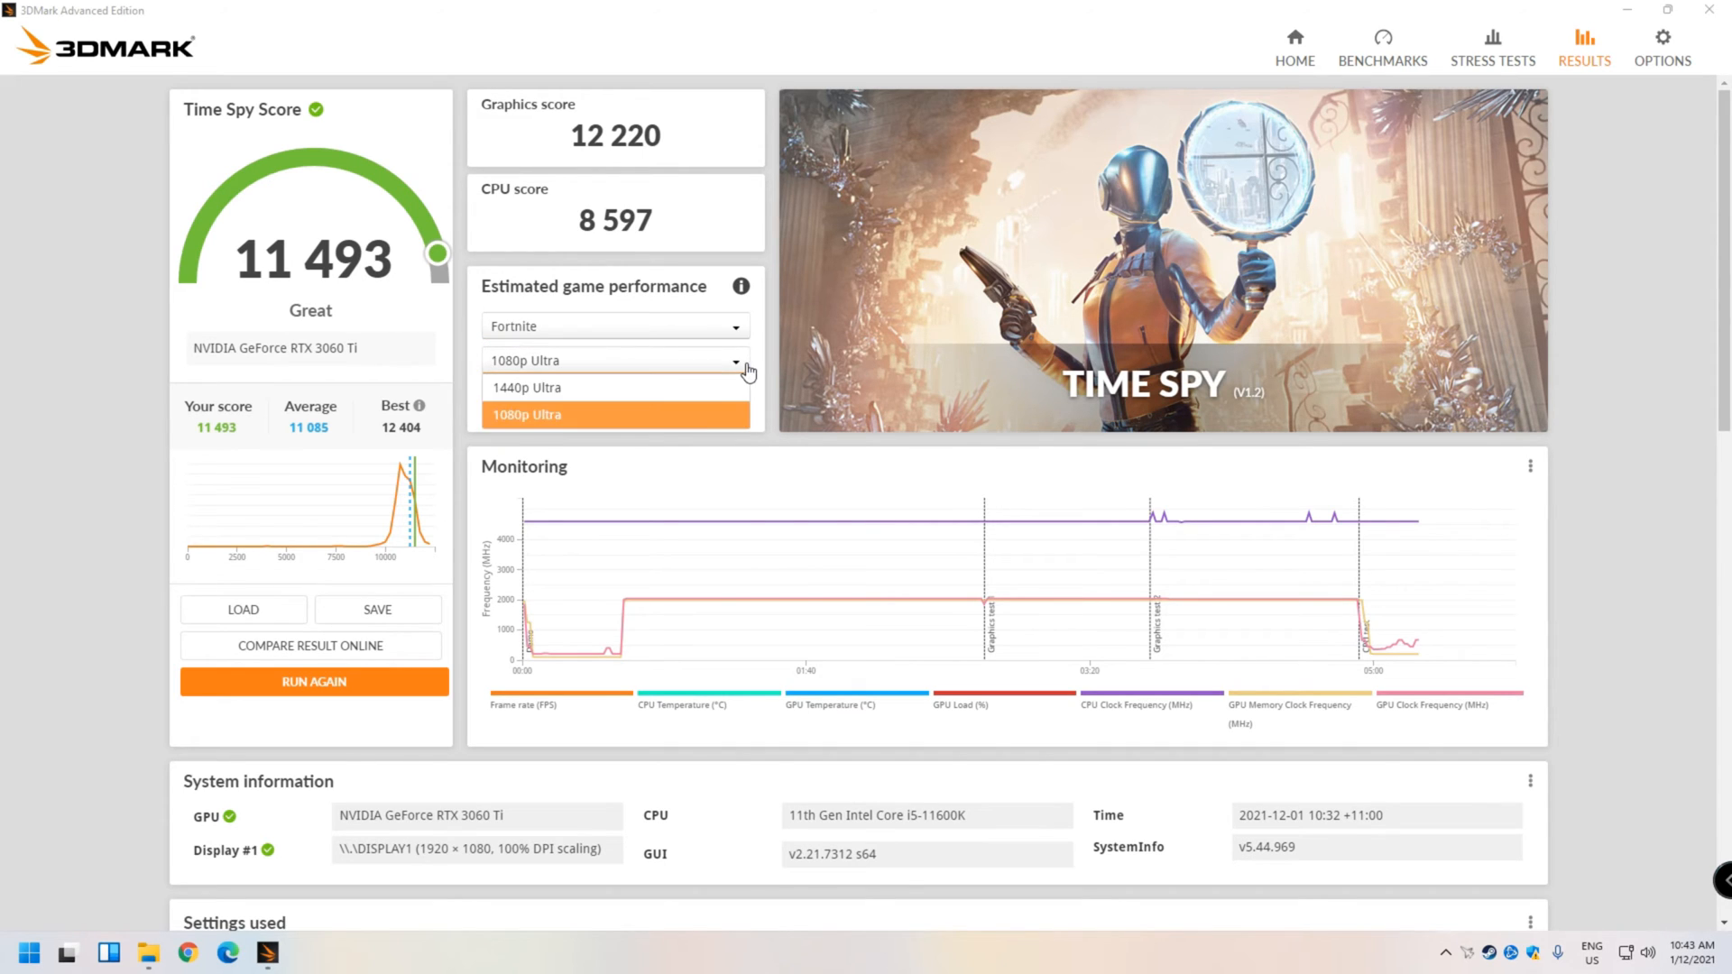
{"action": "left_click", "coordinate": [525, 386]}
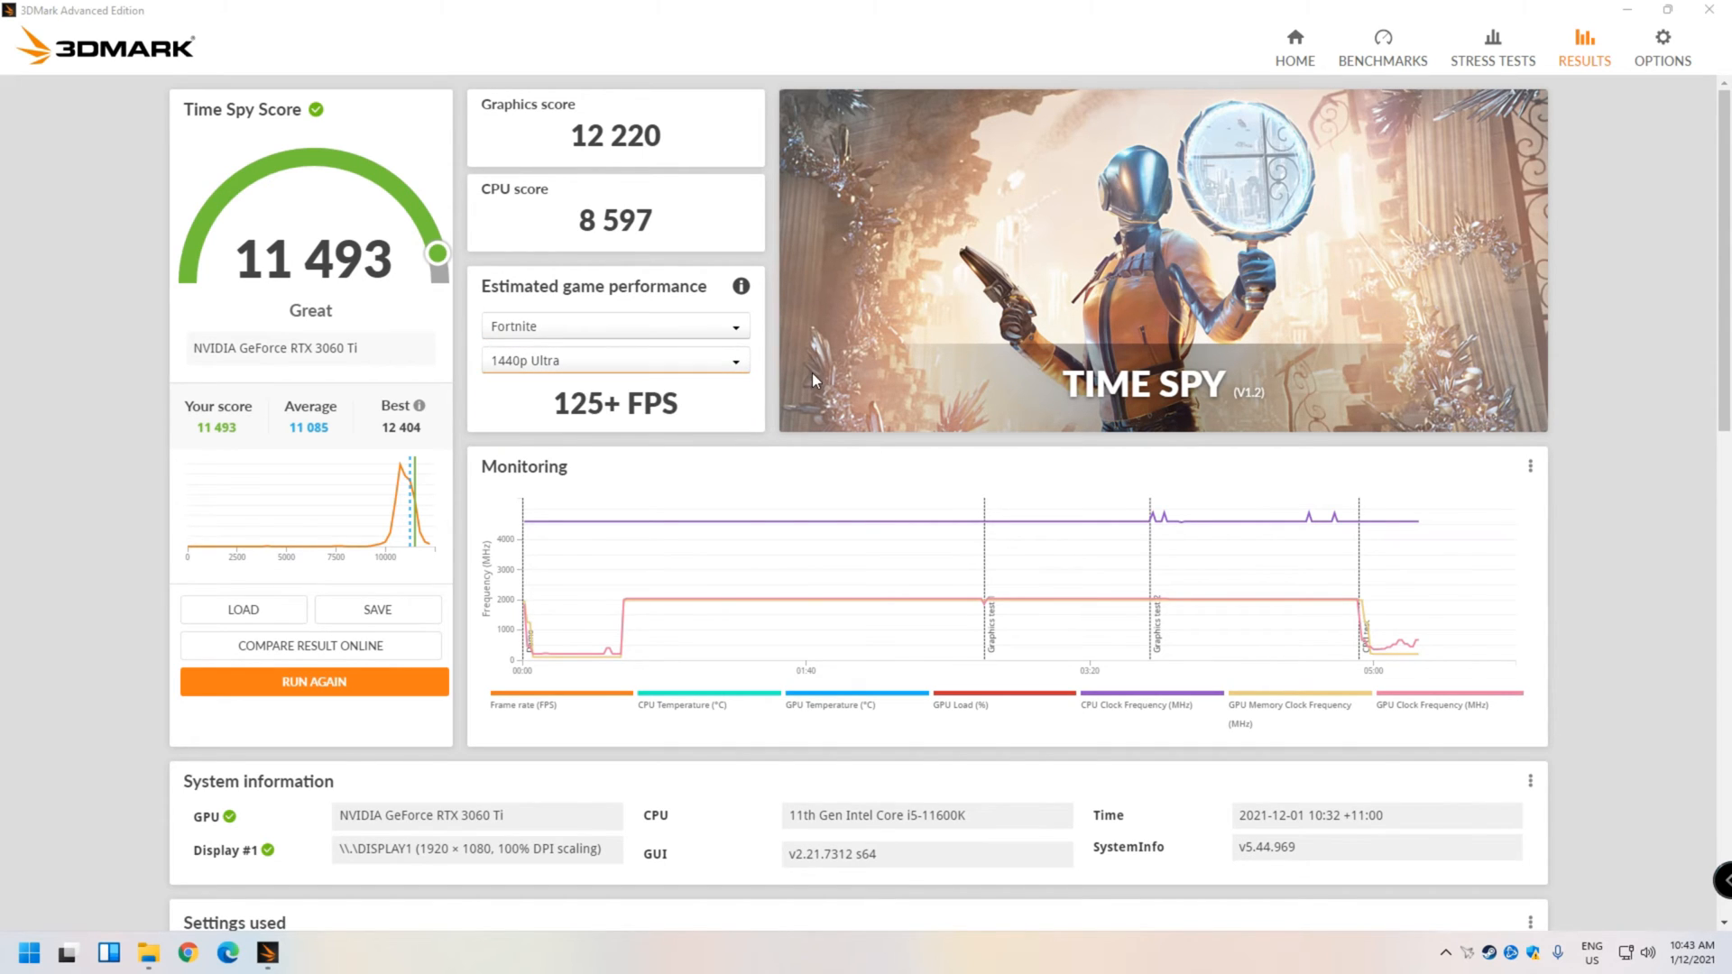
{"action": "mouse_move", "coordinate": [1705, 552]}
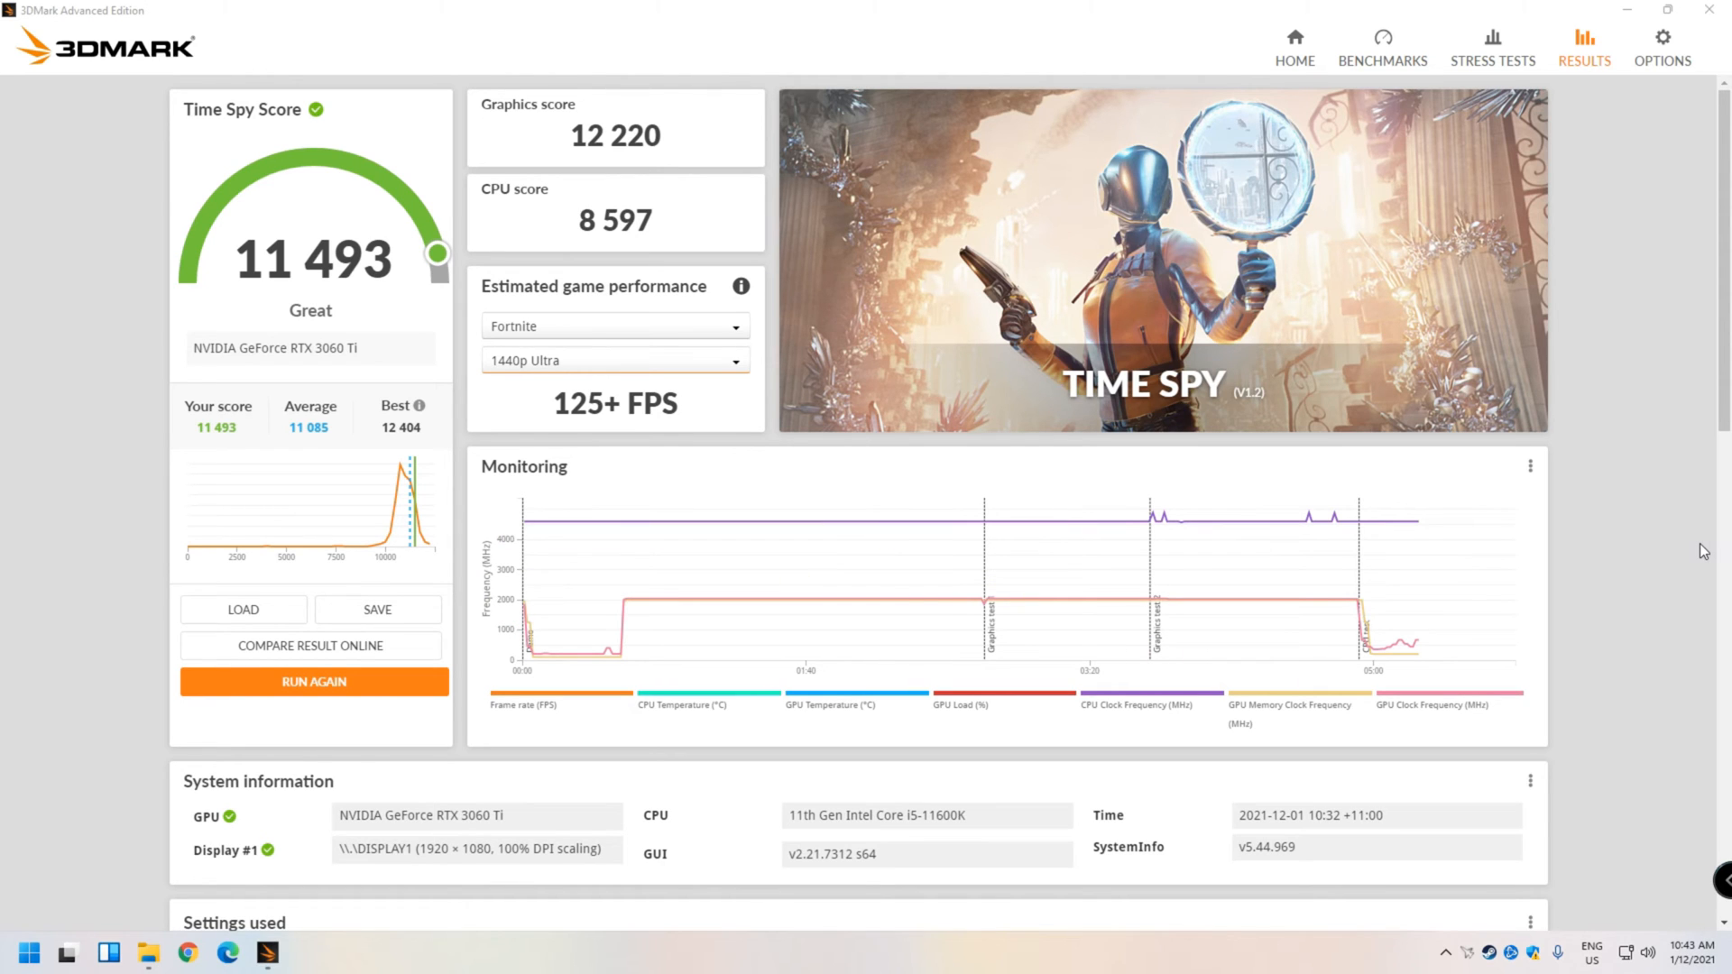
{"action": "mouse_move", "coordinate": [673, 547]}
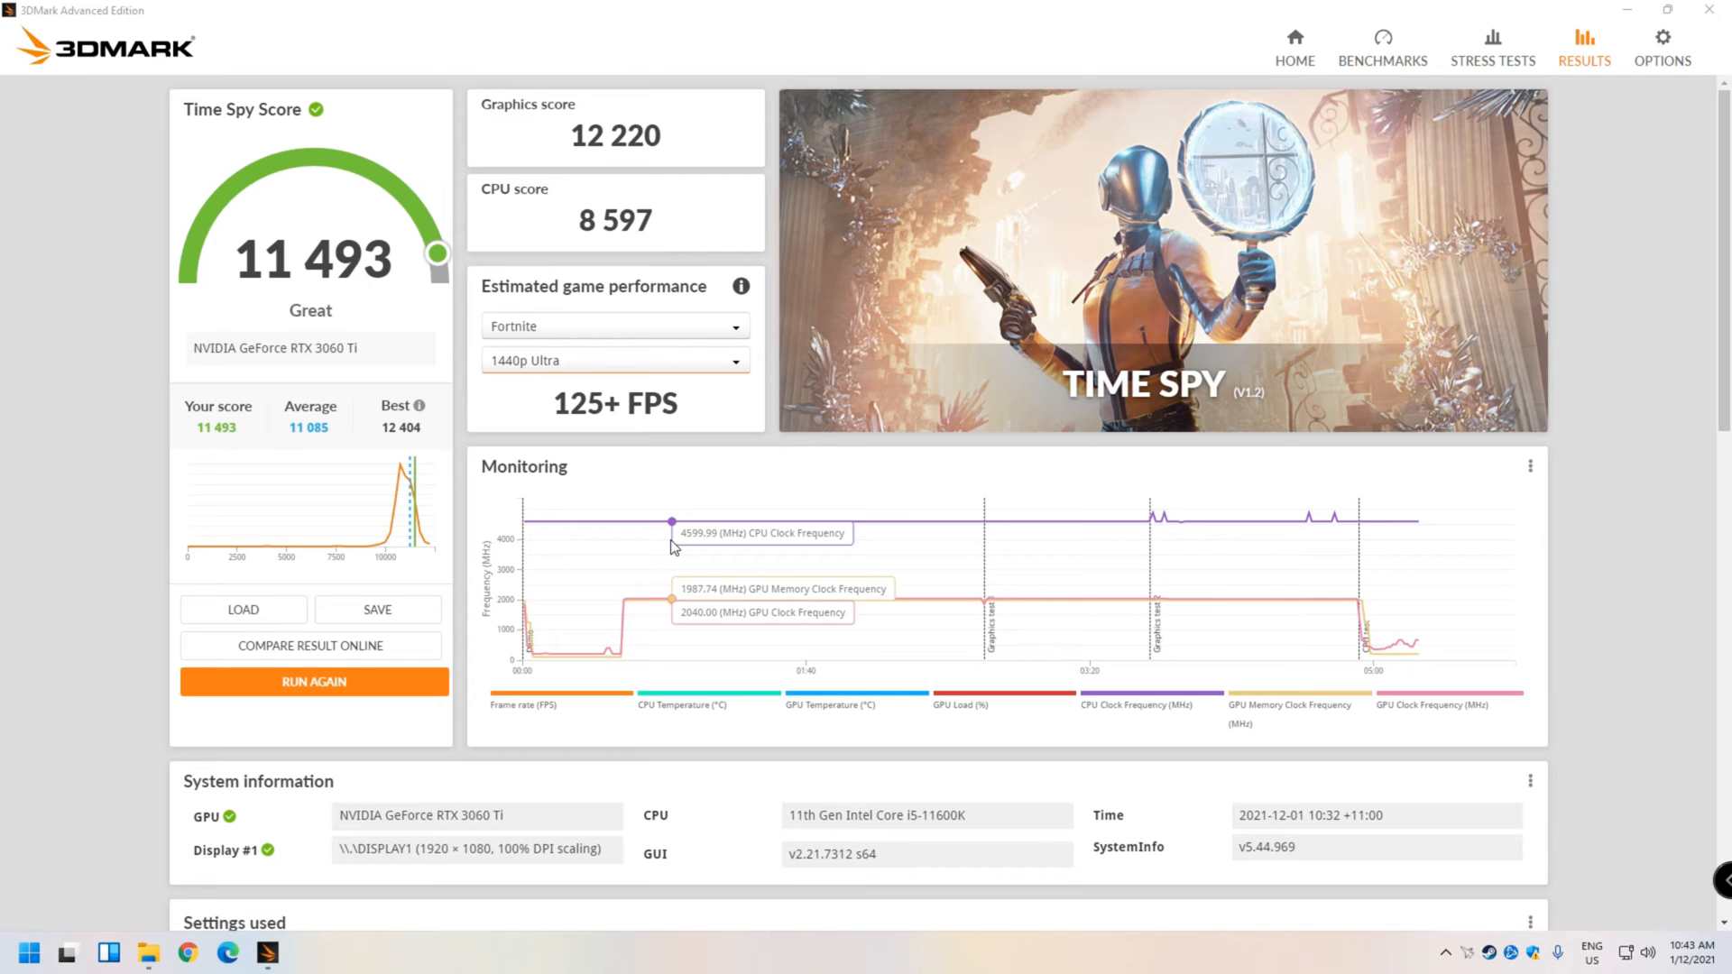
{"action": "mouse_move", "coordinate": [630, 558]}
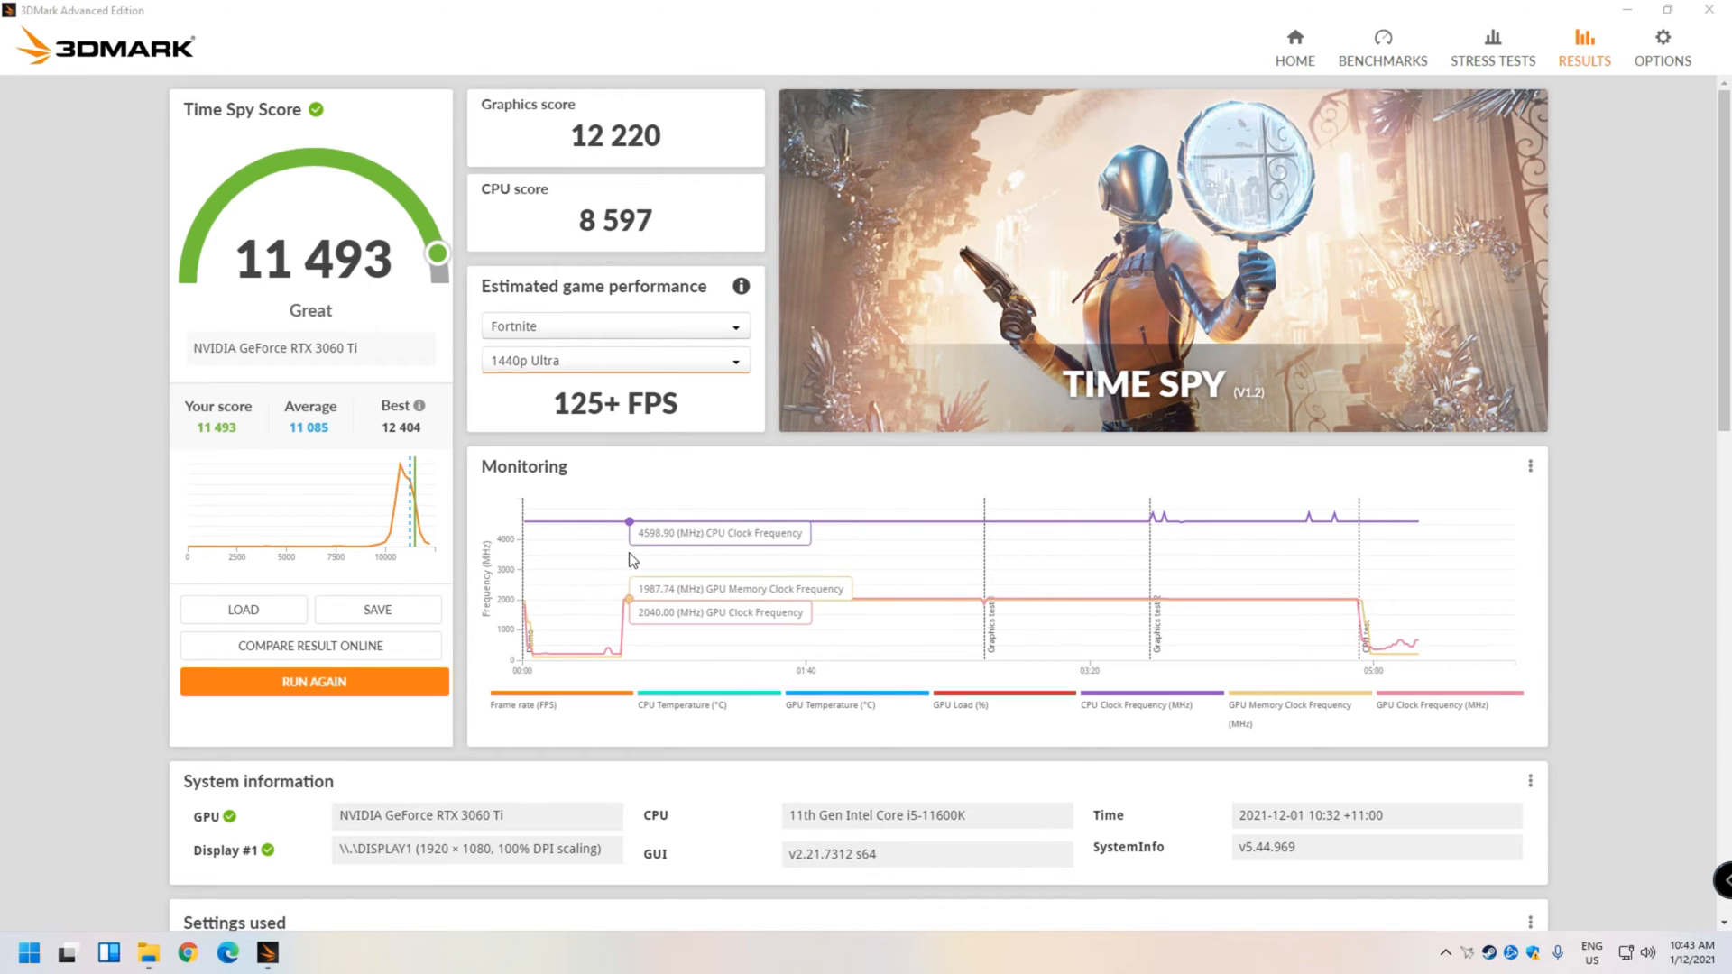
{"action": "mouse_move", "coordinate": [834, 585]}
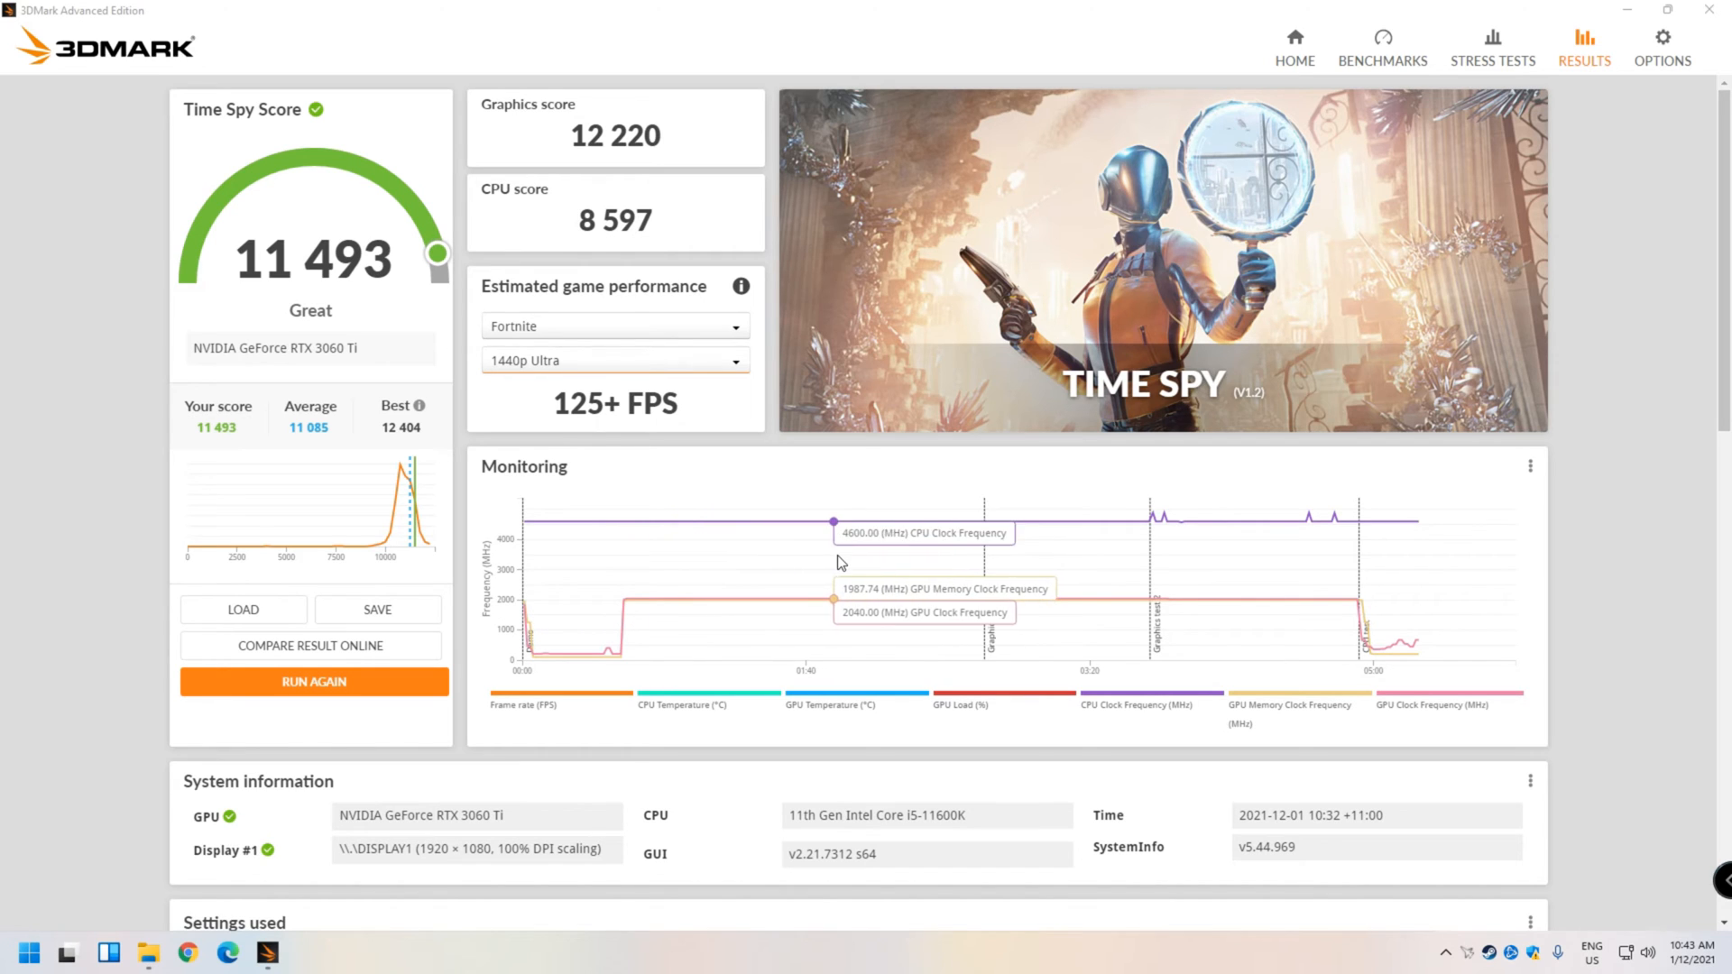
{"action": "mouse_move", "coordinate": [1014, 563]}
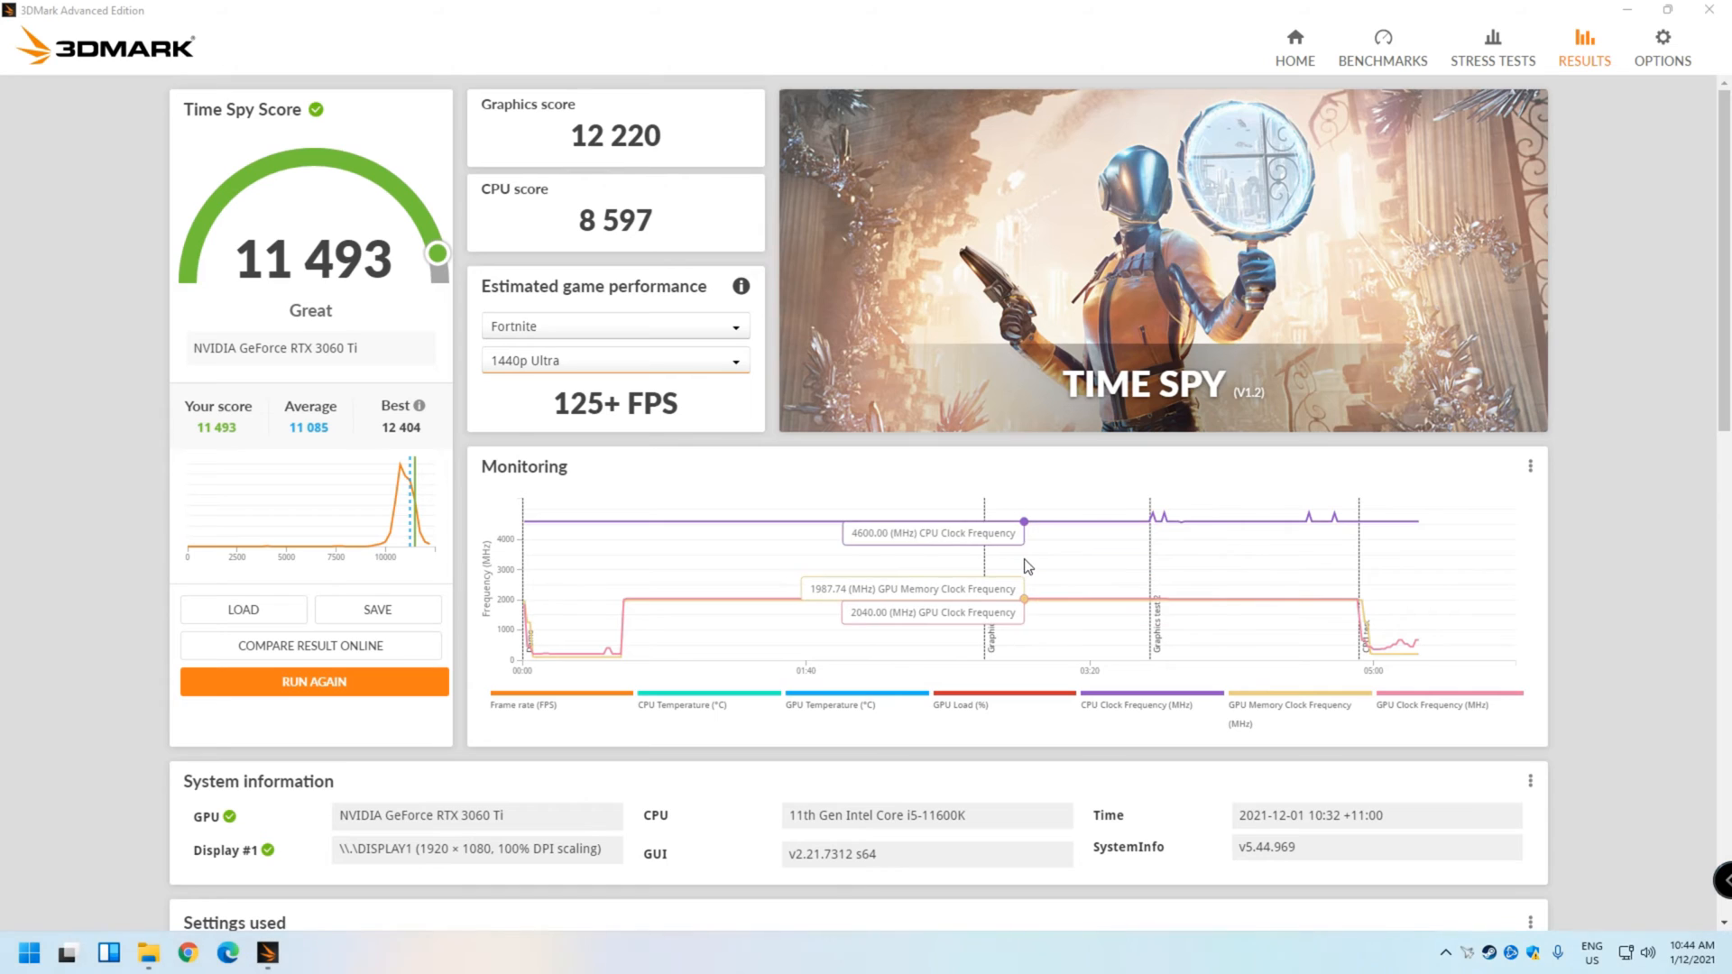
{"action": "mouse_move", "coordinate": [1129, 554]}
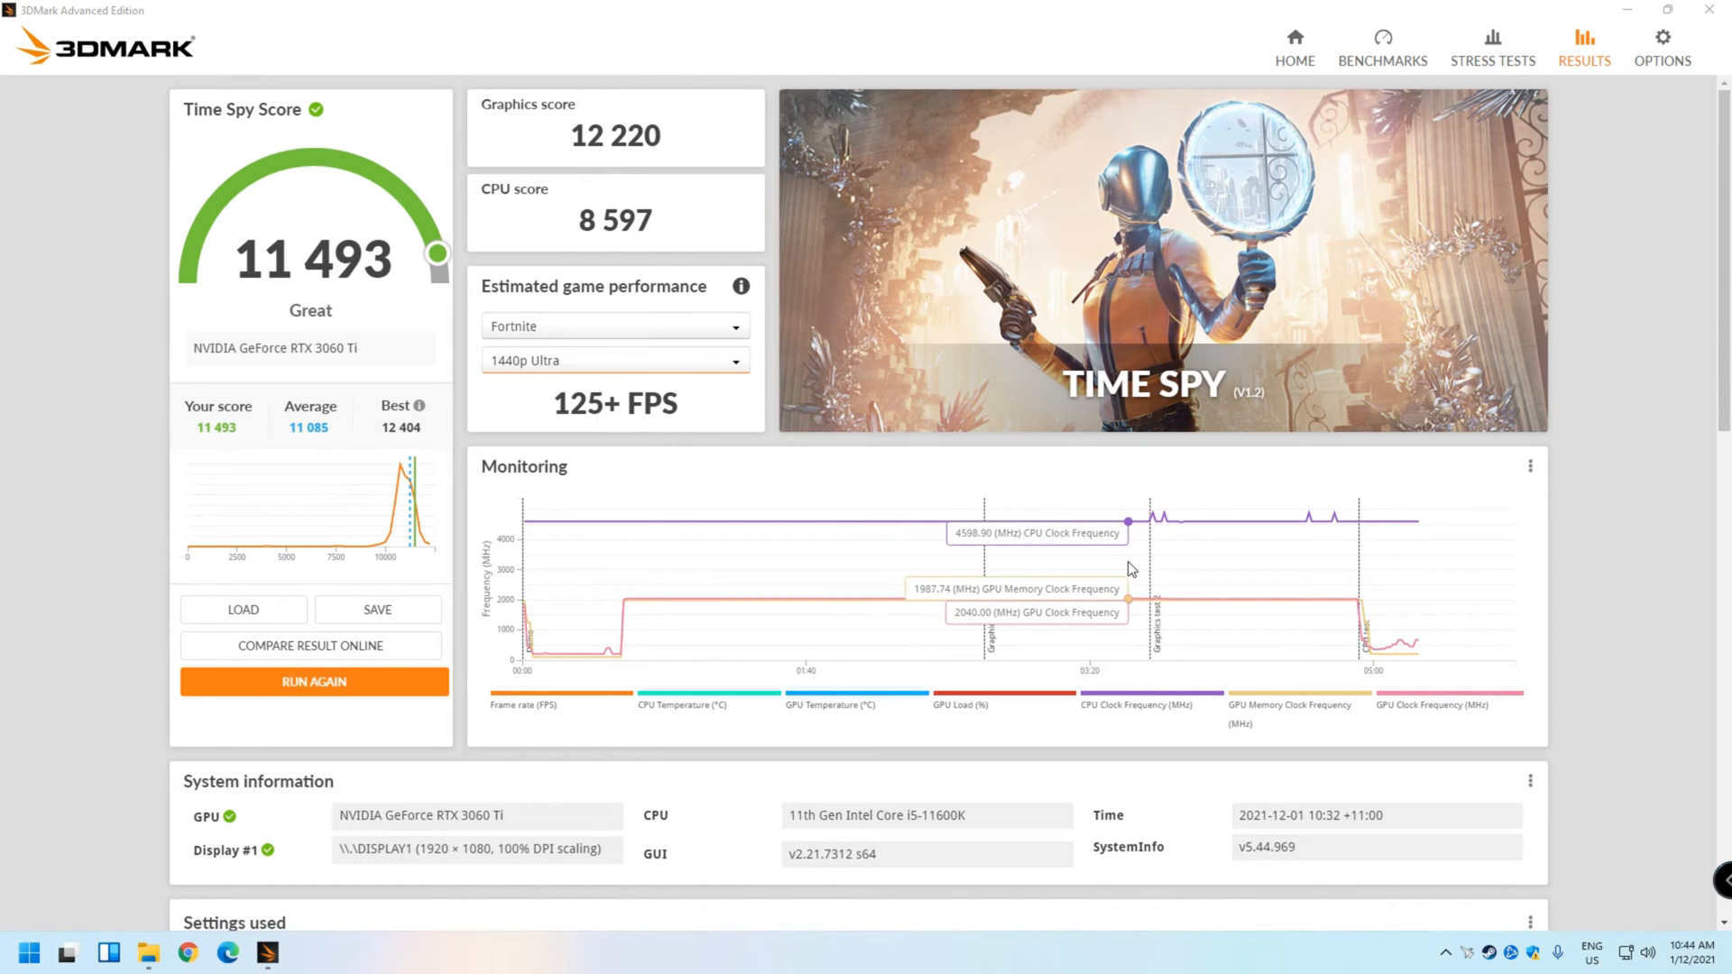
{"action": "mouse_move", "coordinate": [1201, 583]}
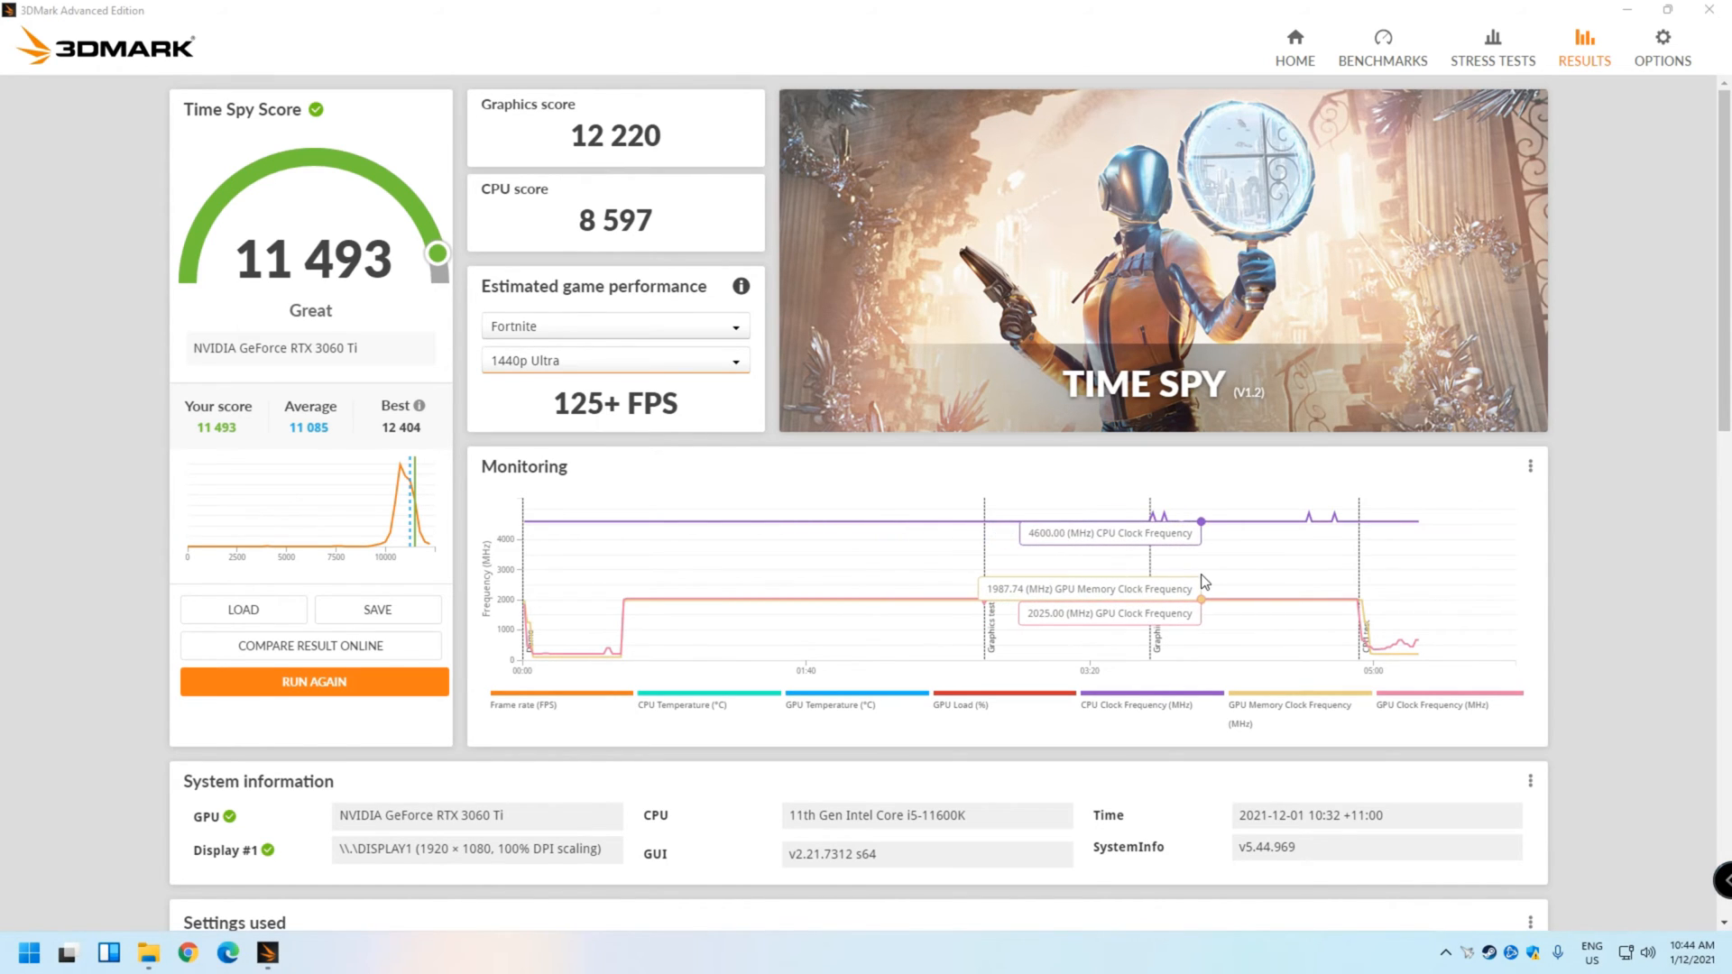
{"action": "mouse_move", "coordinate": [1284, 583]}
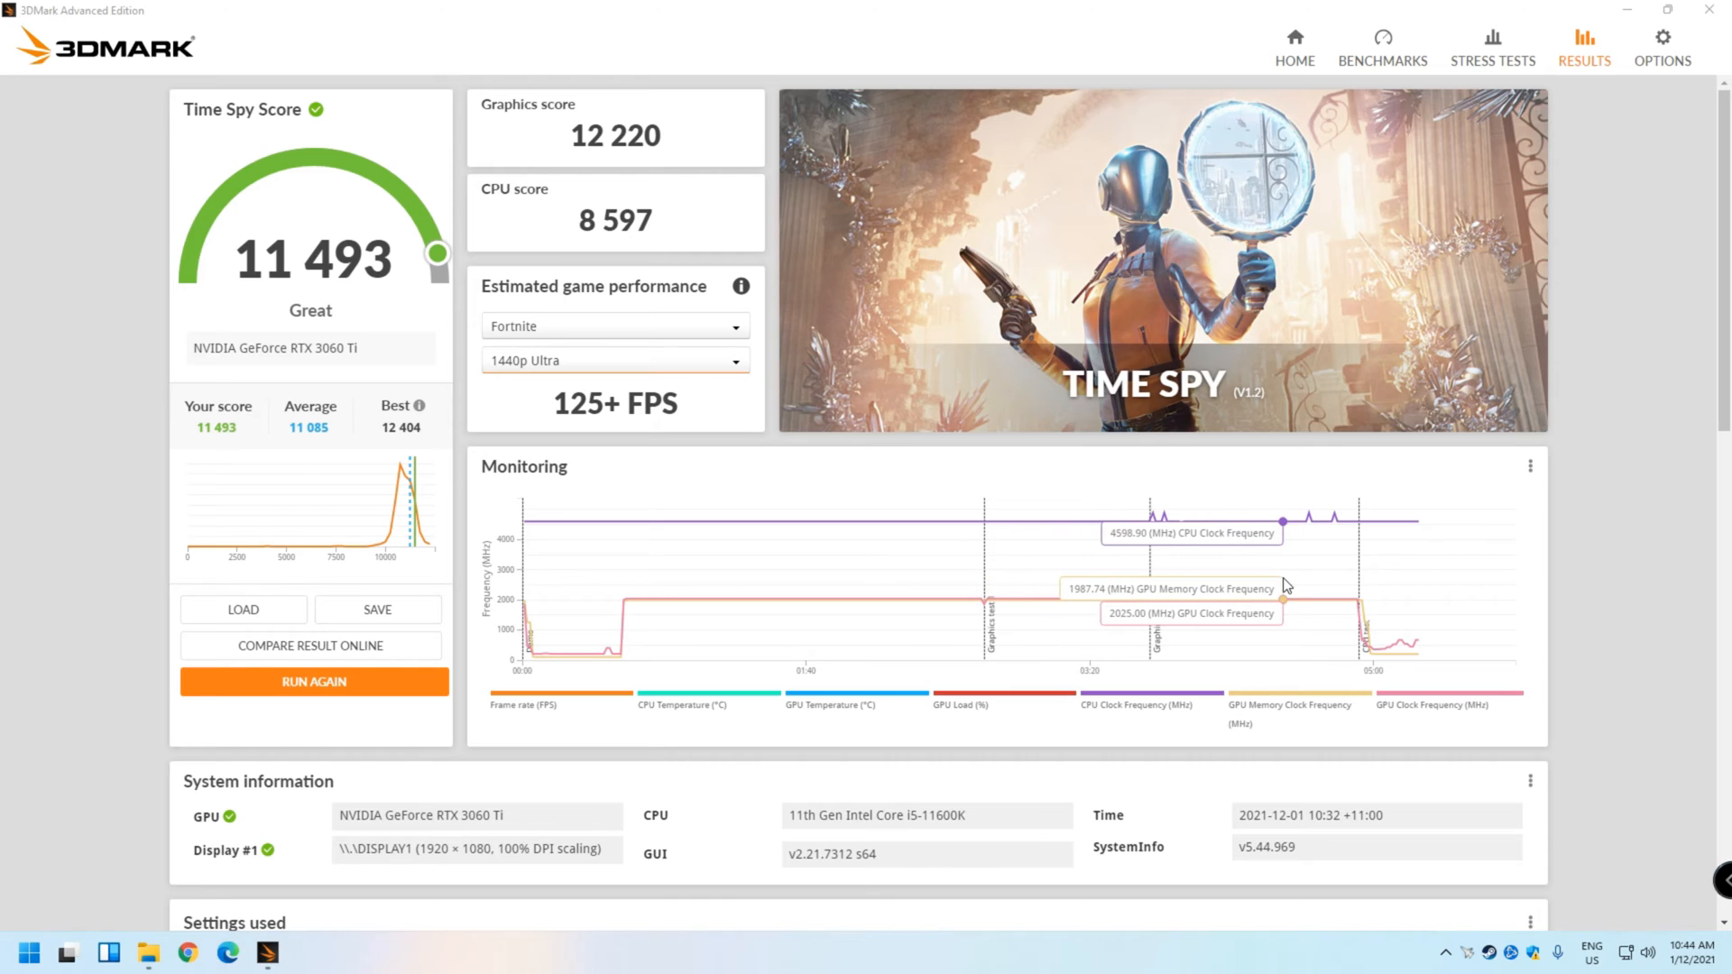
{"action": "mouse_move", "coordinate": [1309, 585]}
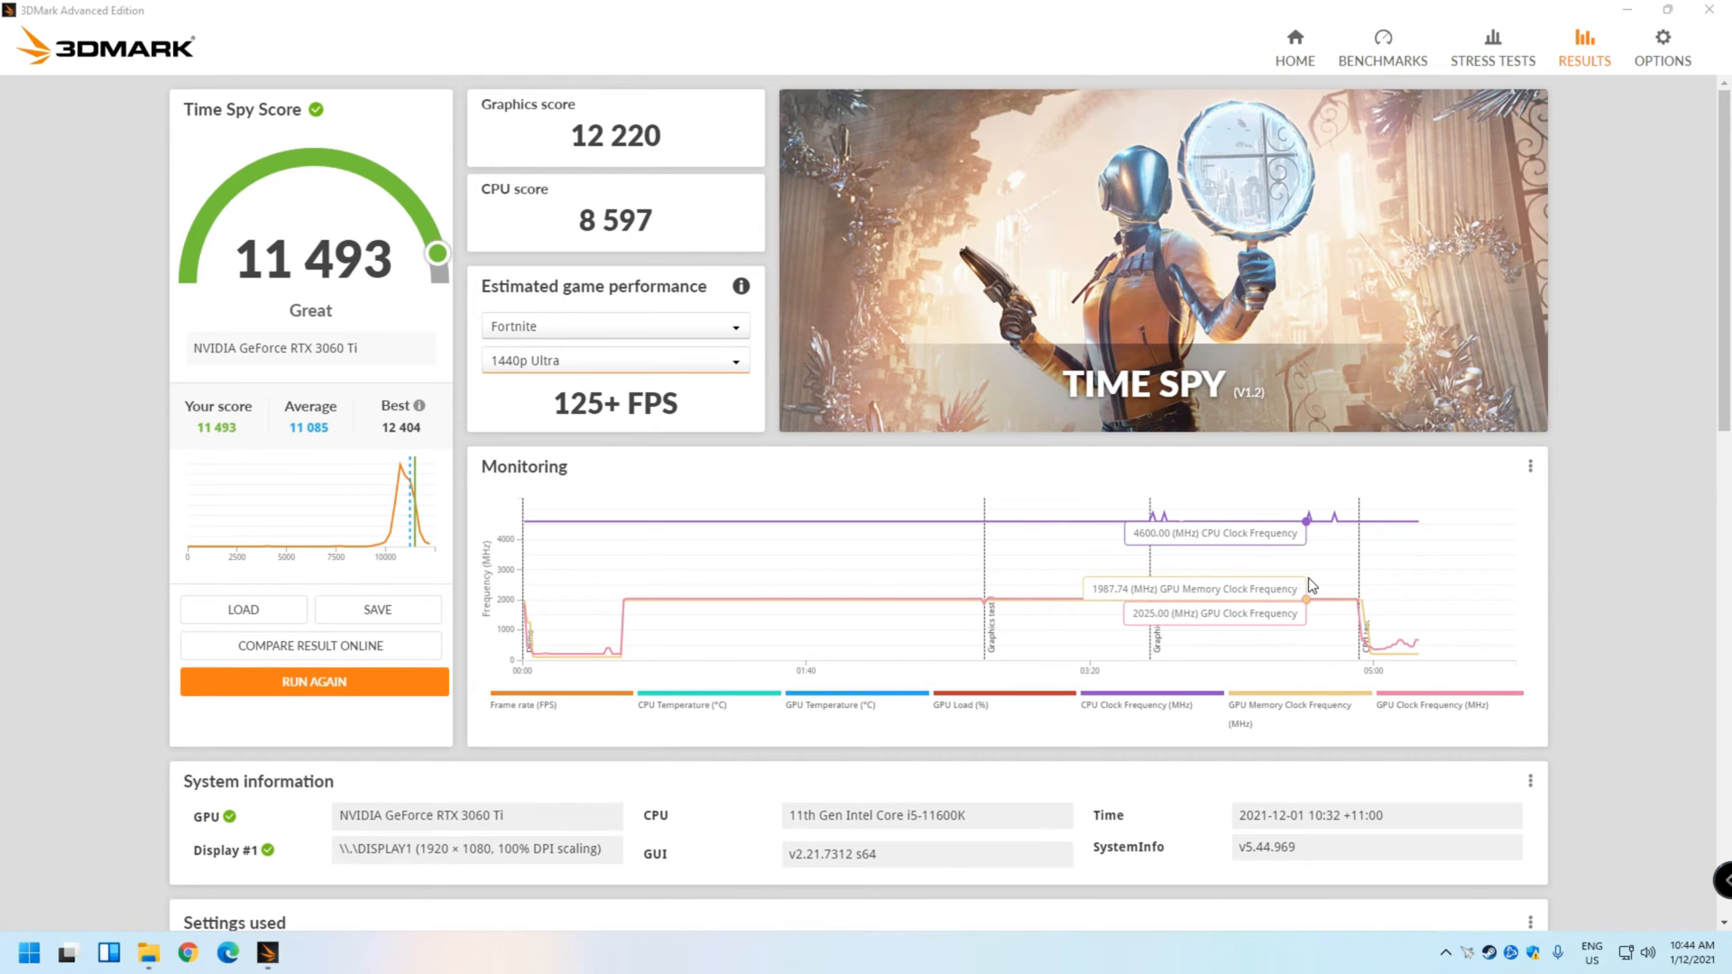
{"action": "mouse_move", "coordinate": [1341, 584]}
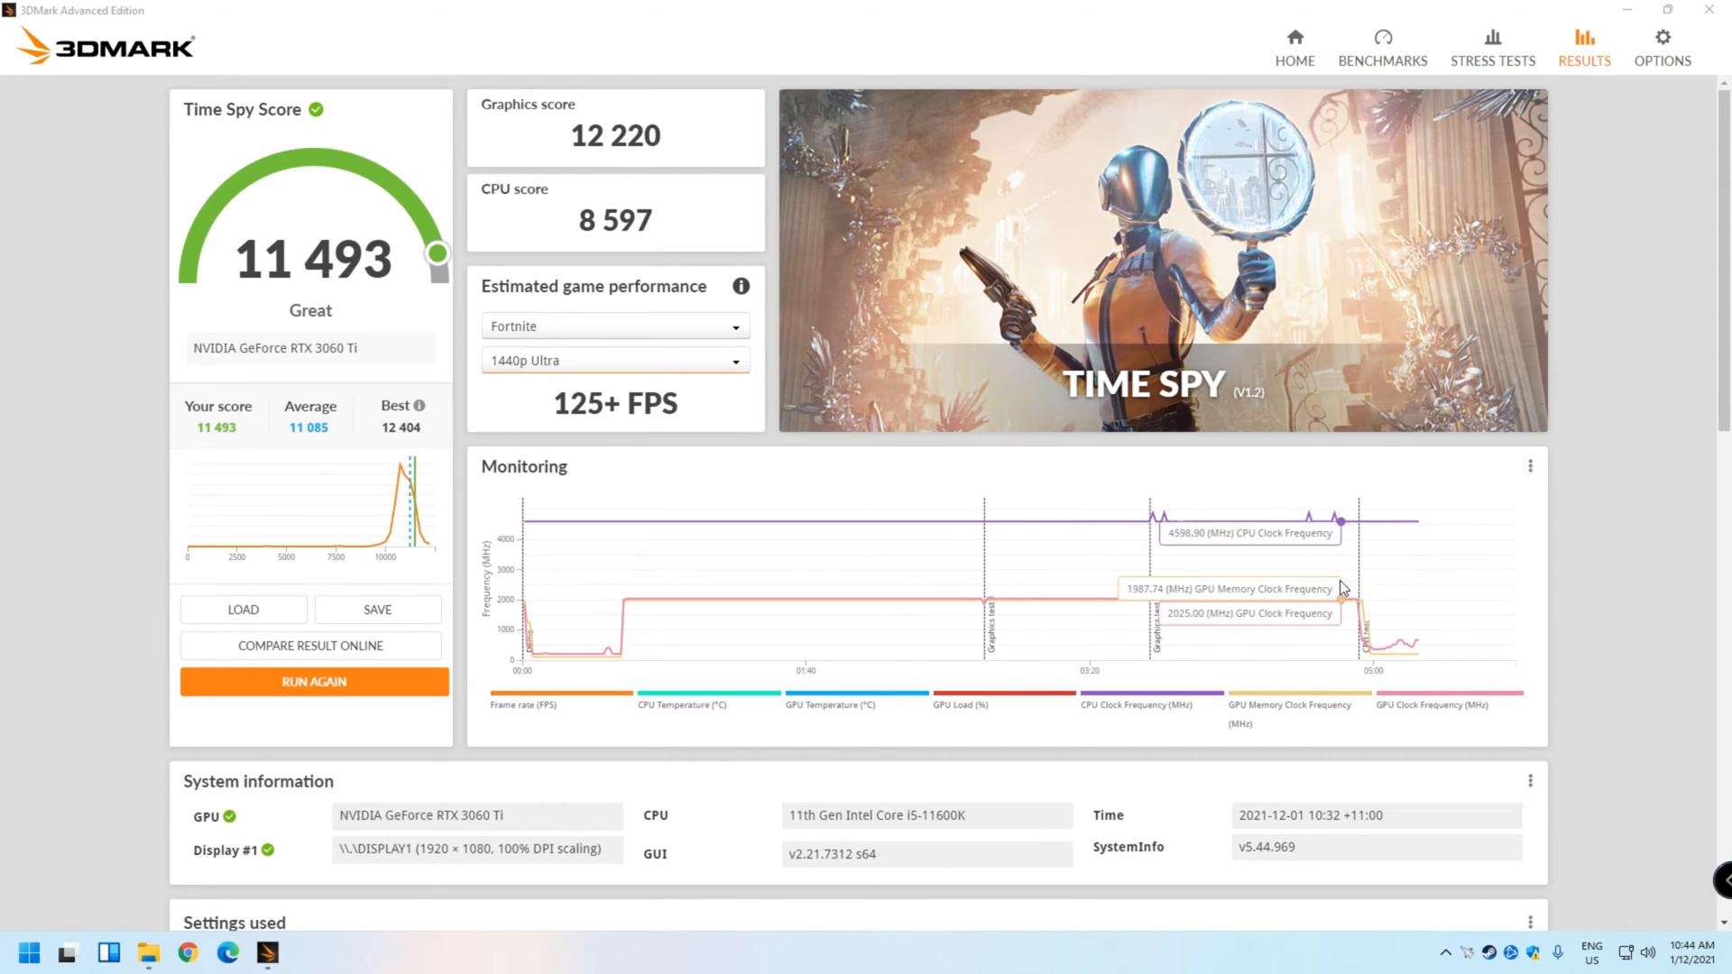
{"action": "mouse_move", "coordinate": [1281, 594]}
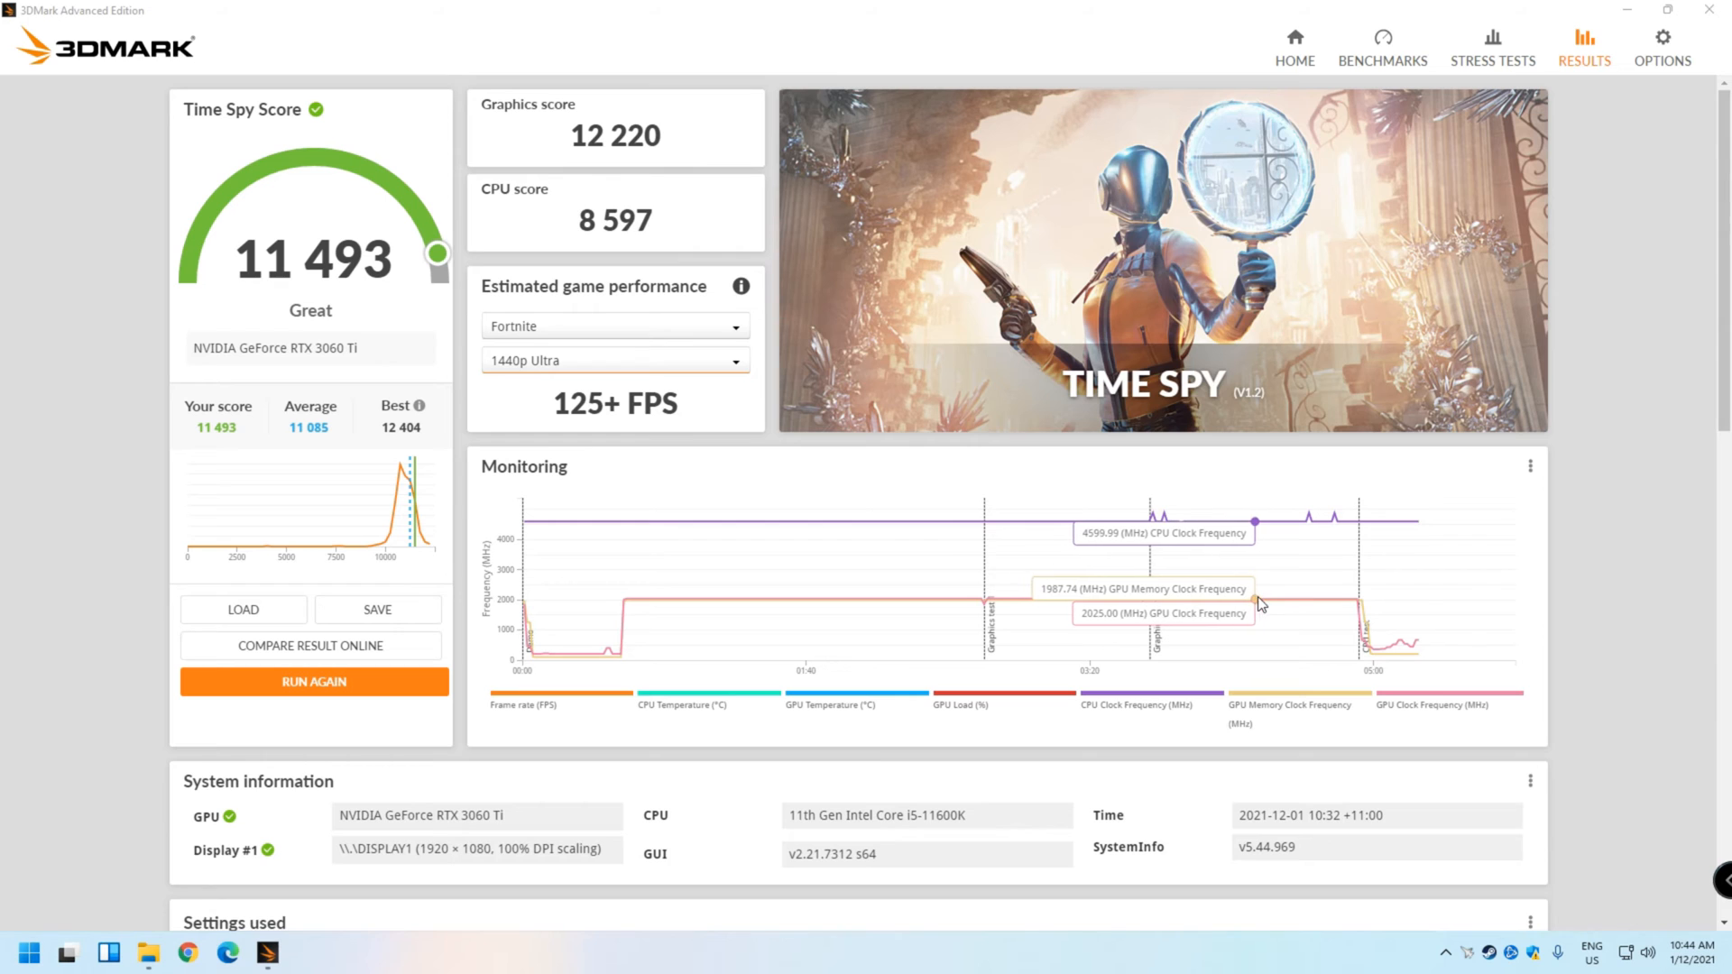
{"action": "mouse_move", "coordinate": [1315, 606]}
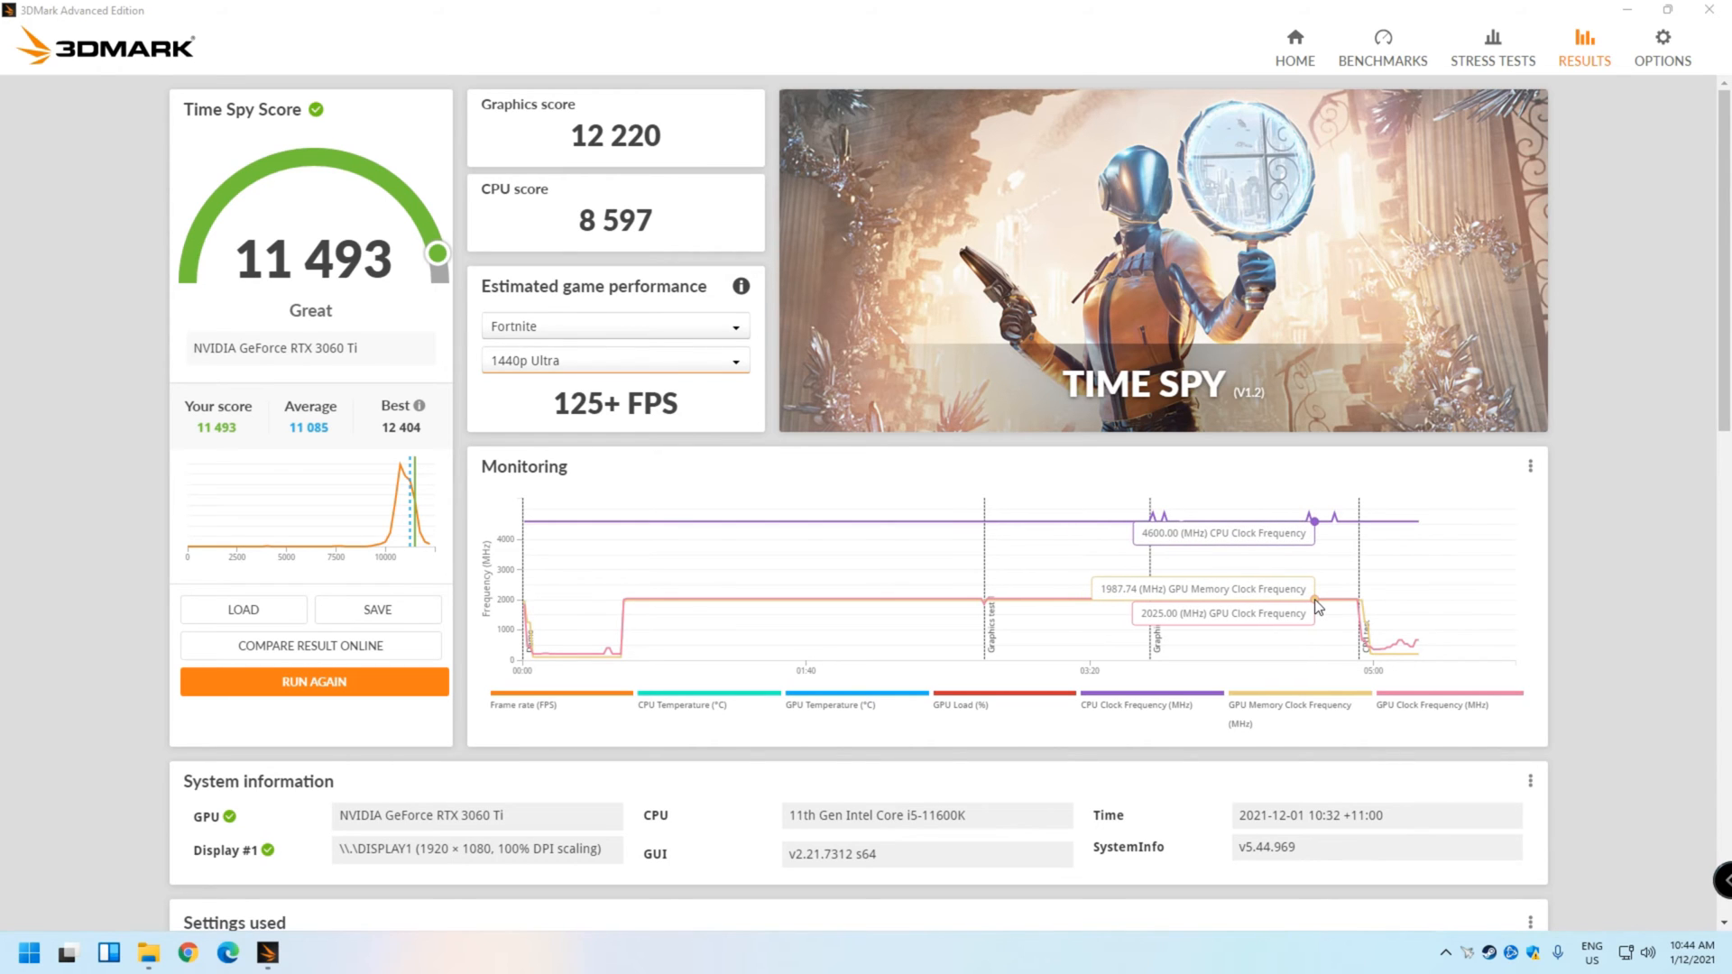
Scroll the Results page past the detailed scores to all monitoring graphs and their legend
{"action": "scroll", "scroll_direction": "down", "scroll_amount": 3}
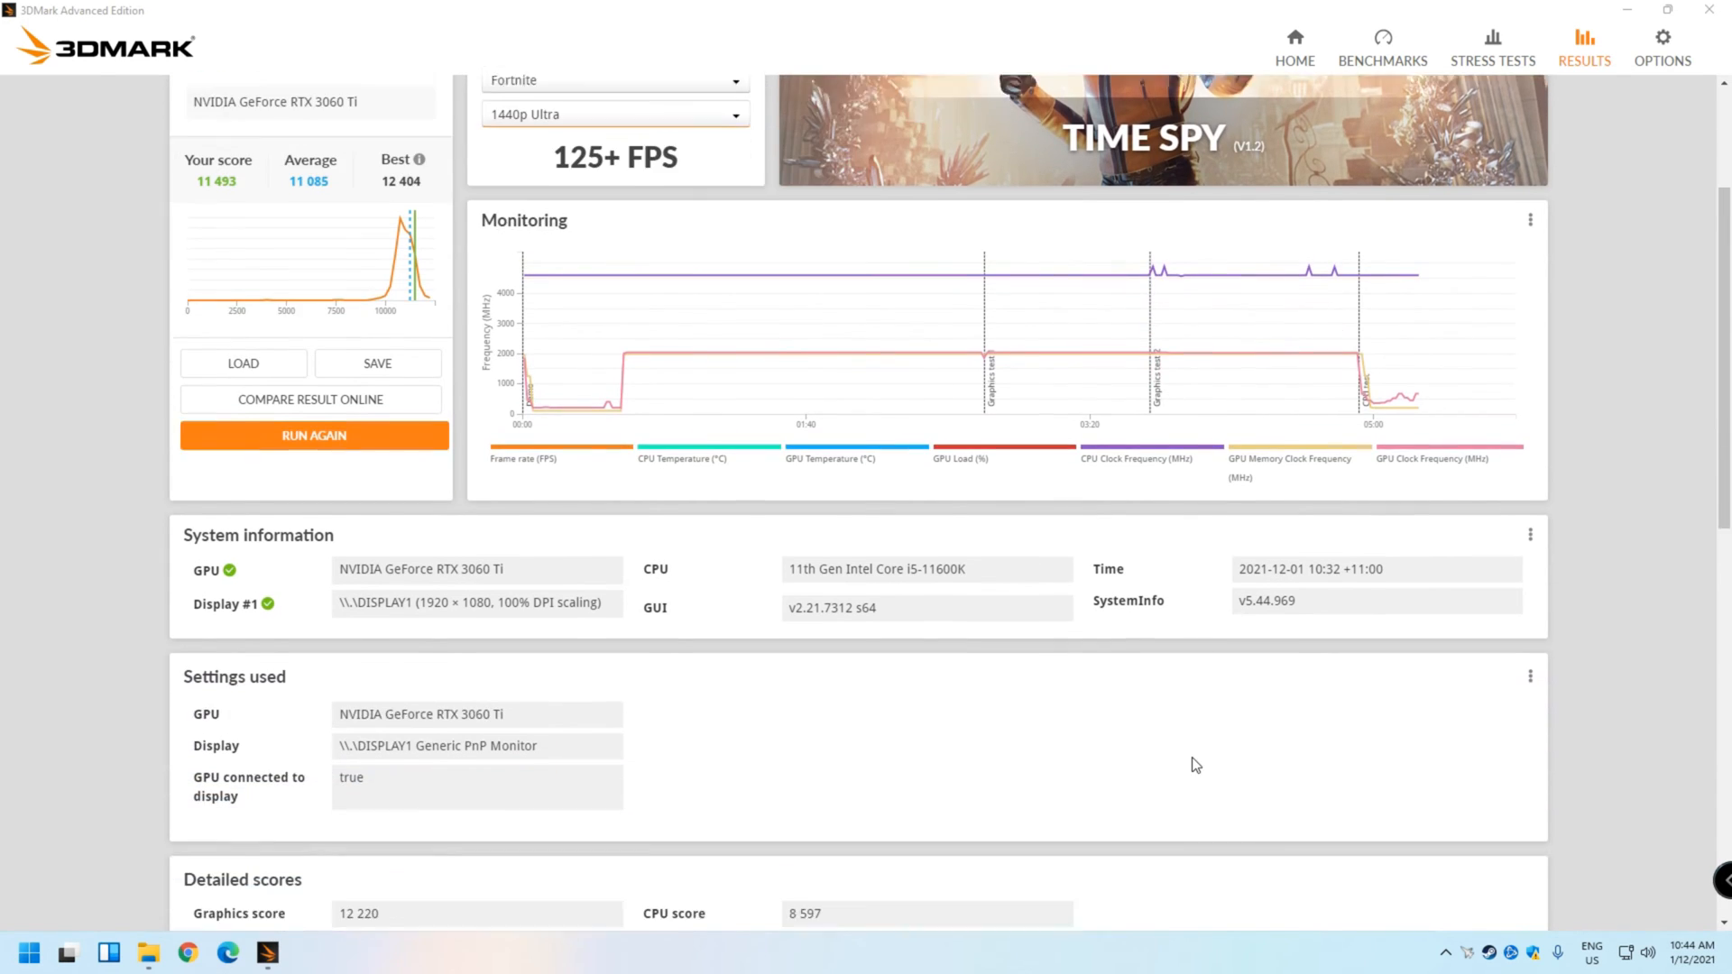
{"action": "scroll", "scroll_direction": "down", "scroll_amount": 3}
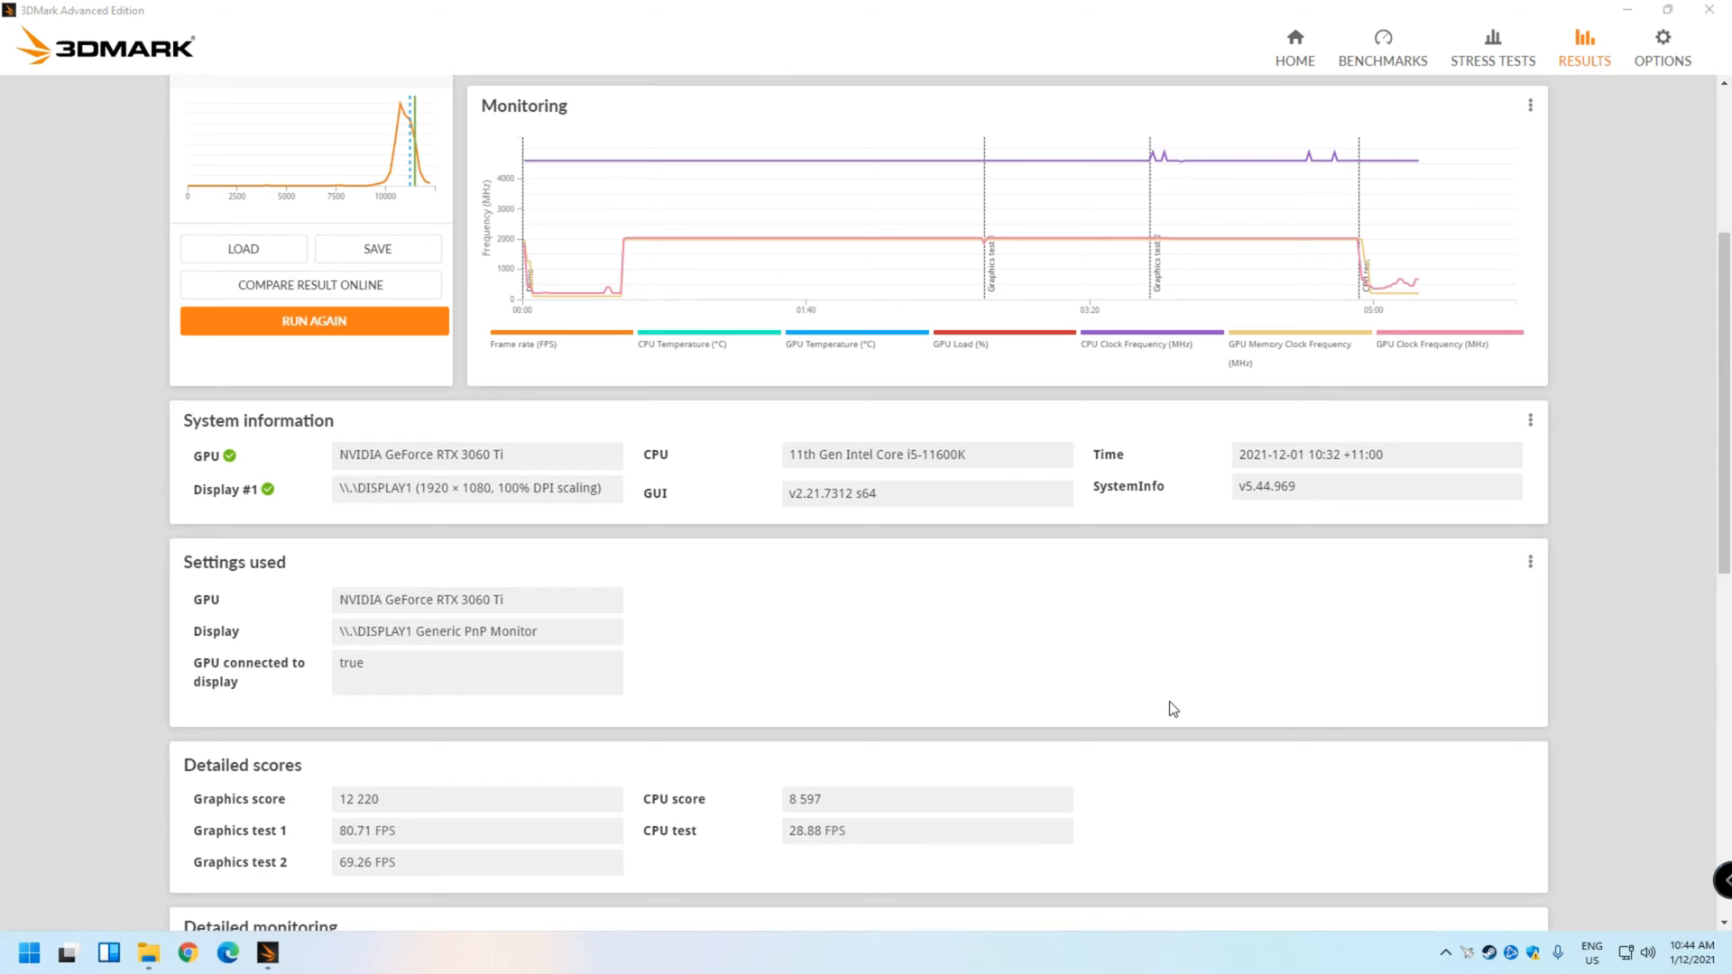
{"action": "mouse_move", "coordinate": [1042, 747]}
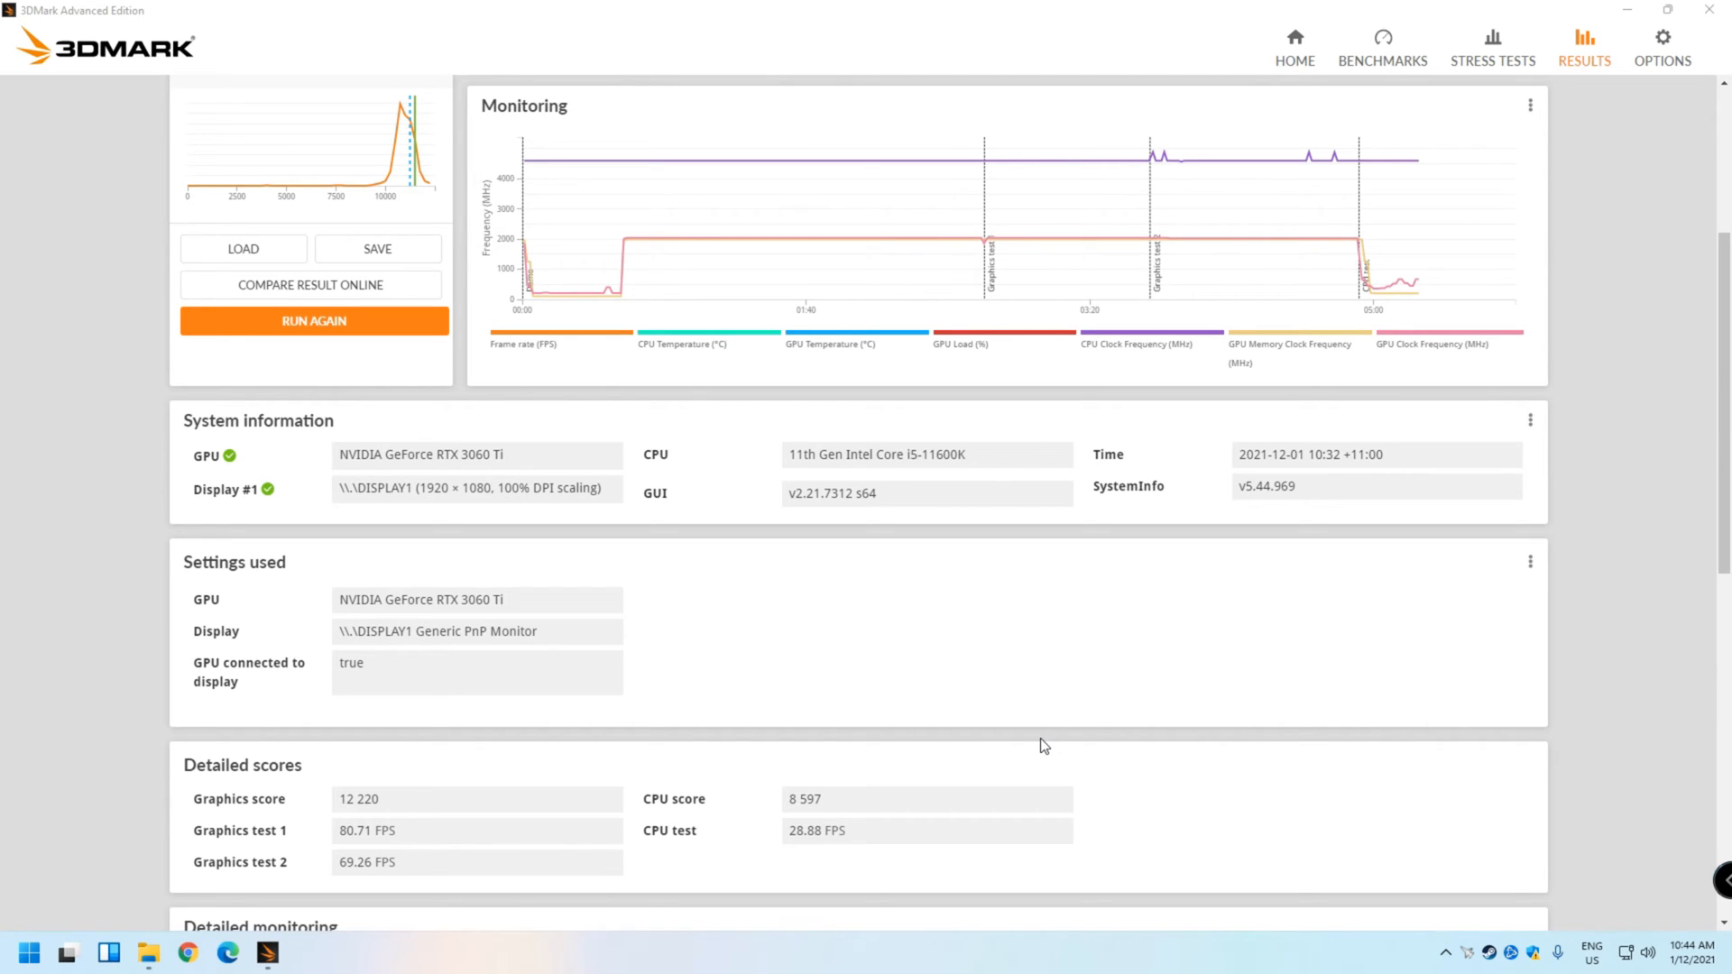
{"action": "scroll", "scroll_direction": "down", "scroll_amount": 3}
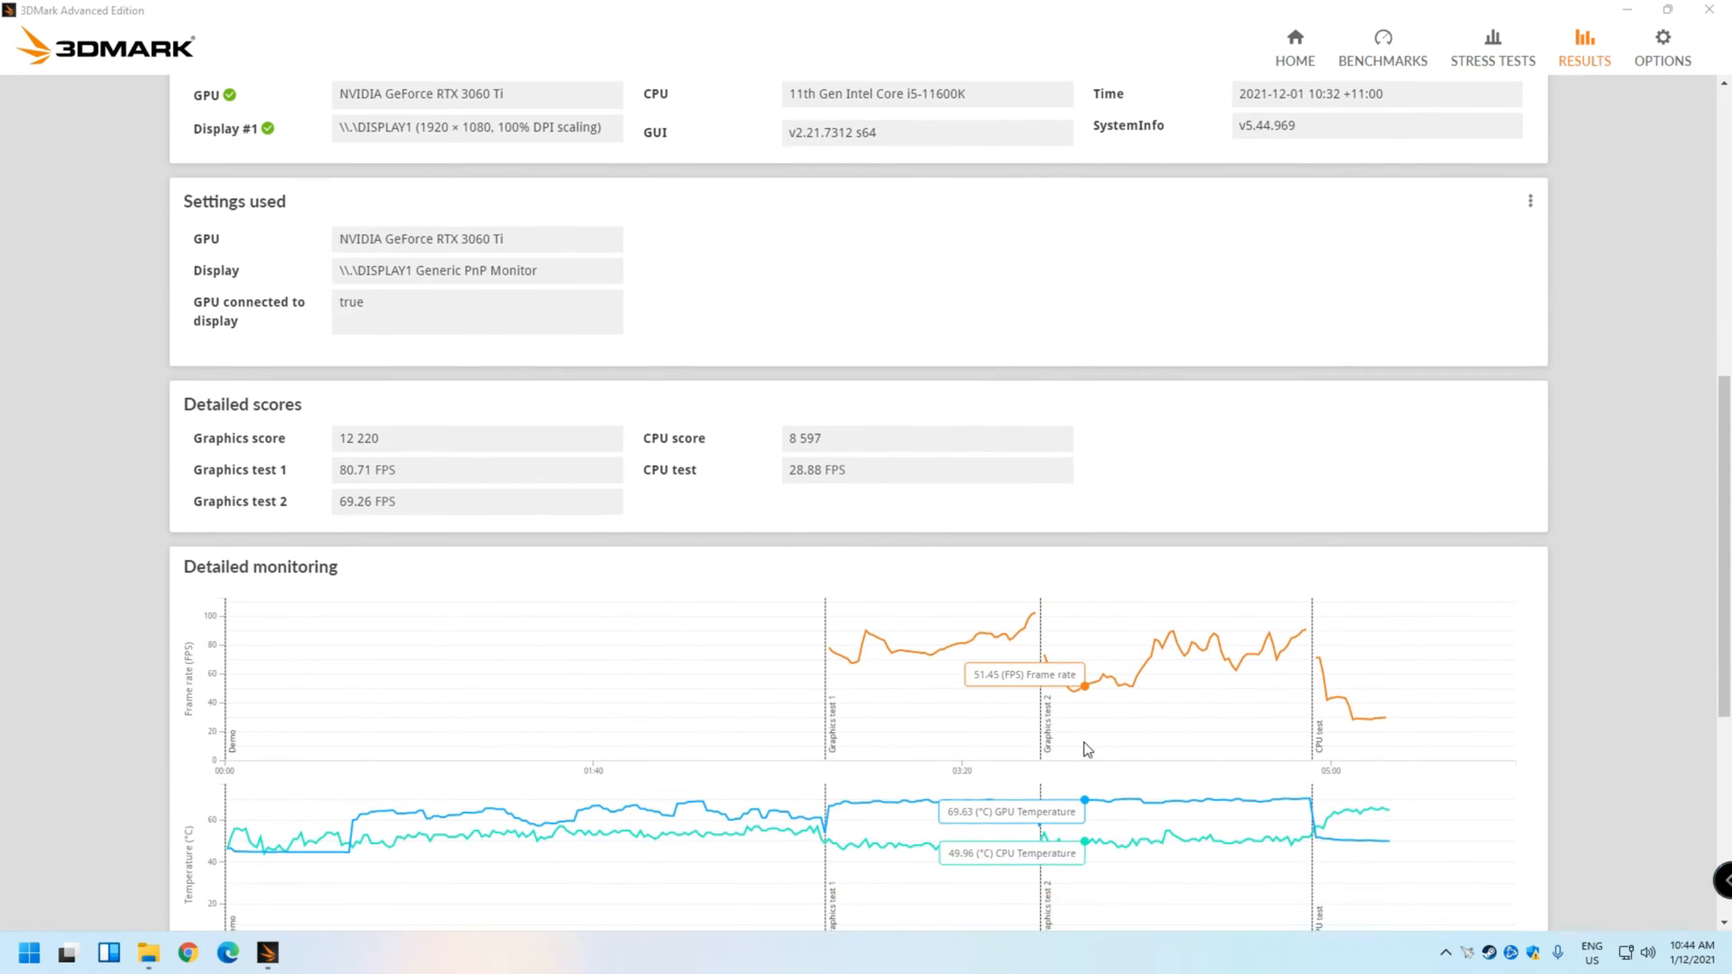
{"action": "scroll", "scroll_direction": "down", "scroll_amount": 3}
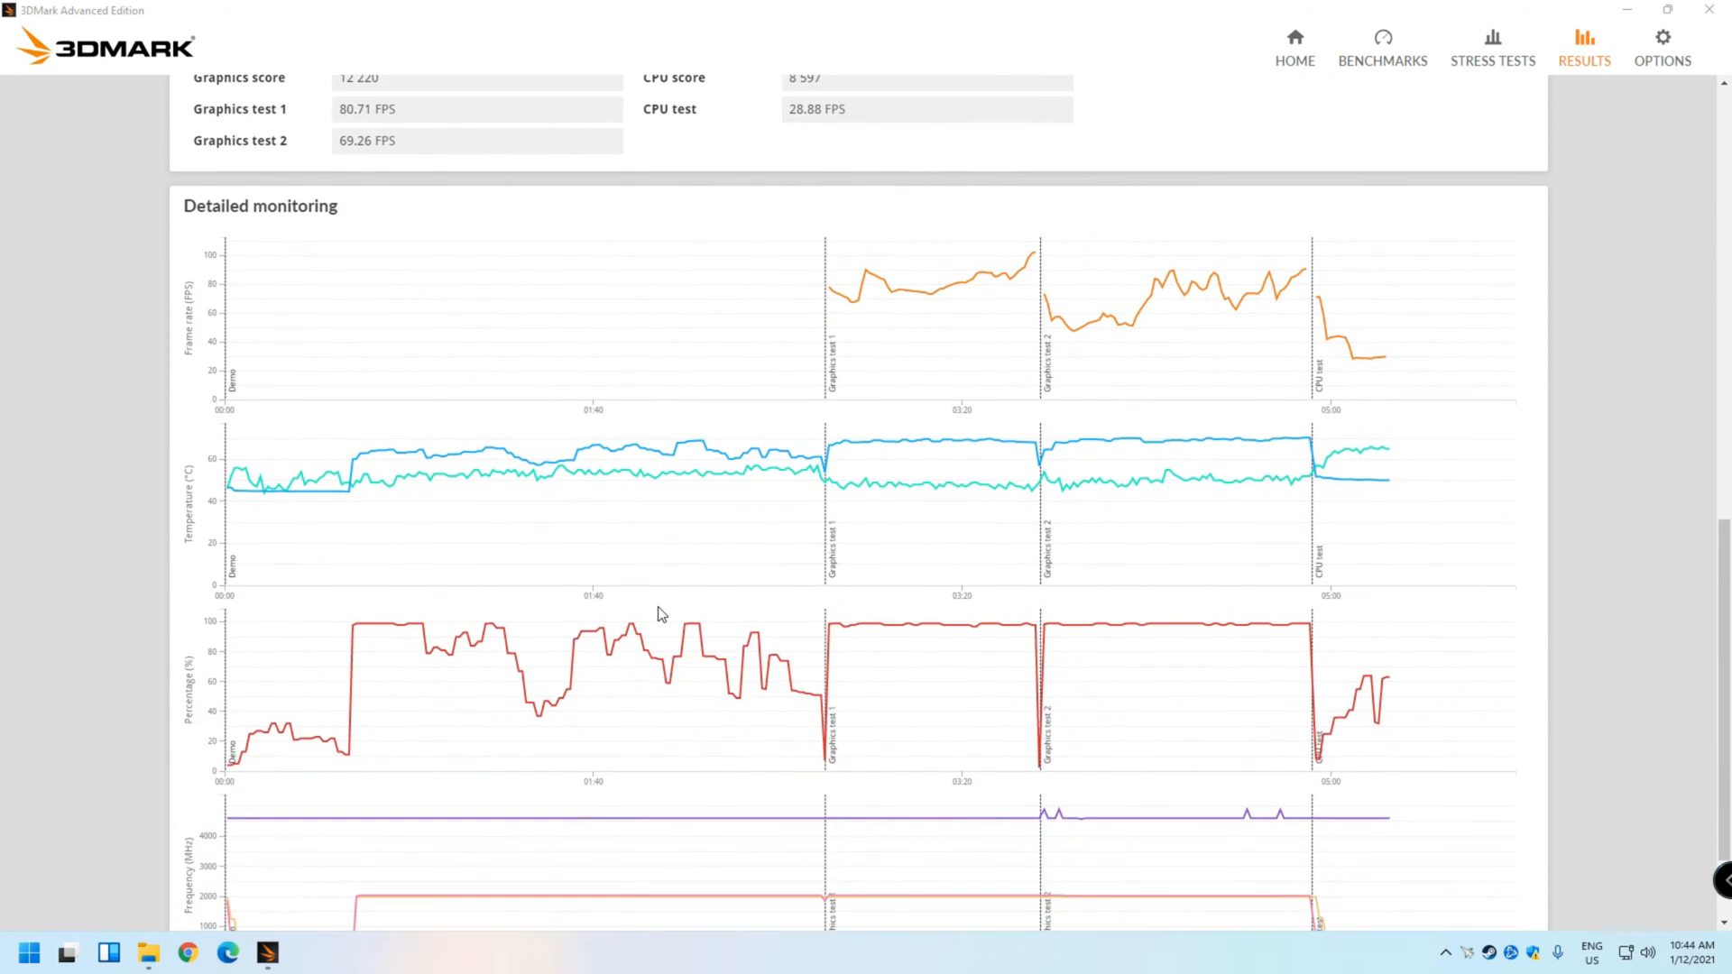
{"action": "scroll", "scroll_direction": "down", "scroll_amount": 3}
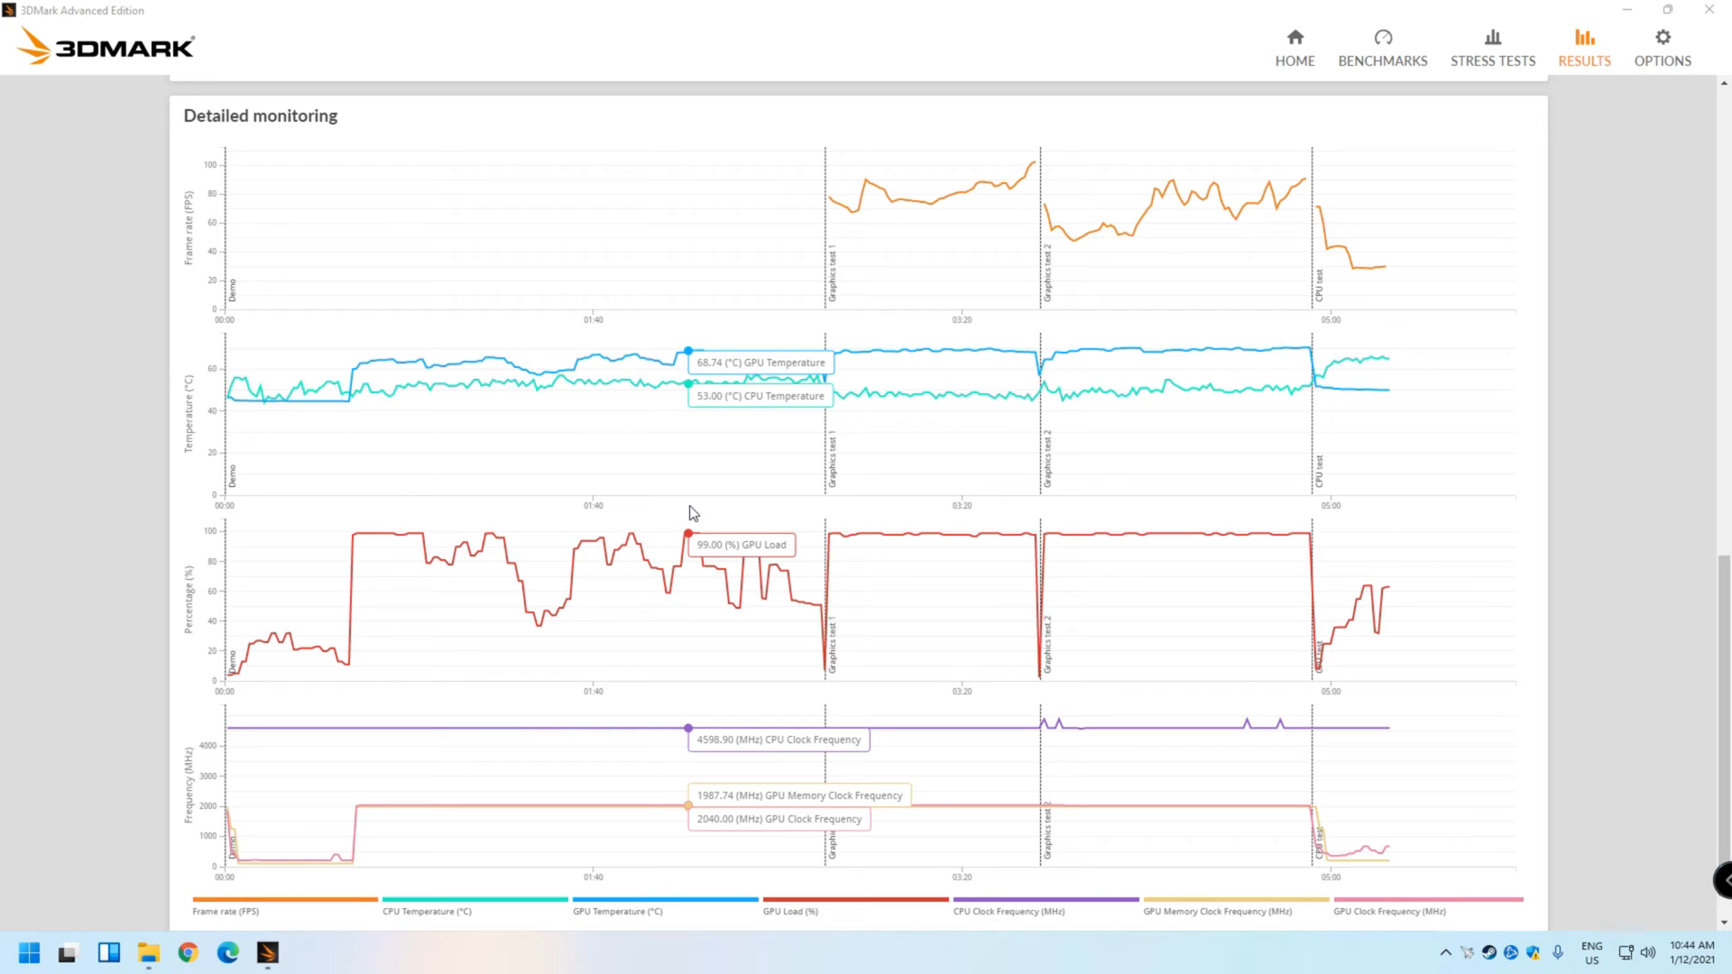
{"action": "mouse_move", "coordinate": [130, 301]}
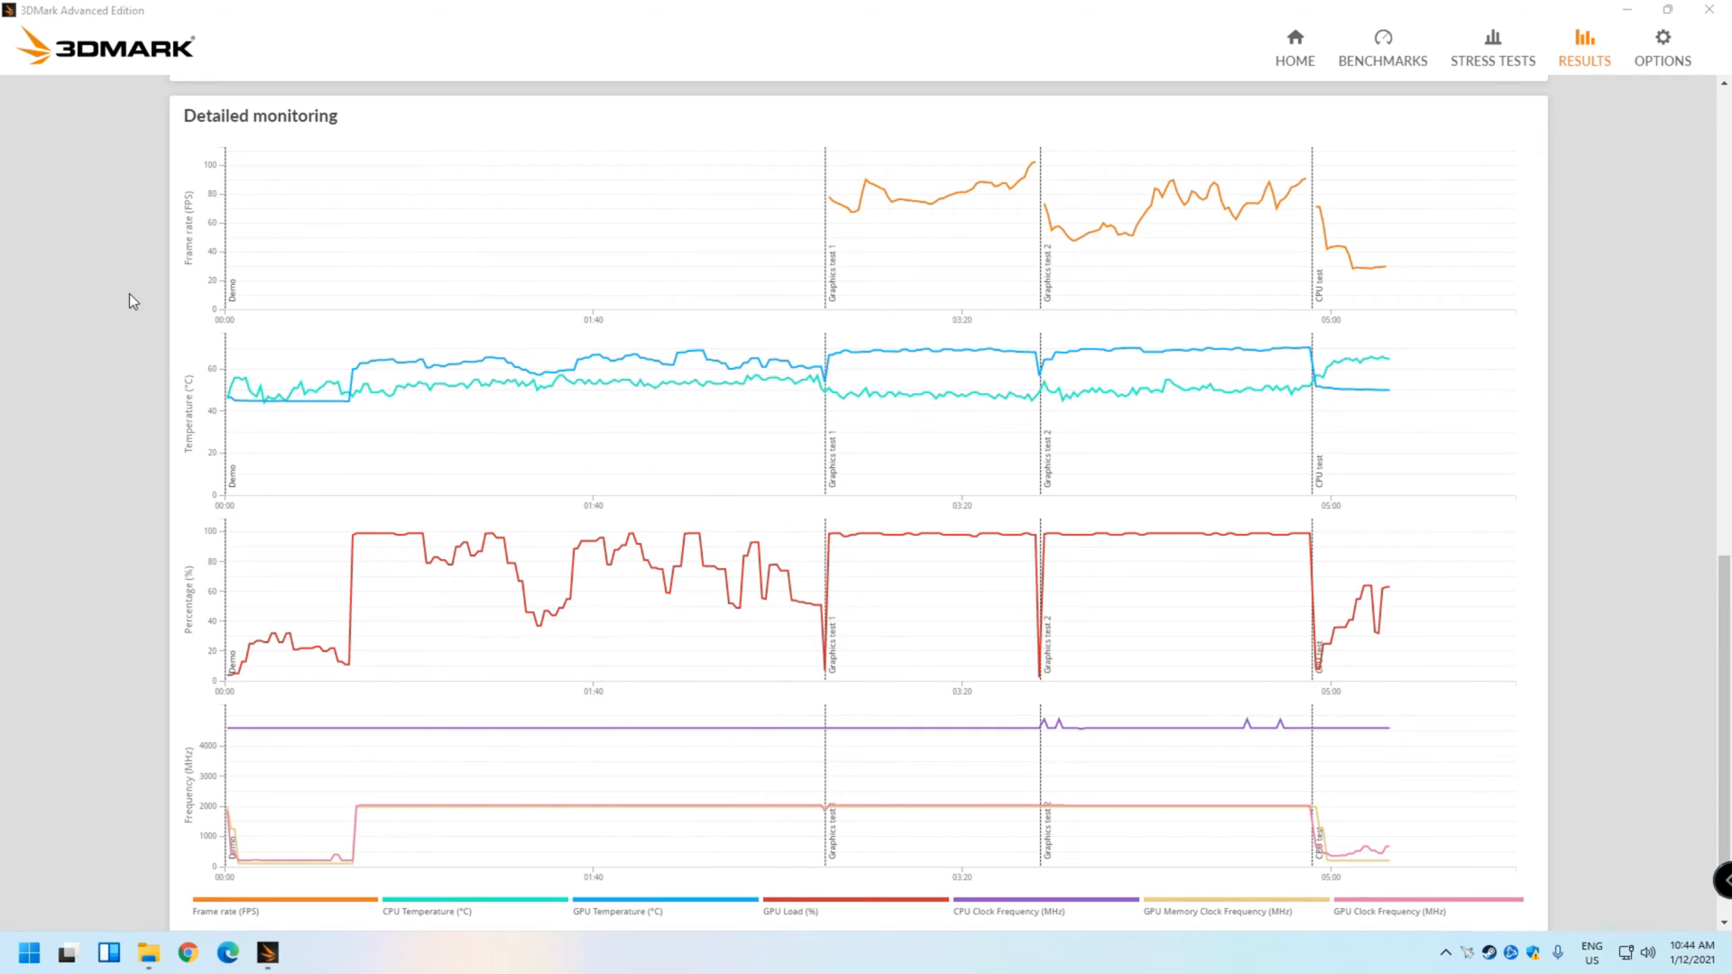
{"action": "mouse_move", "coordinate": [103, 255]}
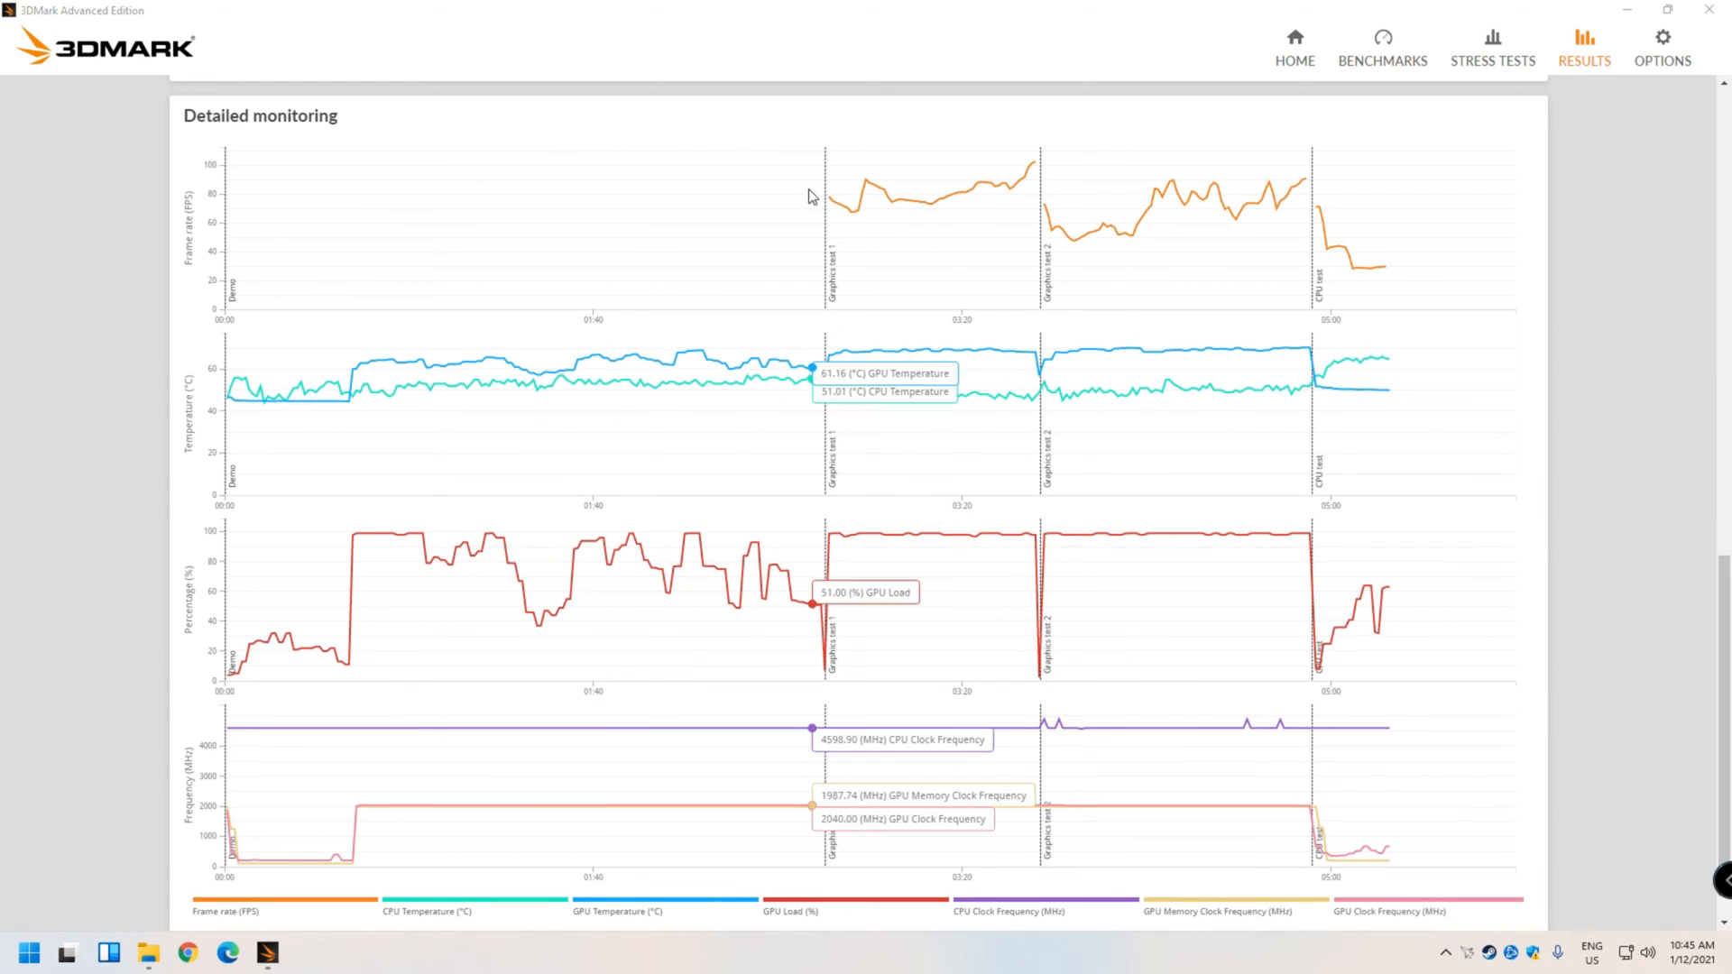
{"action": "mouse_move", "coordinate": [1009, 213]}
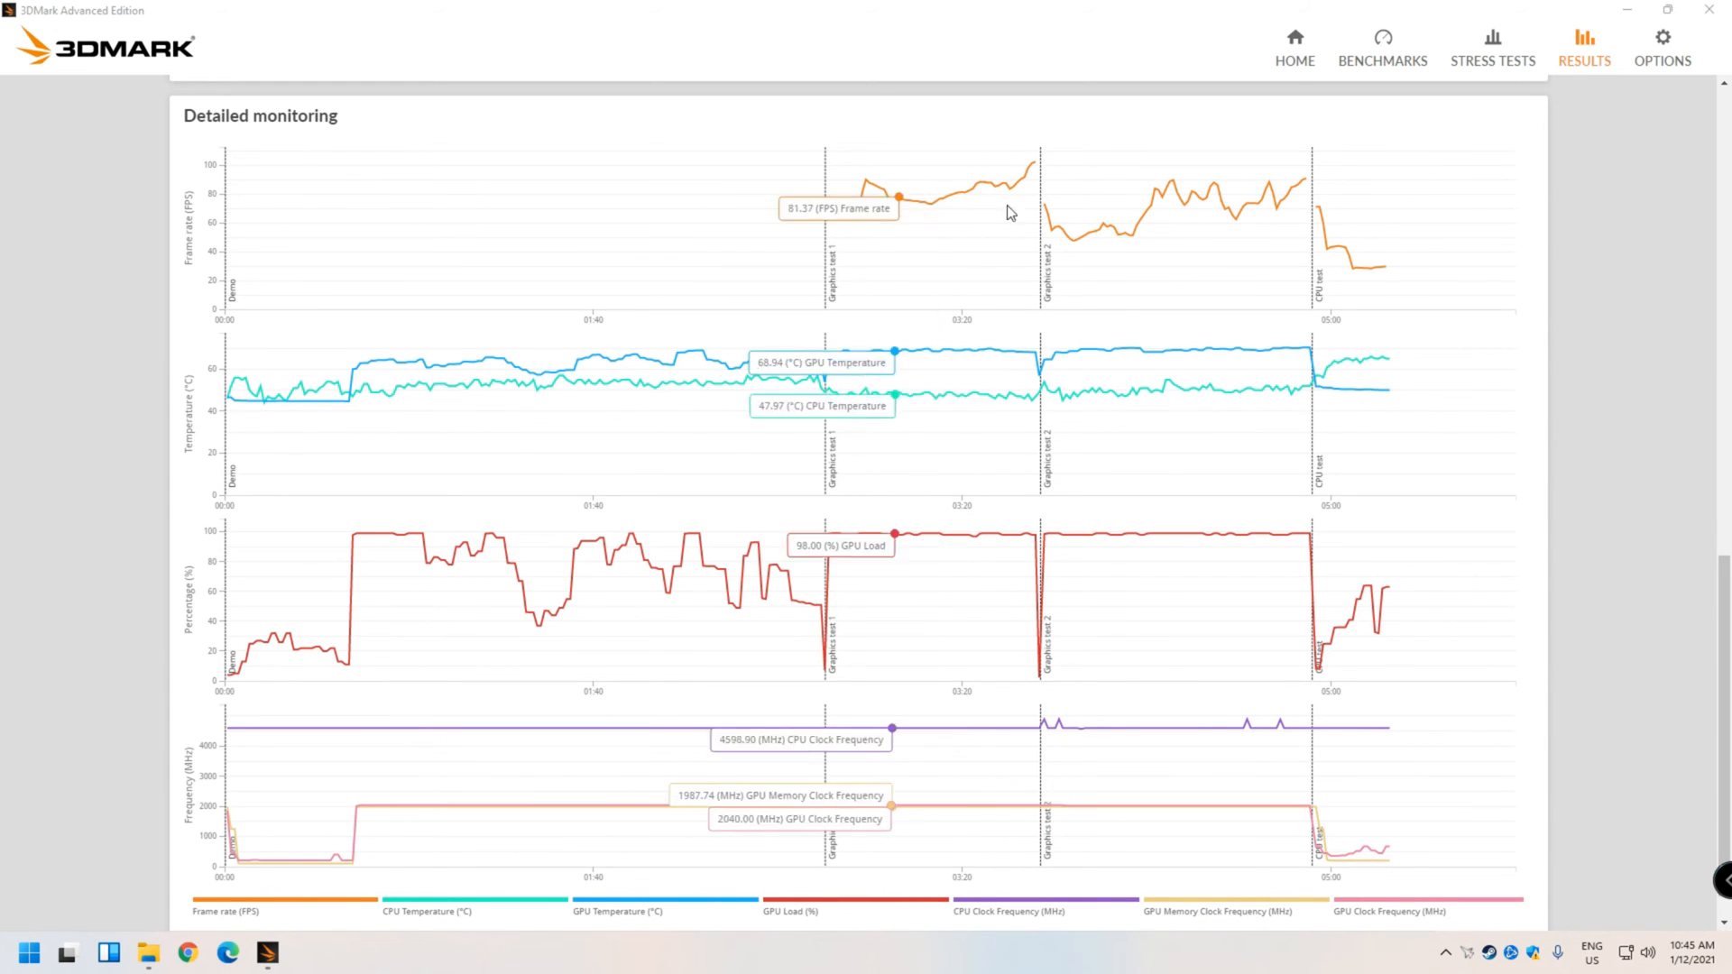
{"action": "mouse_move", "coordinate": [1032, 171]}
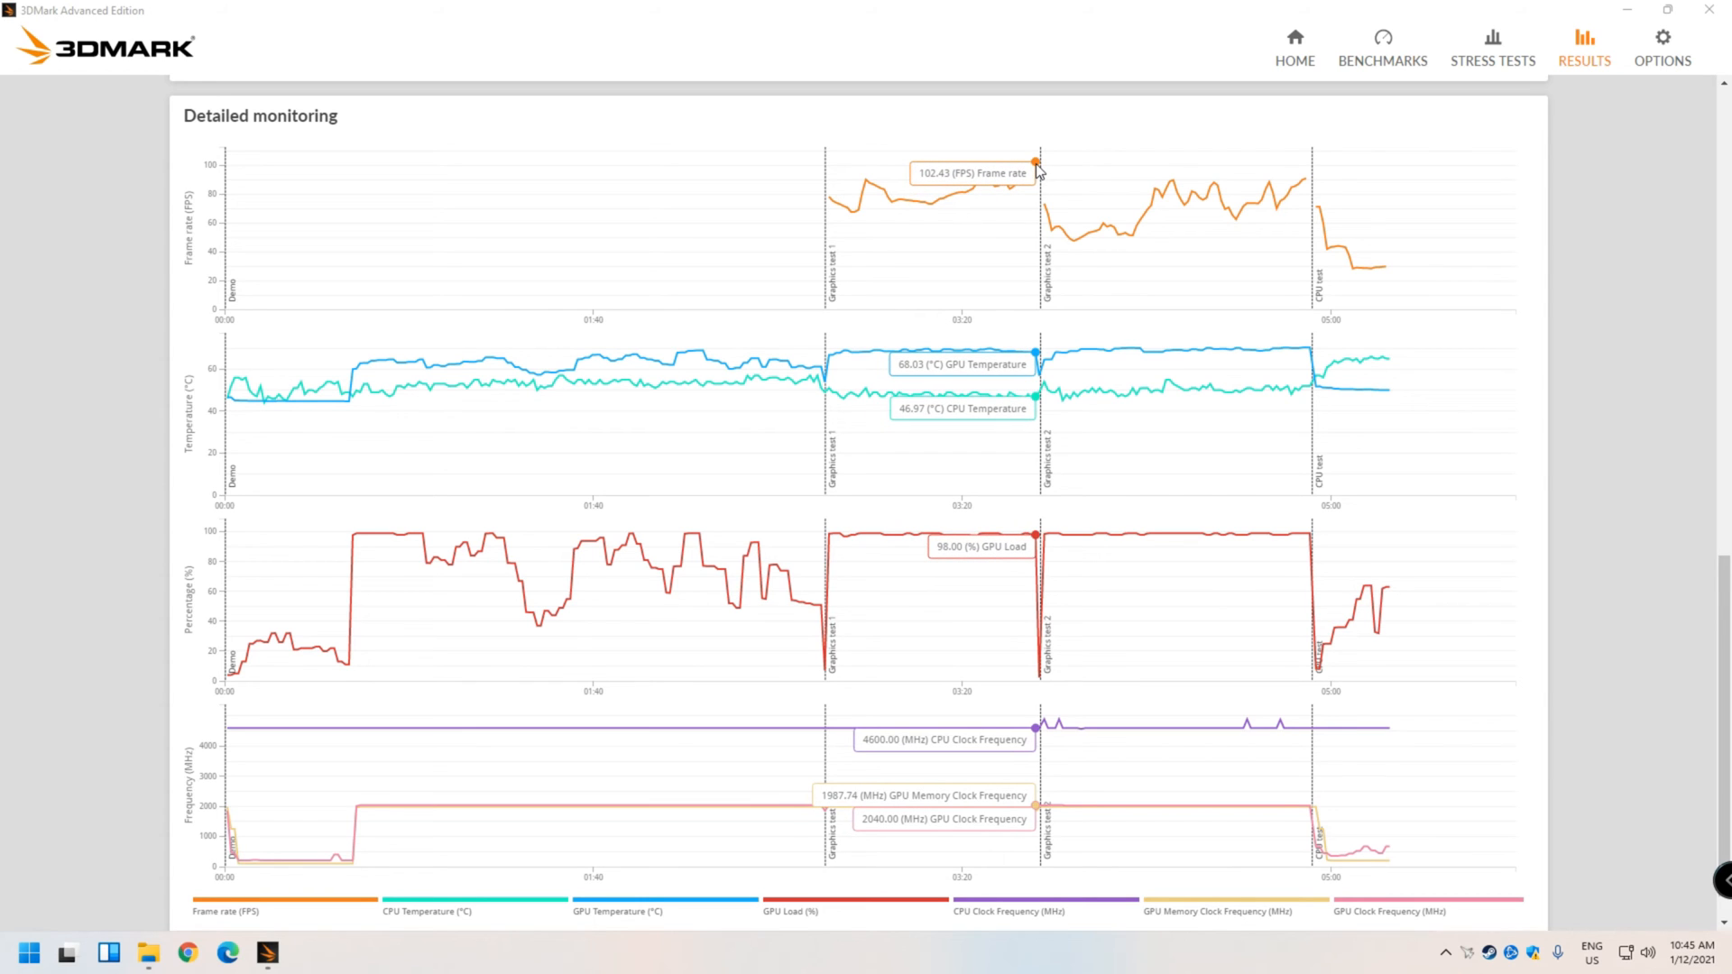
{"action": "mouse_move", "coordinate": [855, 232]}
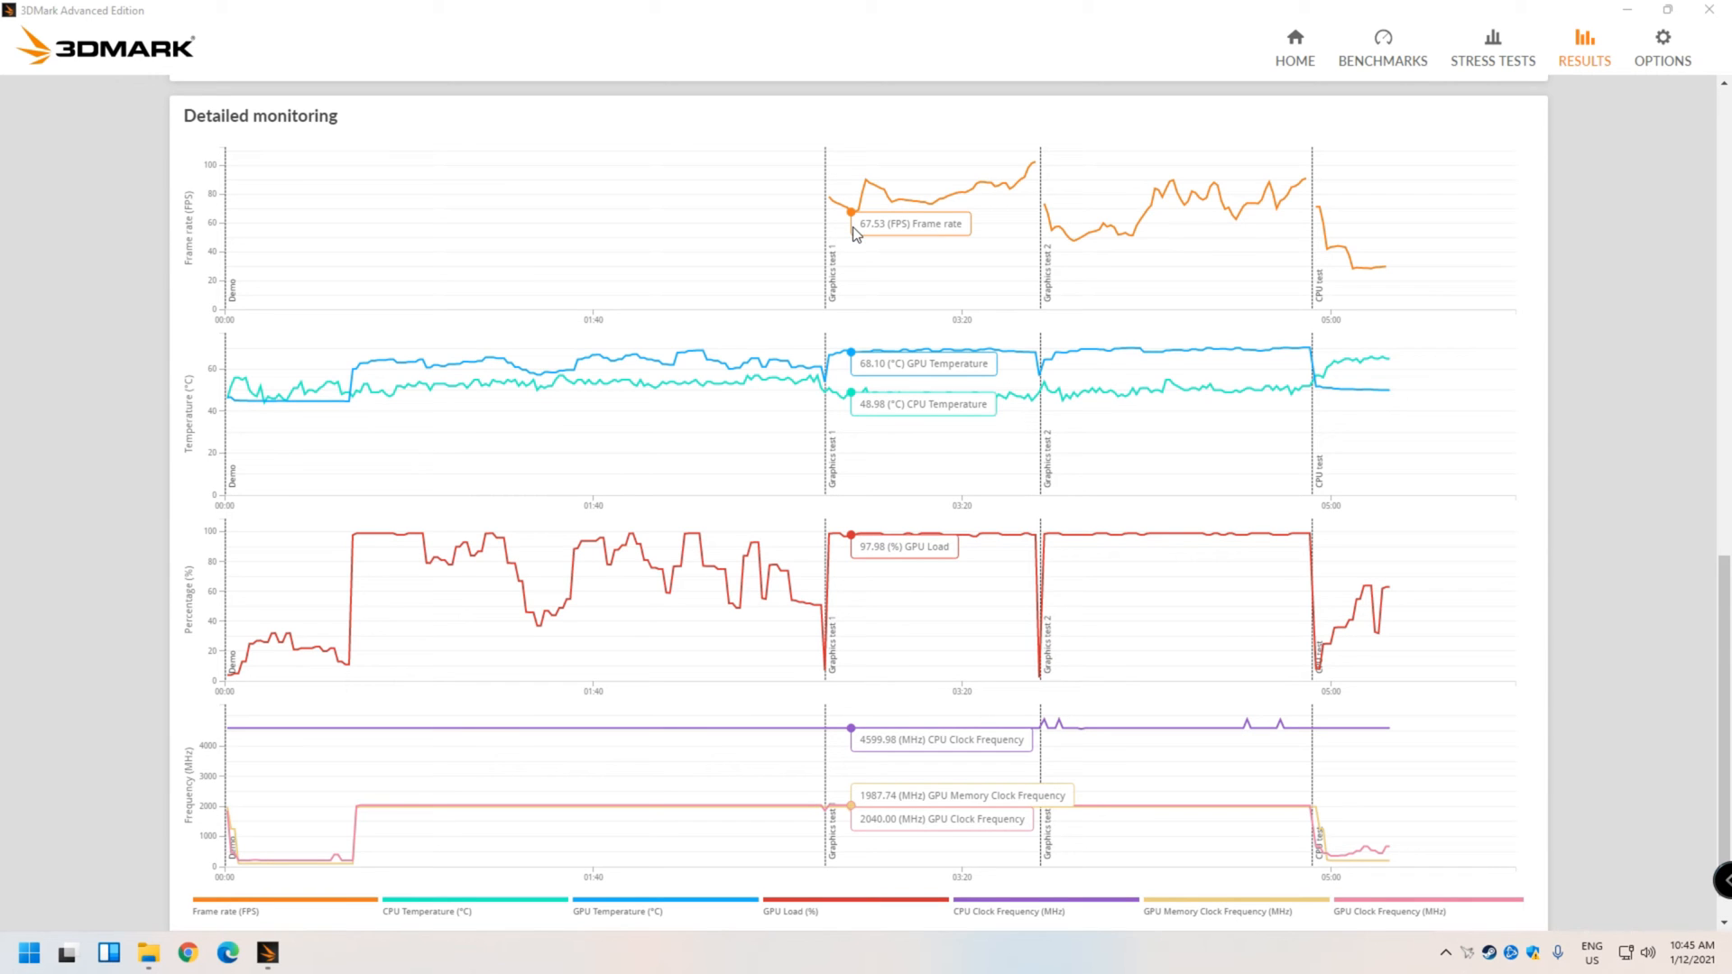
{"action": "mouse_move", "coordinate": [1138, 238]}
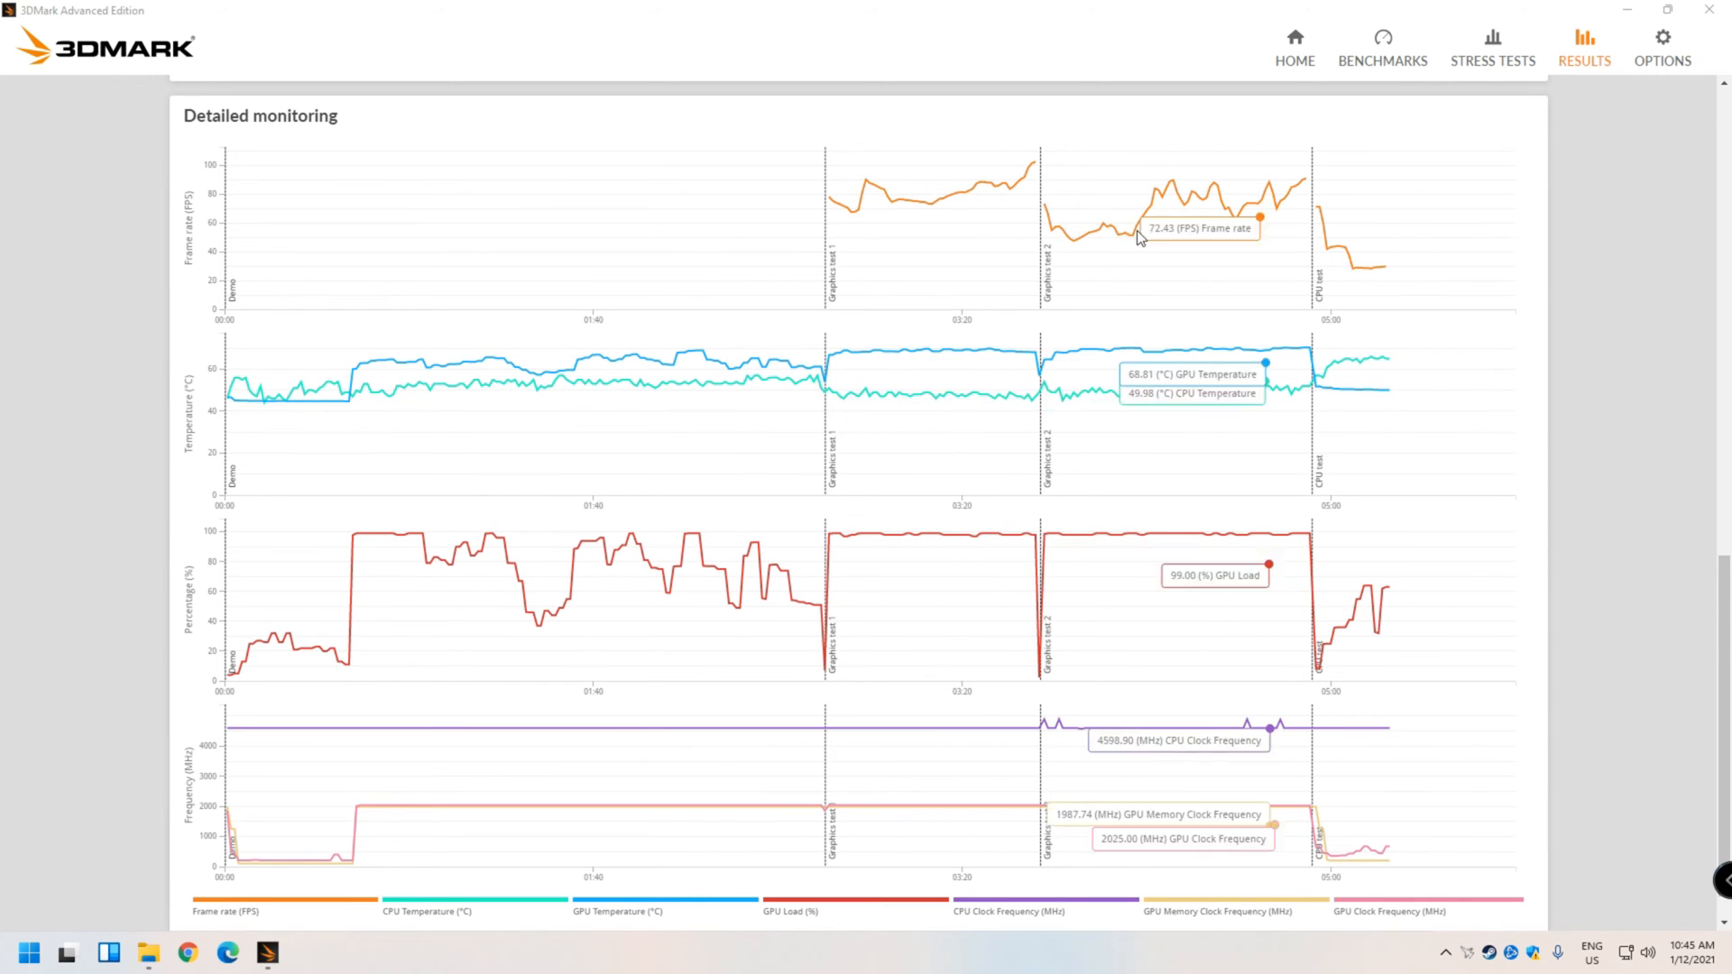
{"action": "mouse_move", "coordinate": [1077, 291]}
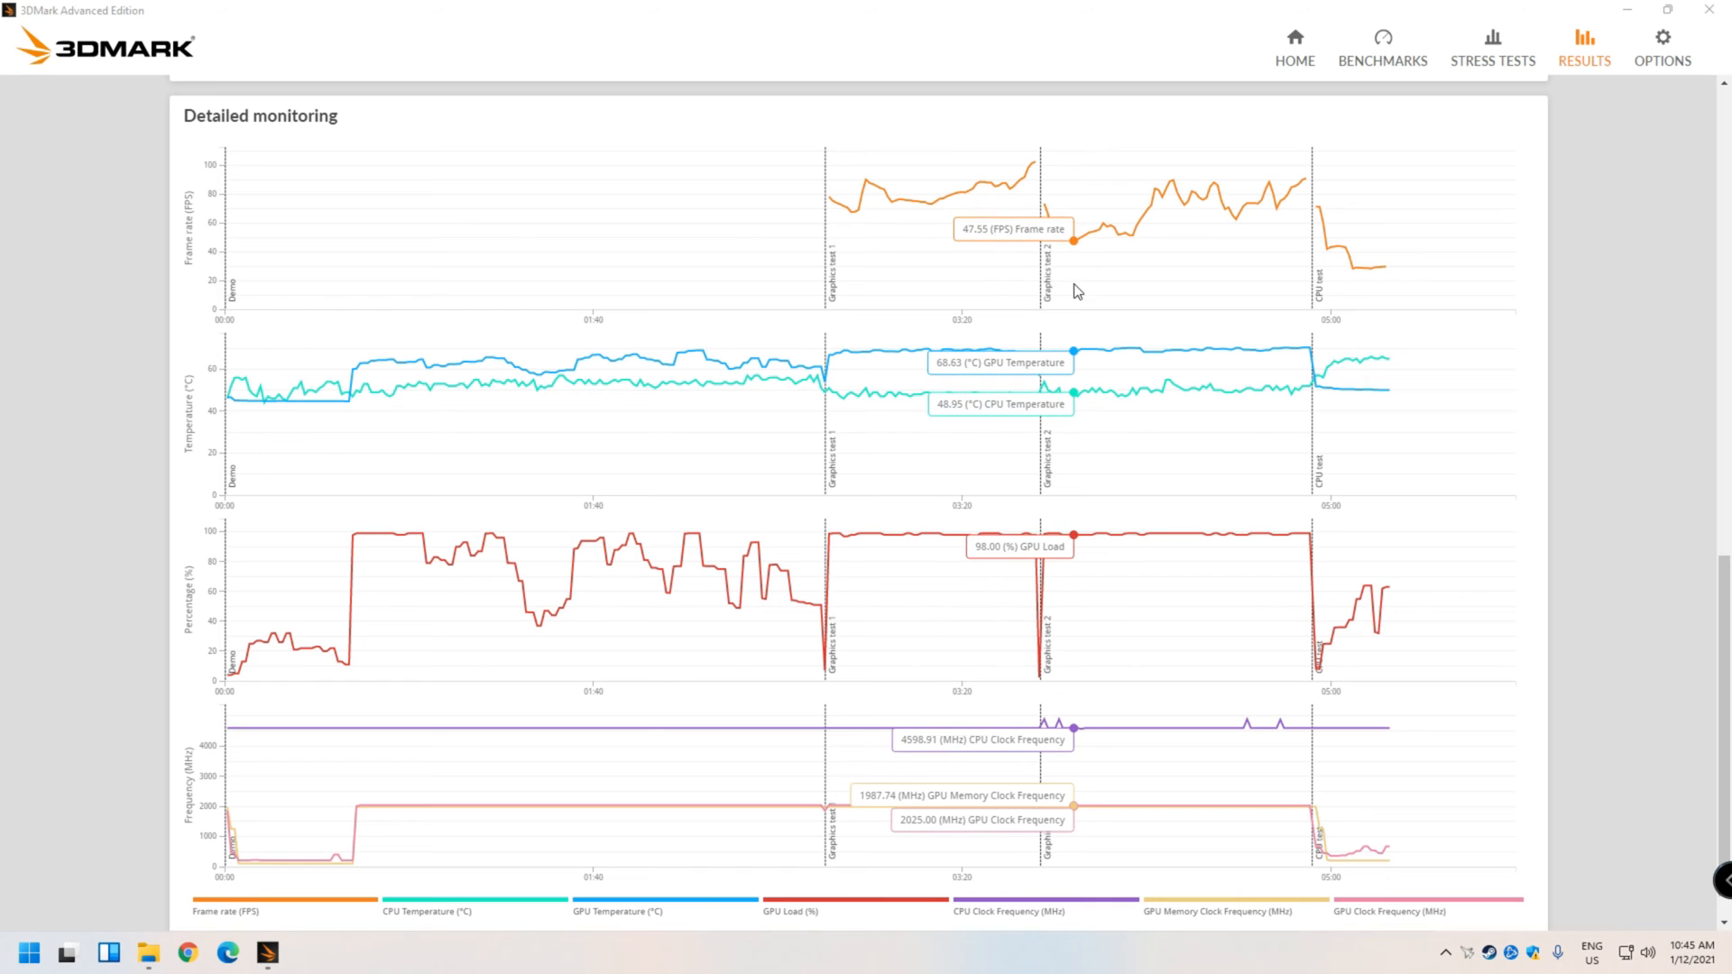
{"action": "mouse_move", "coordinate": [1077, 301]}
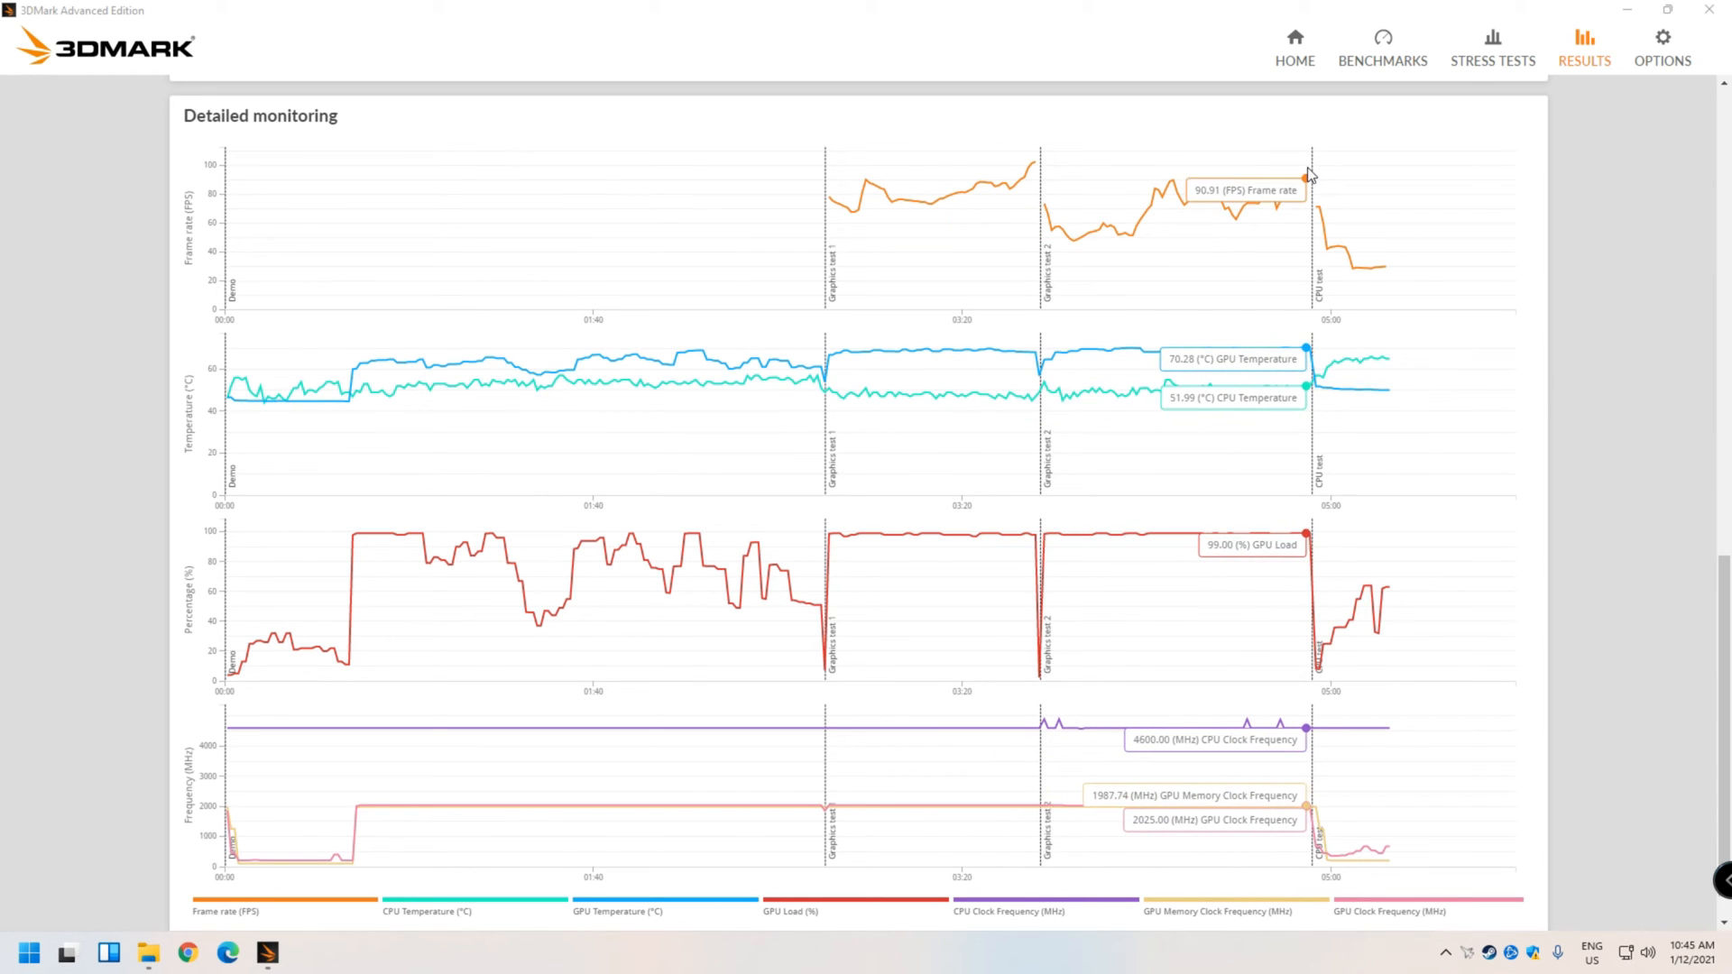
{"action": "mouse_move", "coordinate": [1187, 178]}
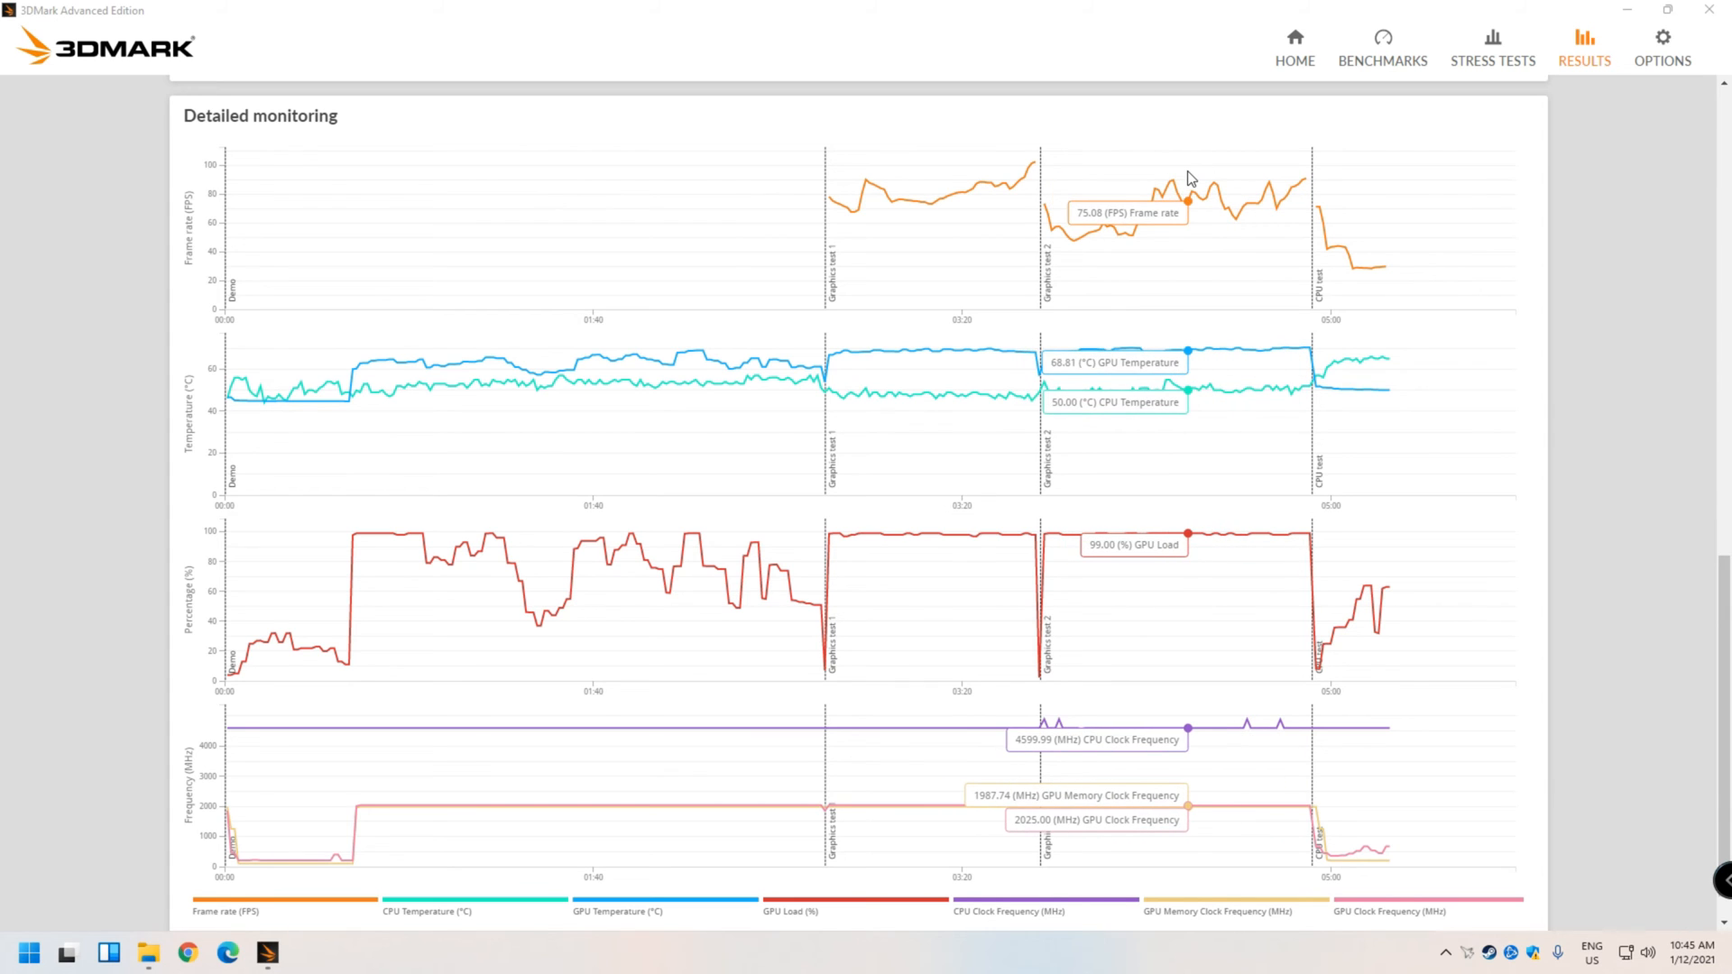
{"action": "mouse_move", "coordinate": [1268, 166]}
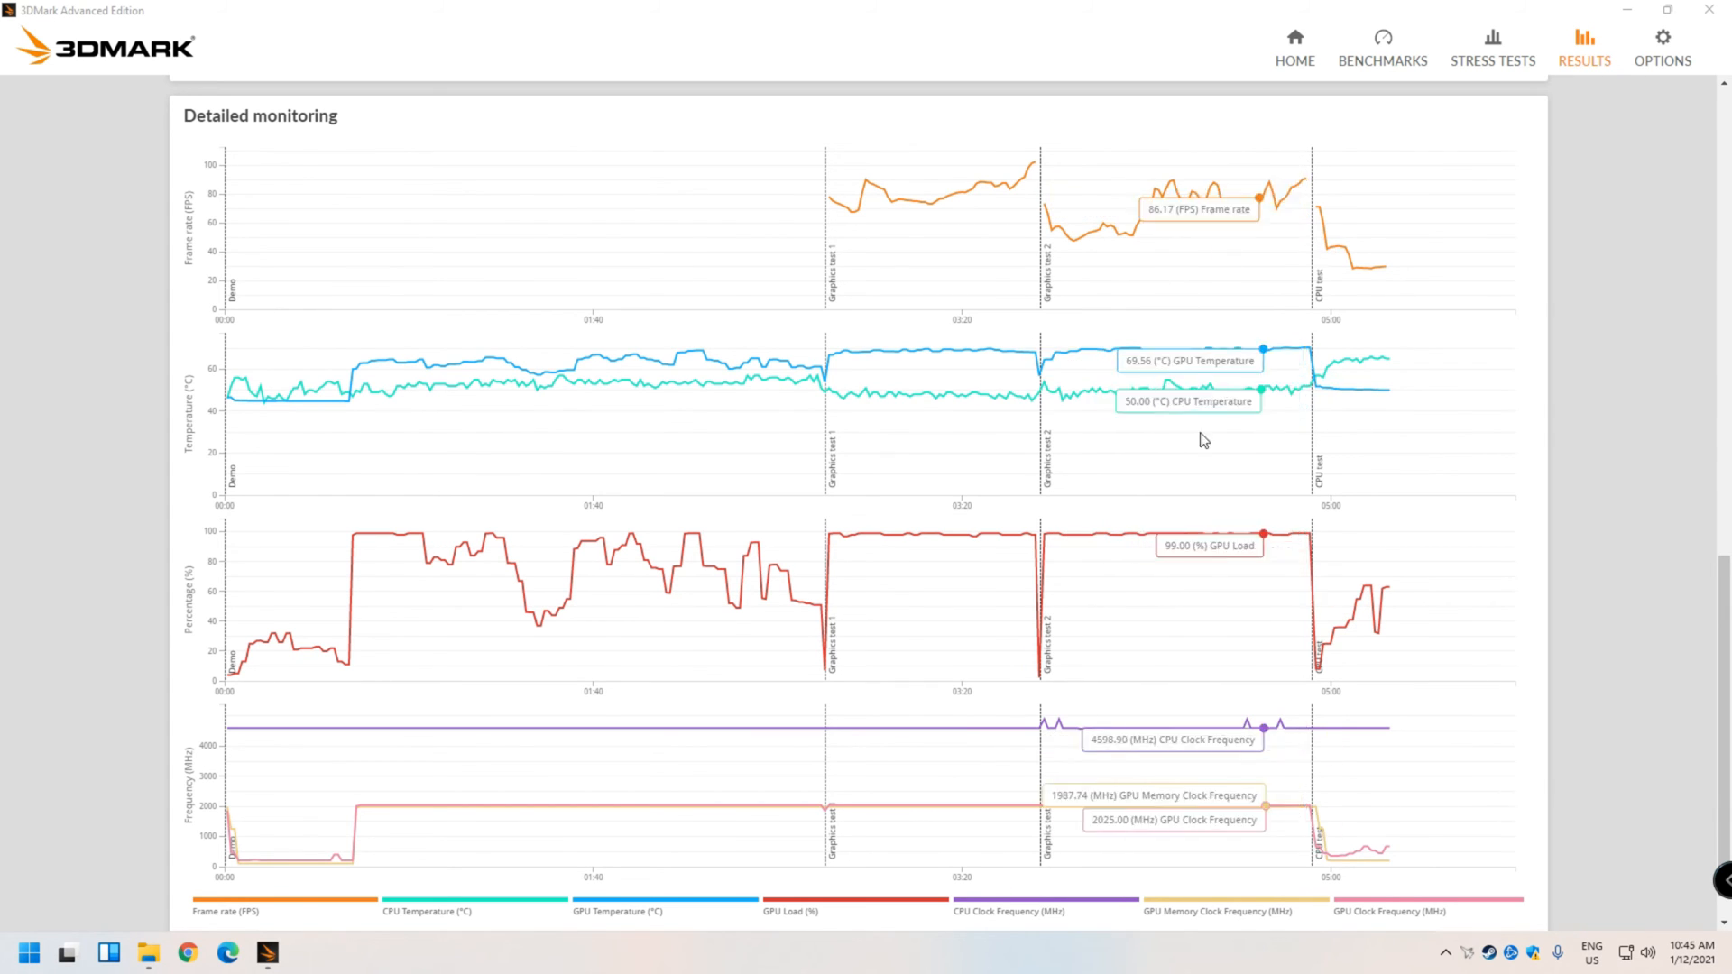
{"action": "mouse_move", "coordinate": [1609, 547]}
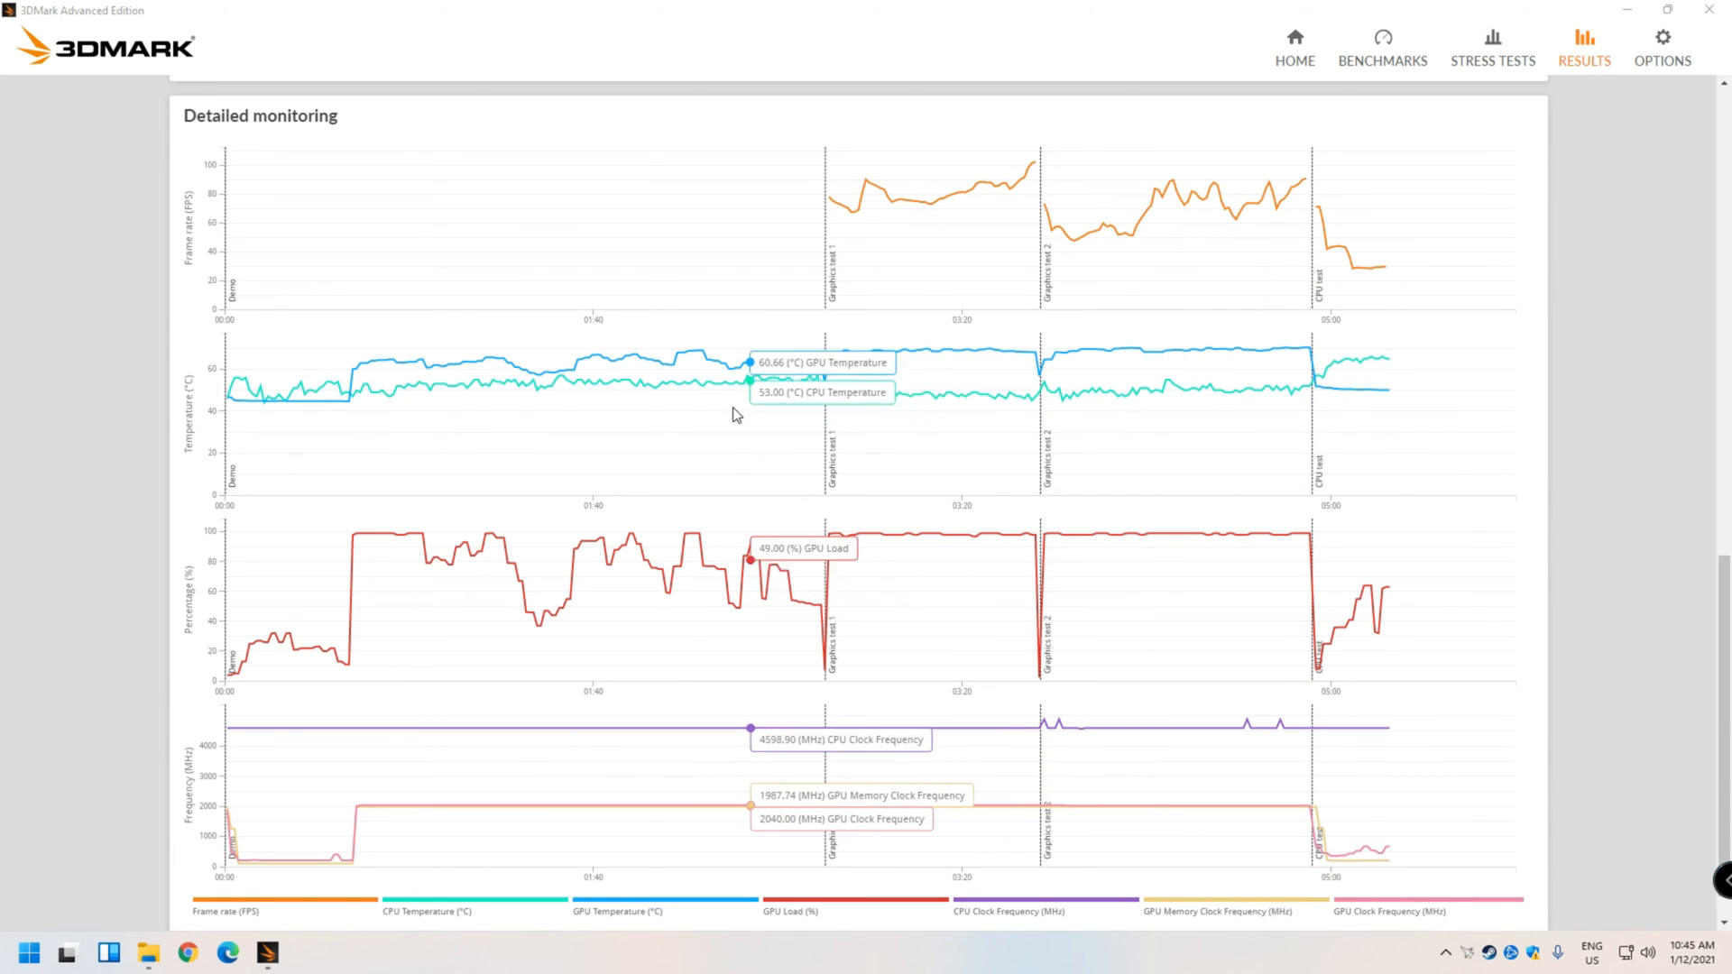
{"action": "mouse_move", "coordinate": [863, 354]}
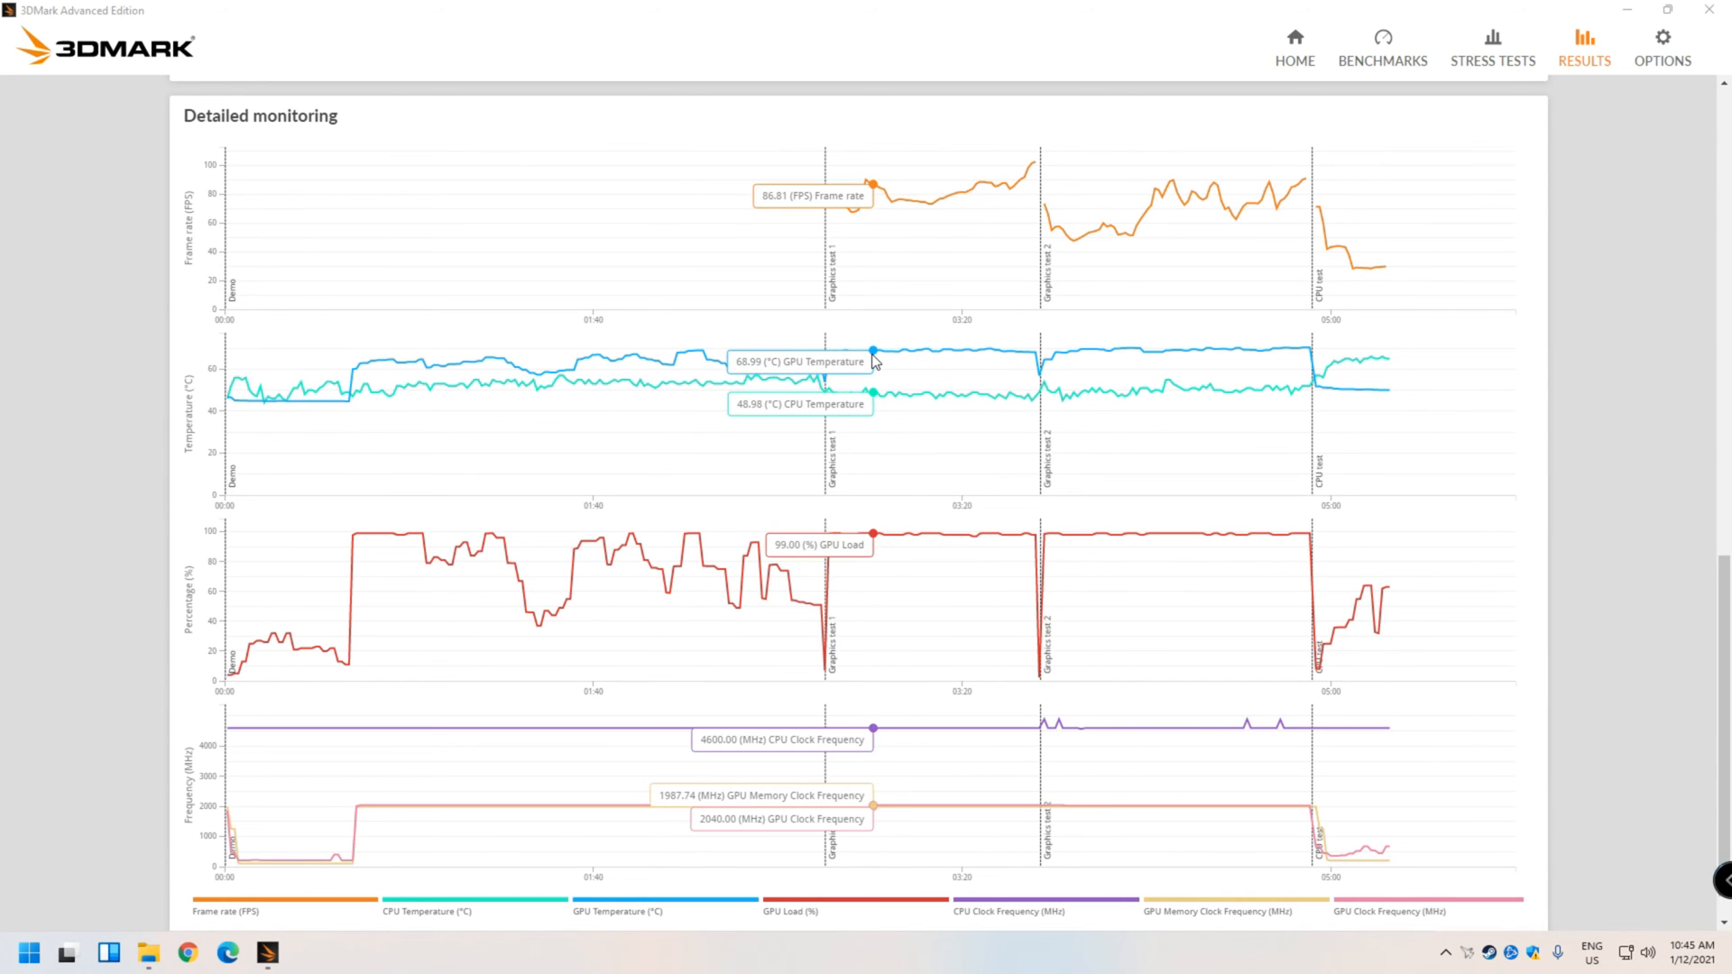
{"action": "mouse_move", "coordinate": [999, 341]}
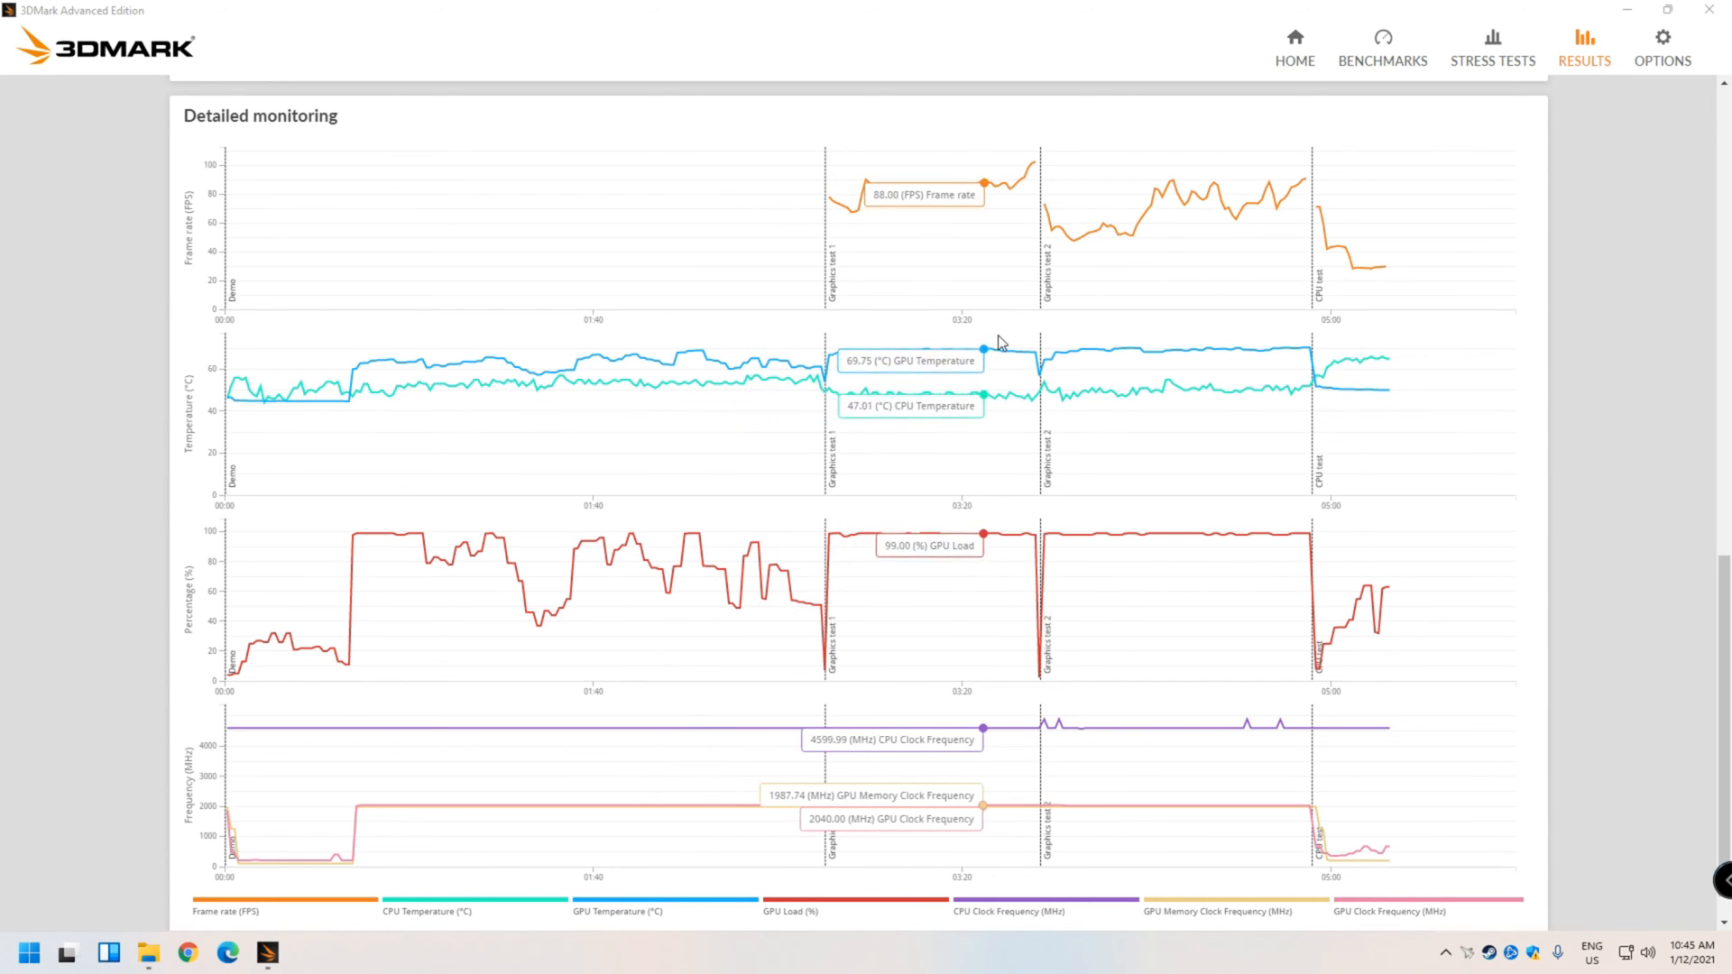
{"action": "mouse_move", "coordinate": [1118, 341]}
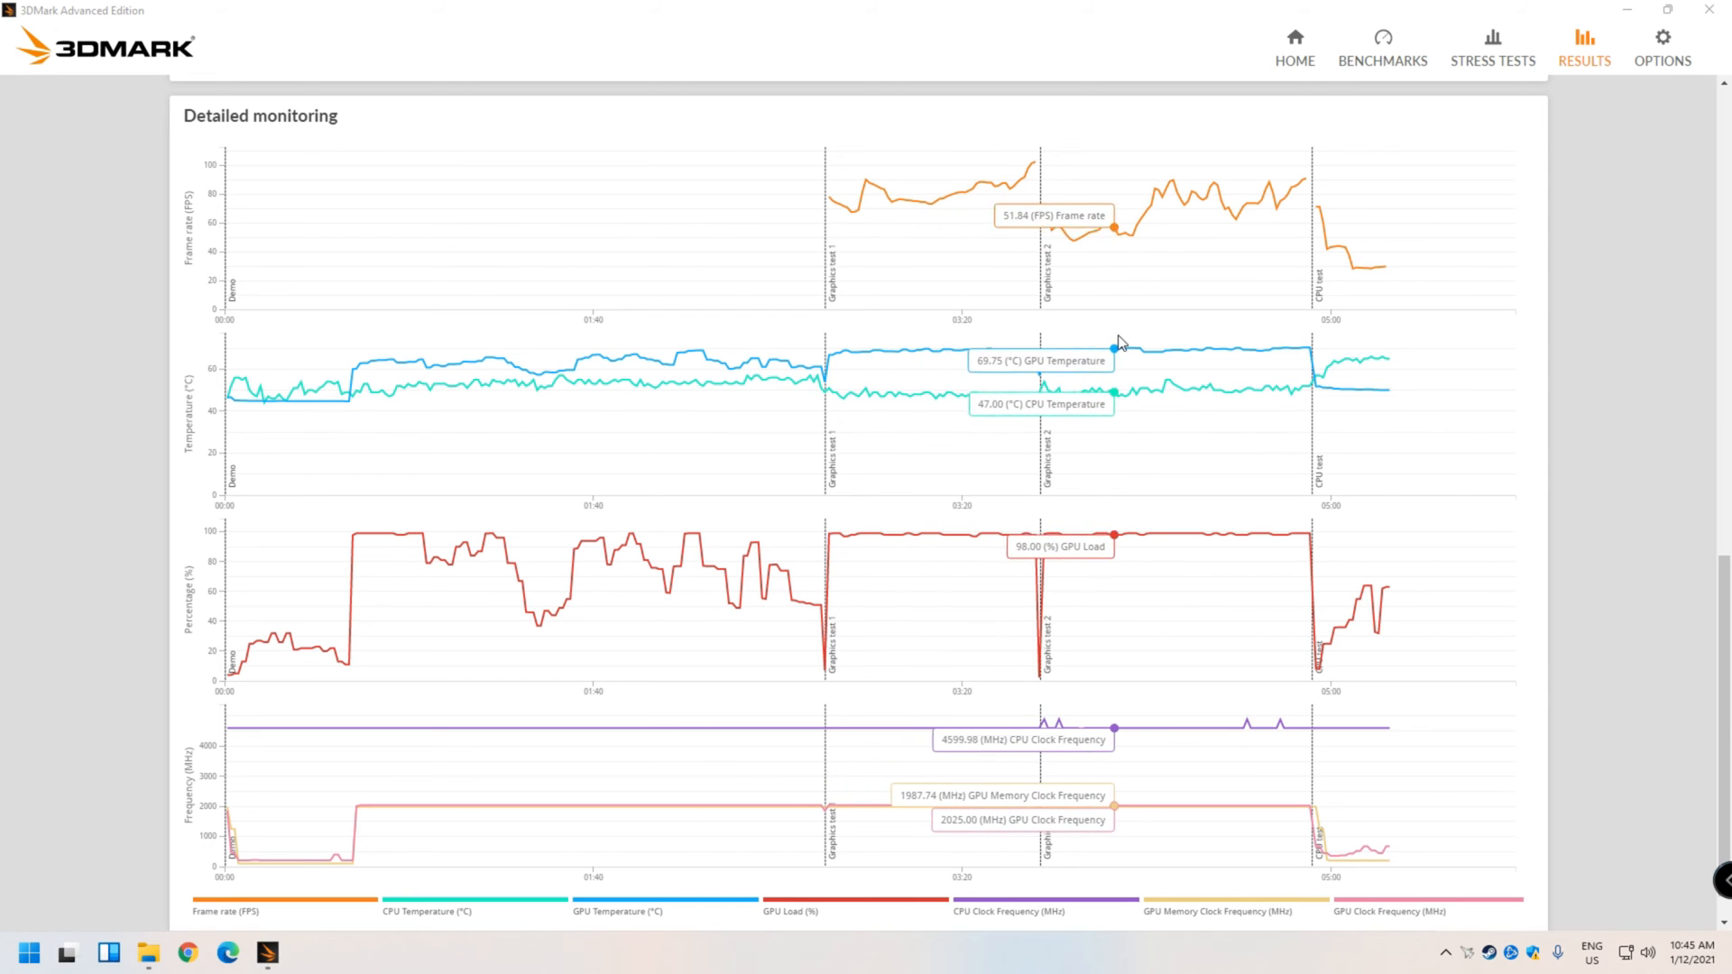
{"action": "mouse_move", "coordinate": [1135, 349]}
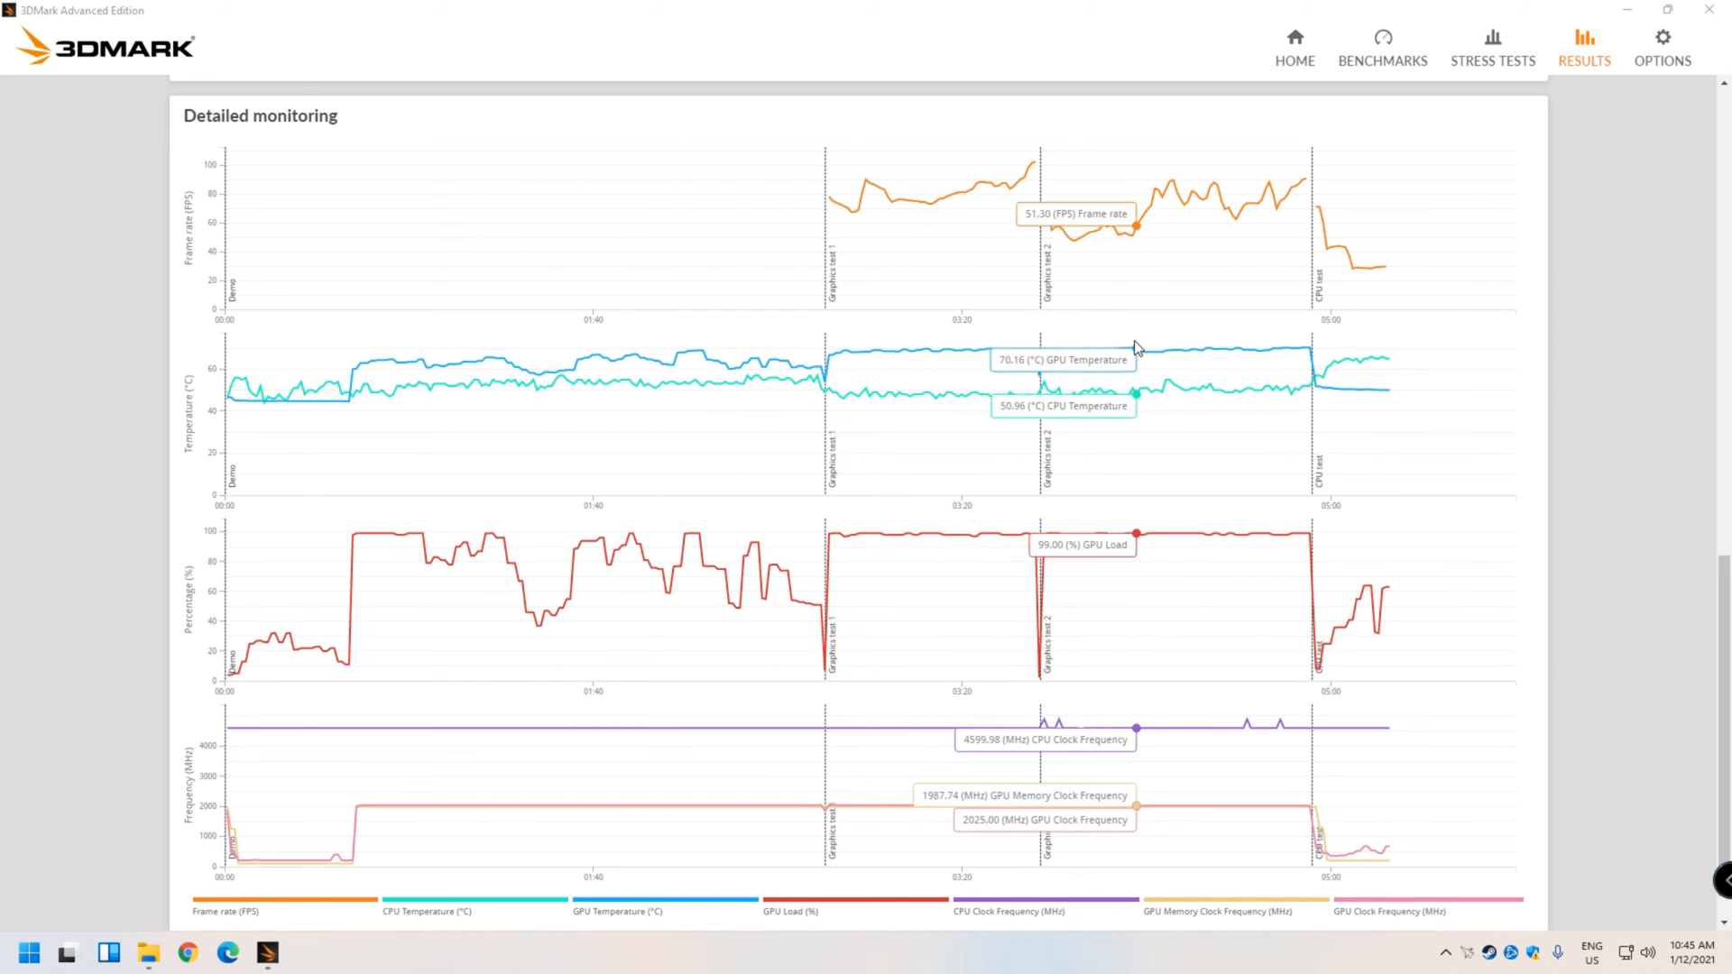
{"action": "mouse_move", "coordinate": [1261, 354]}
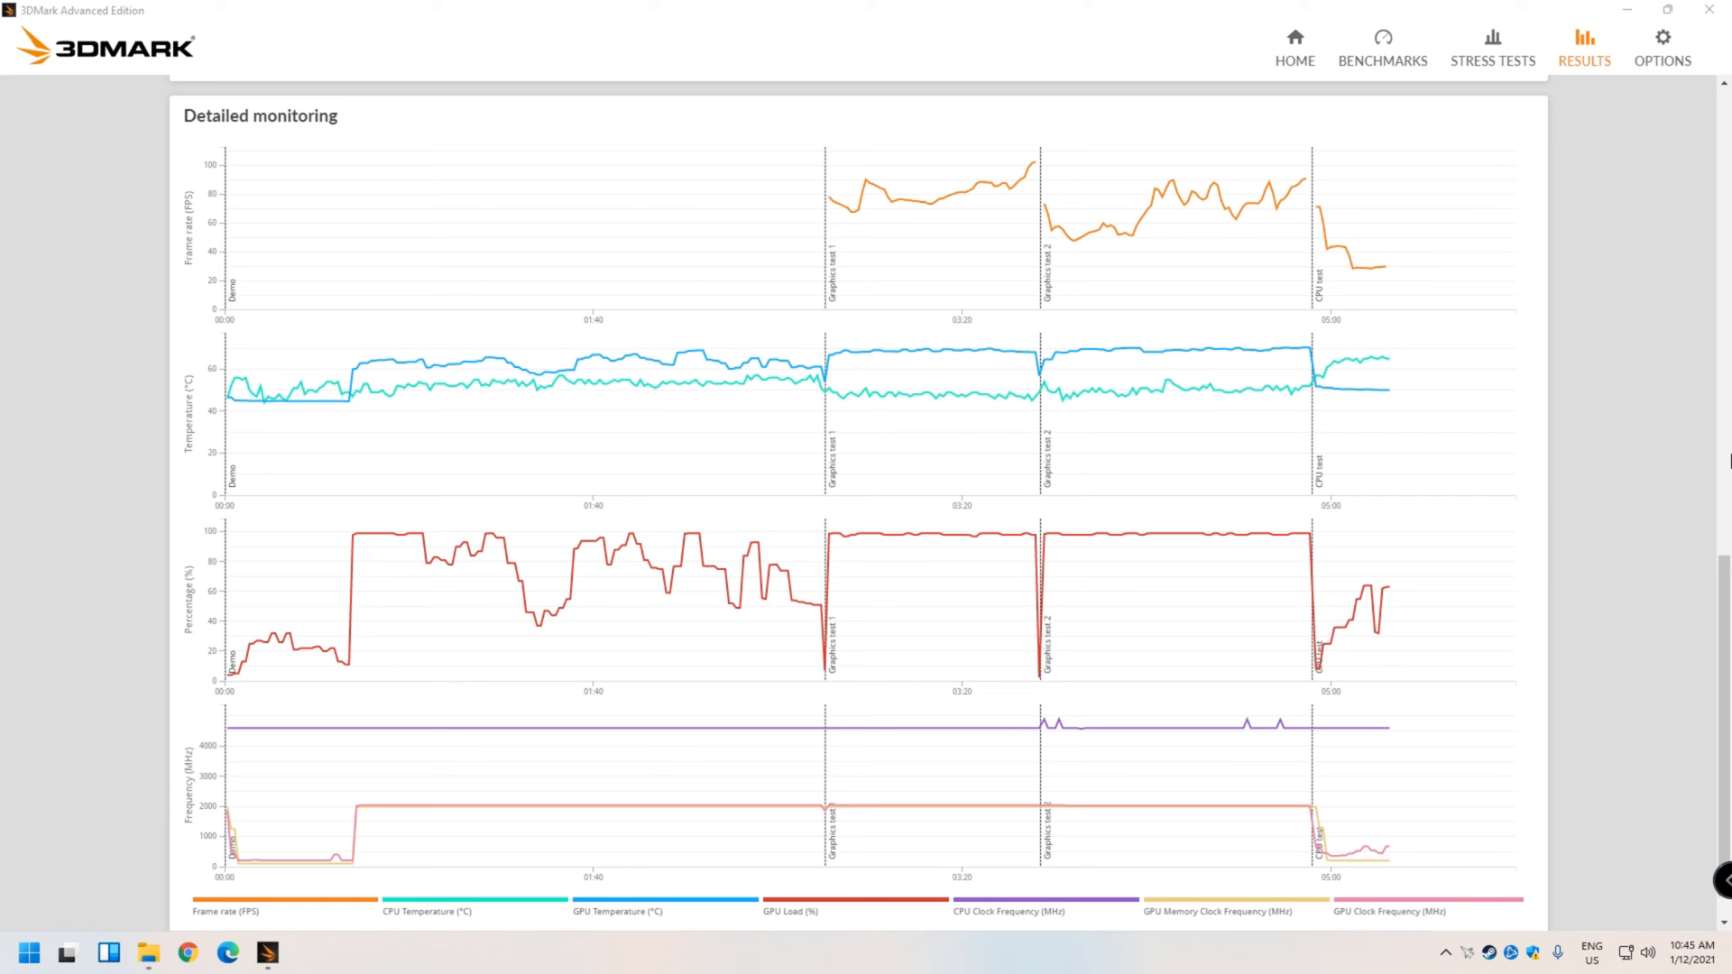
{"action": "mouse_move", "coordinate": [1676, 449]}
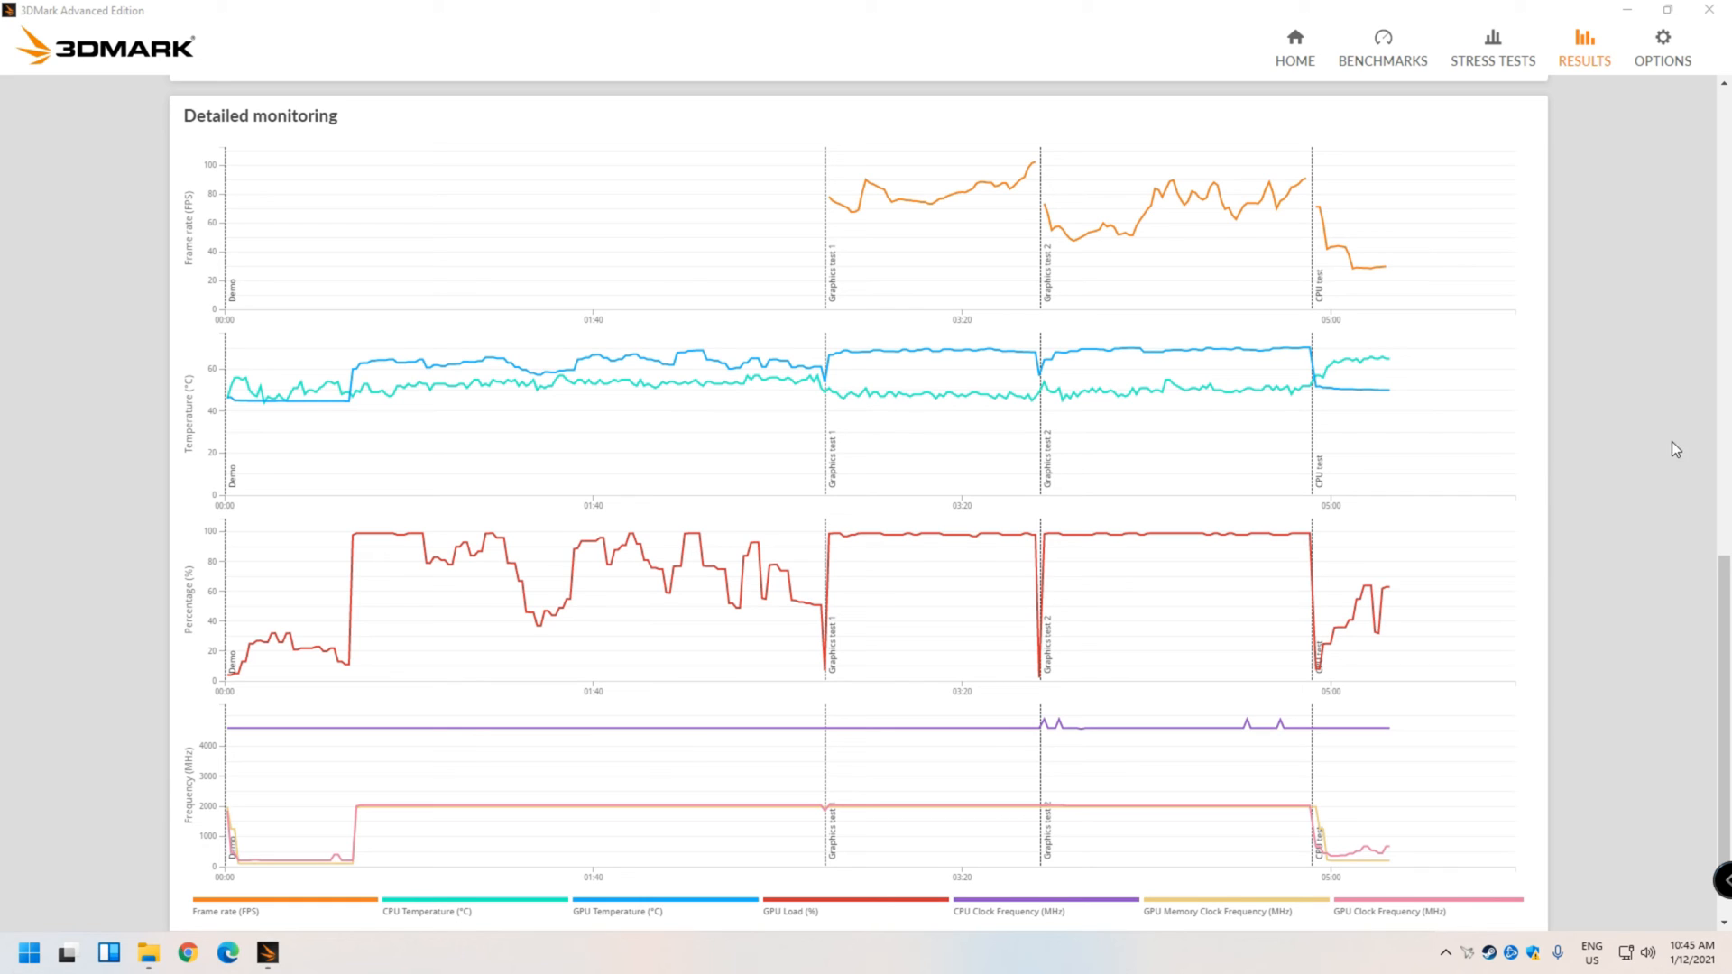
{"action": "mouse_move", "coordinate": [1171, 819]}
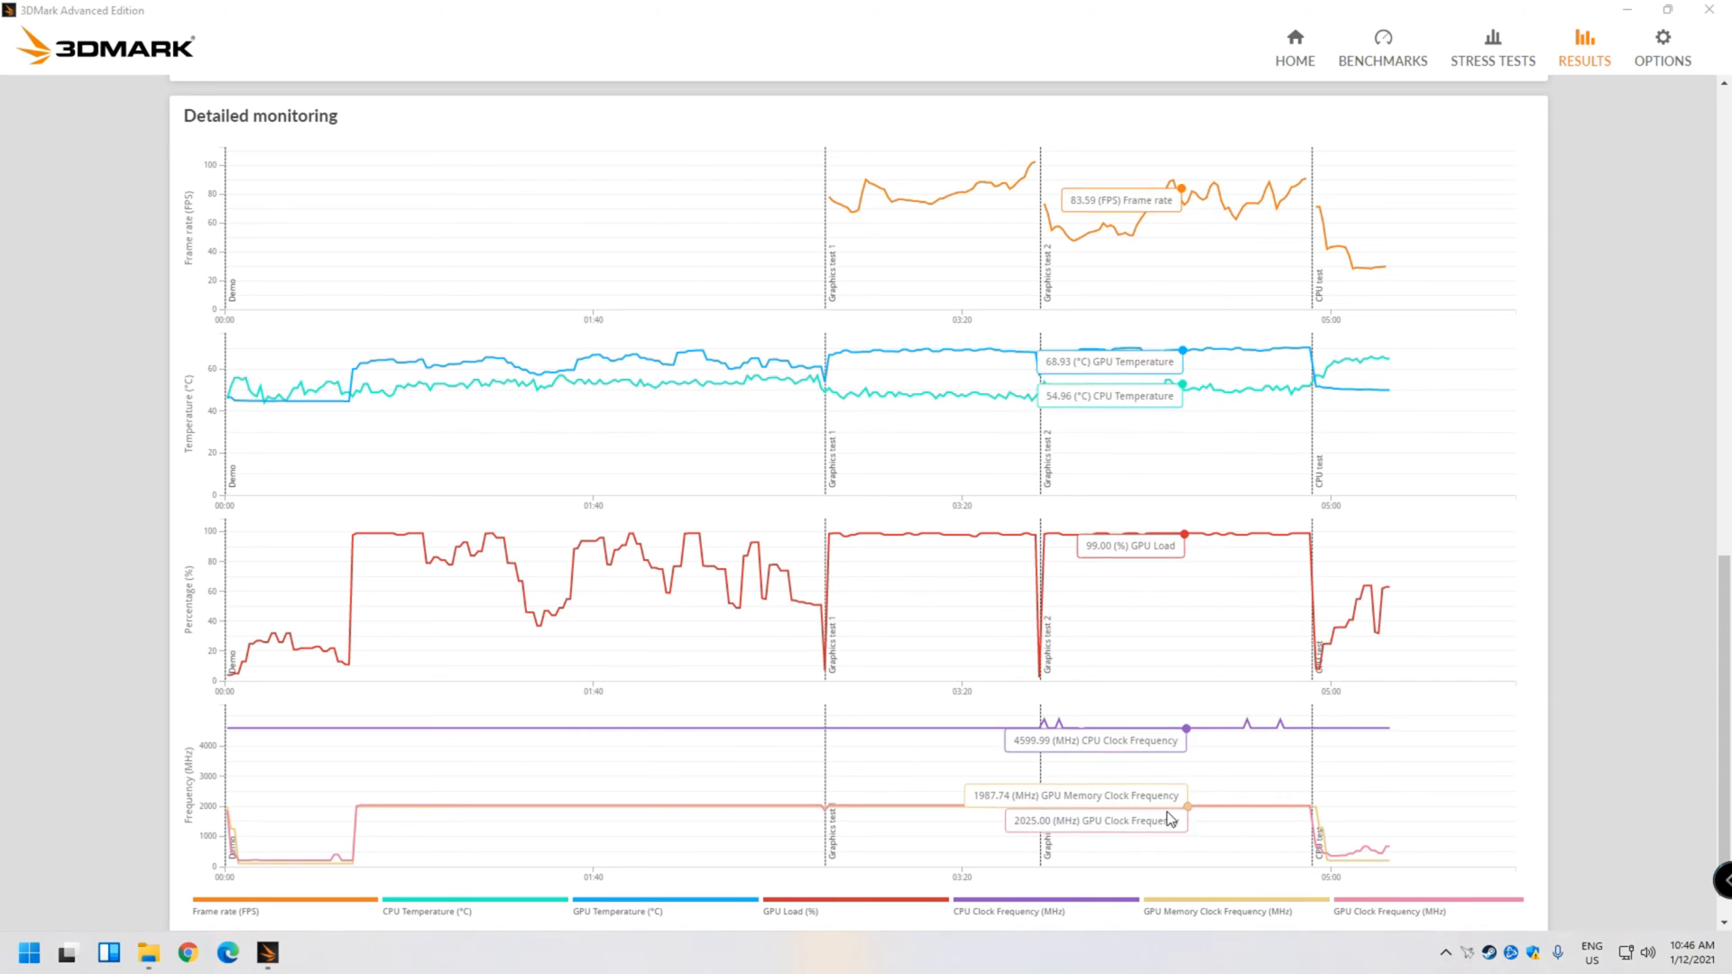
{"action": "mouse_move", "coordinate": [1309, 817]}
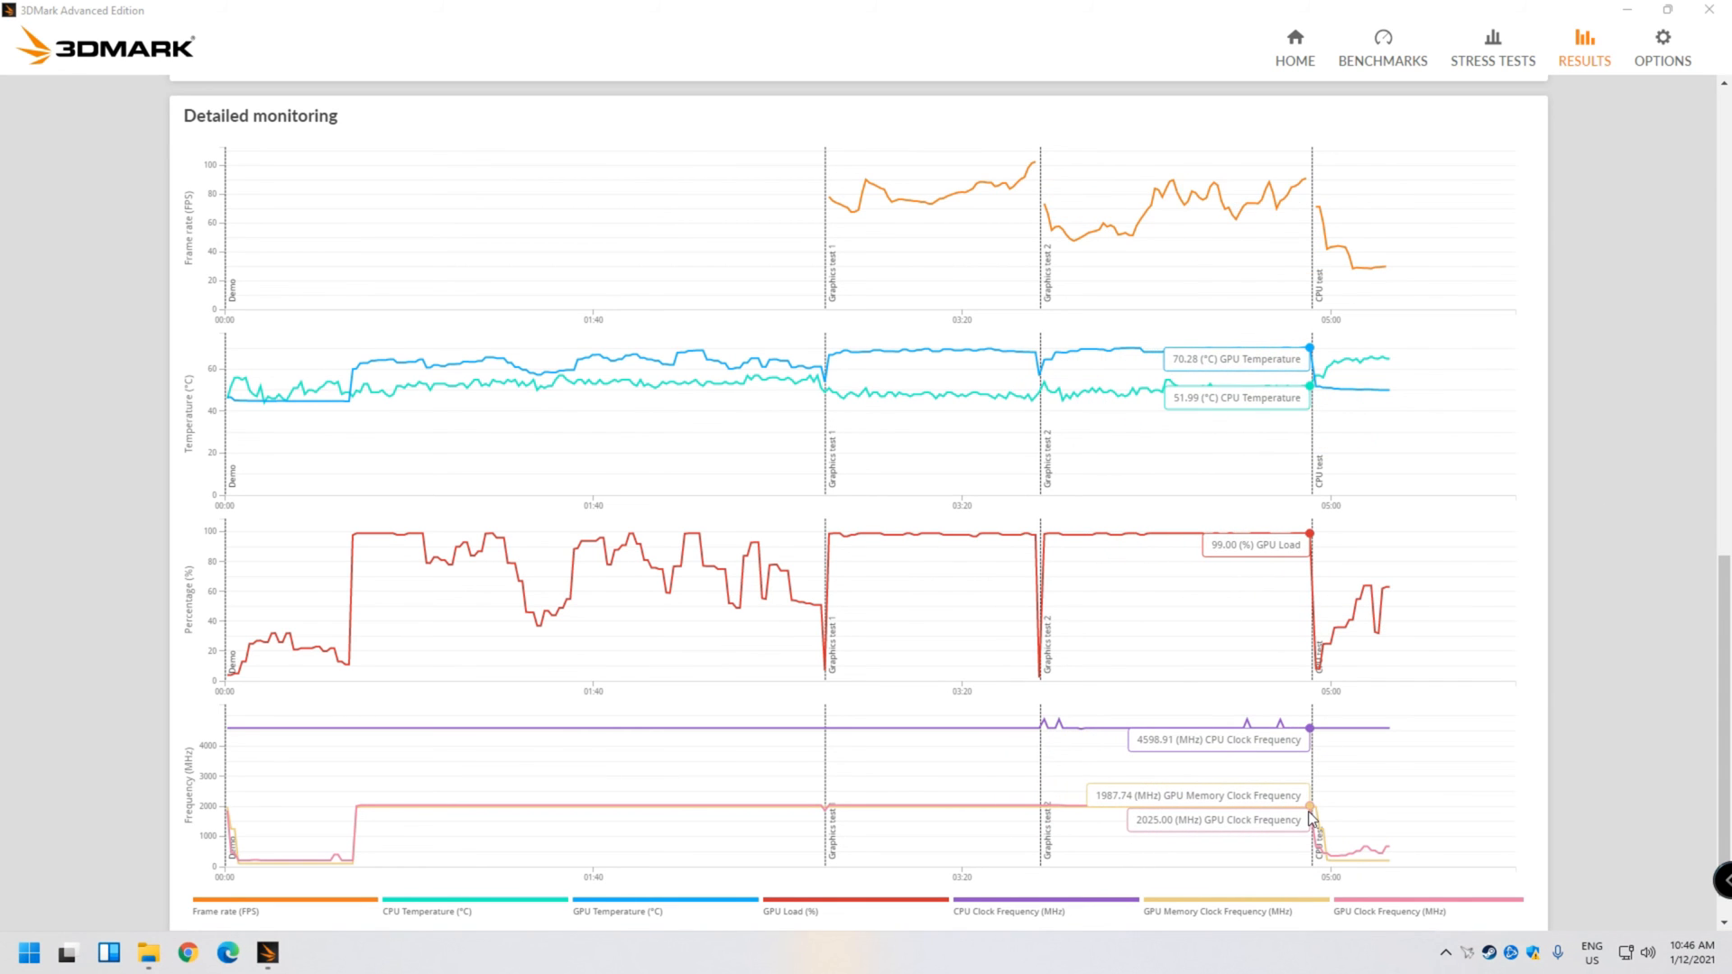
{"action": "mouse_move", "coordinate": [1246, 816]}
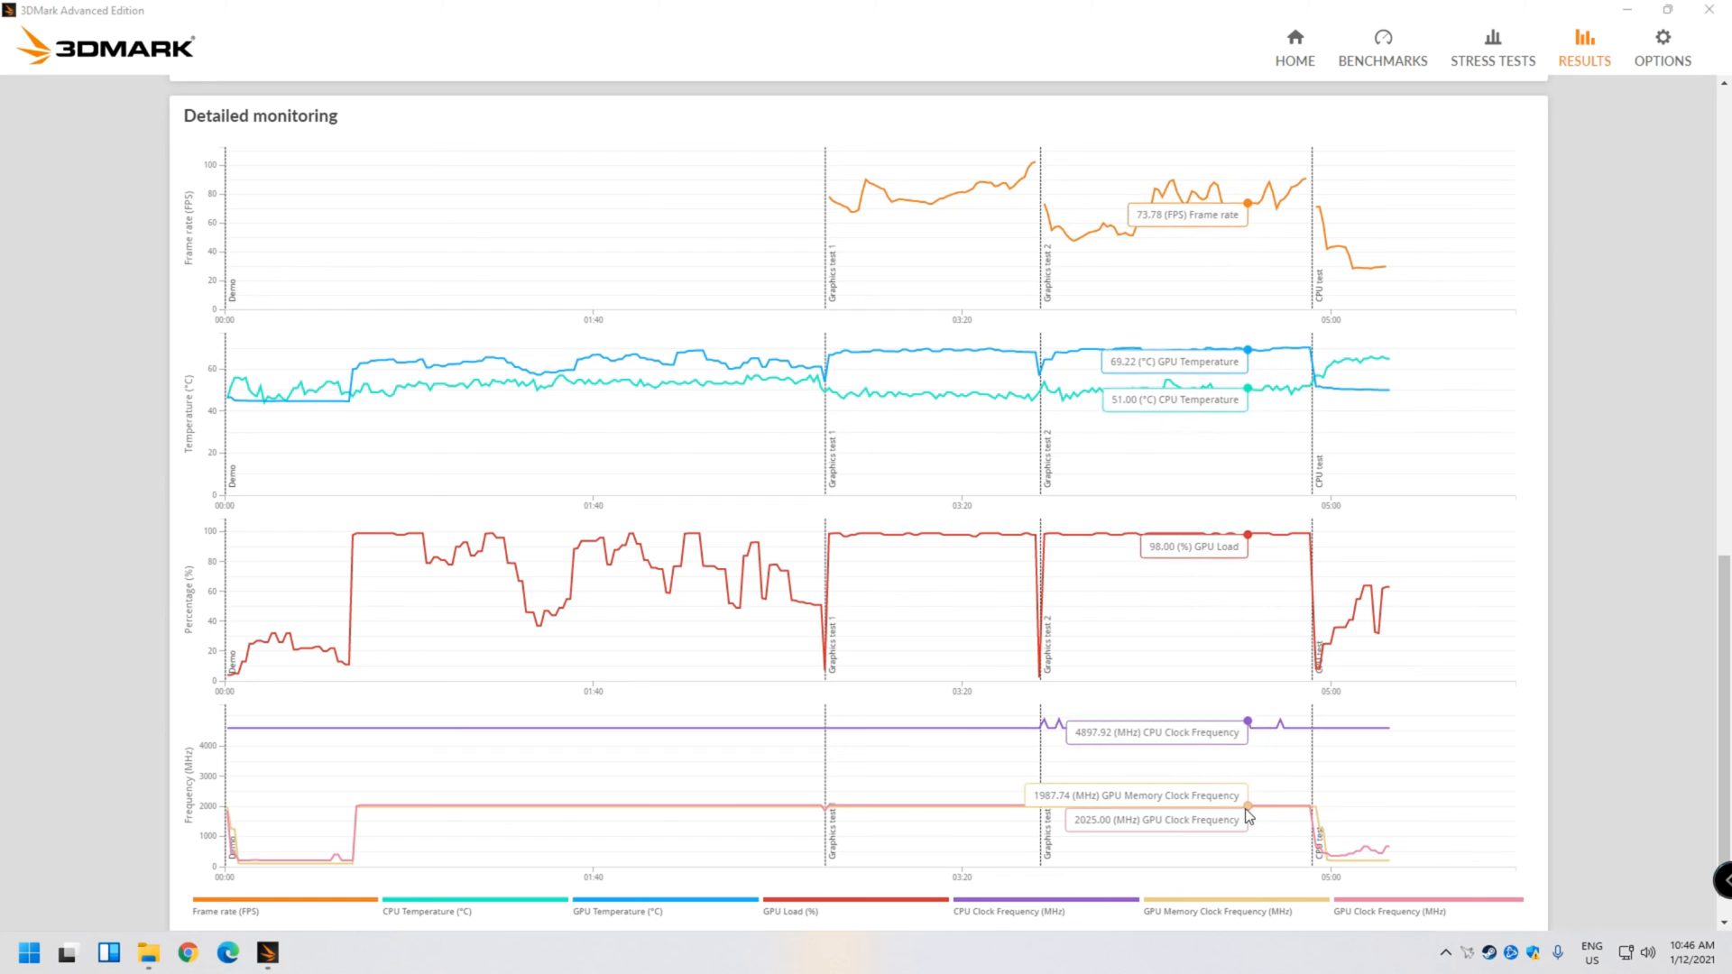
{"action": "mouse_move", "coordinate": [1189, 821]}
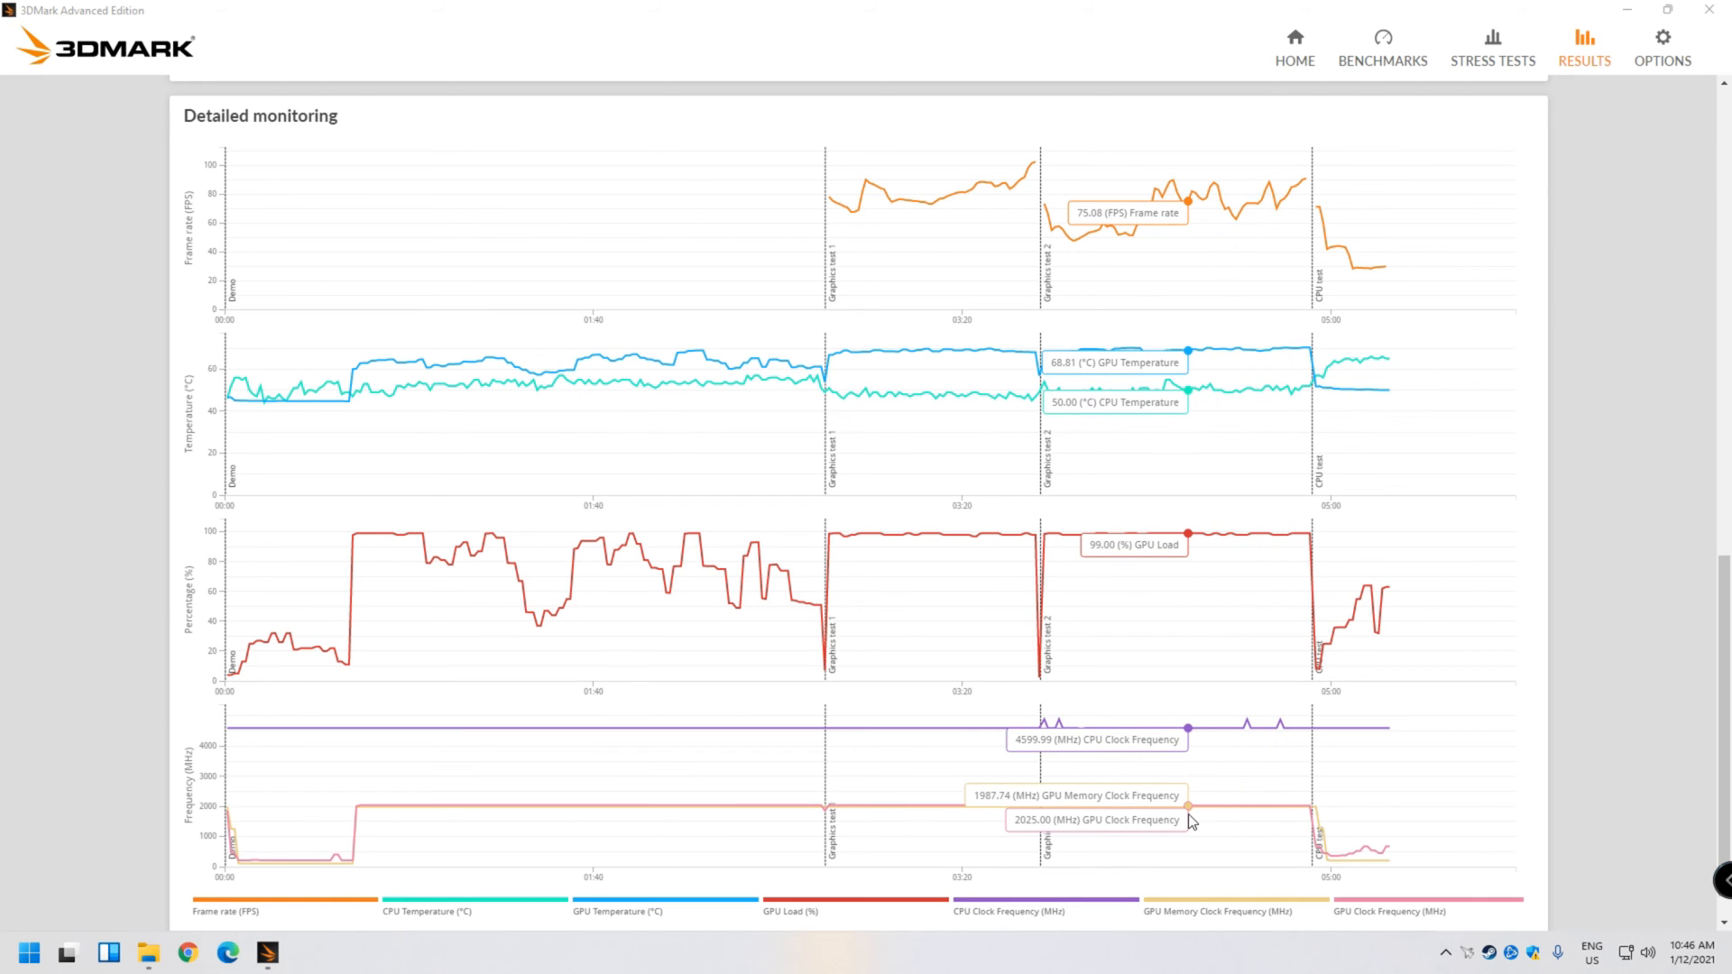